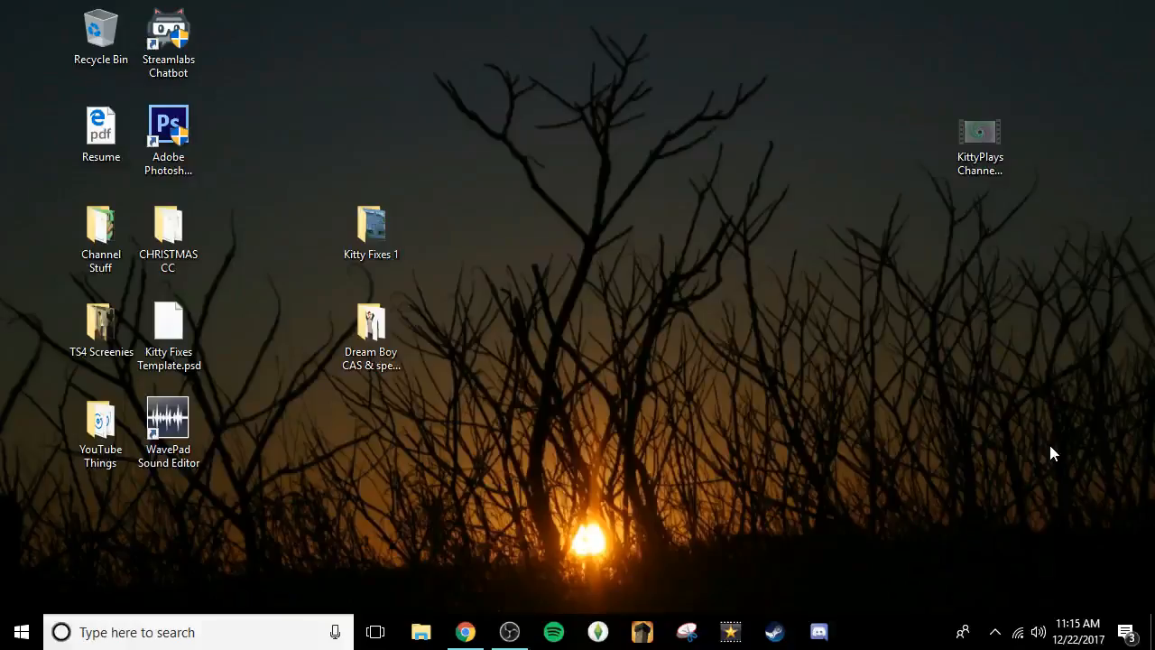
pyautogui.moveTo(1015, 424)
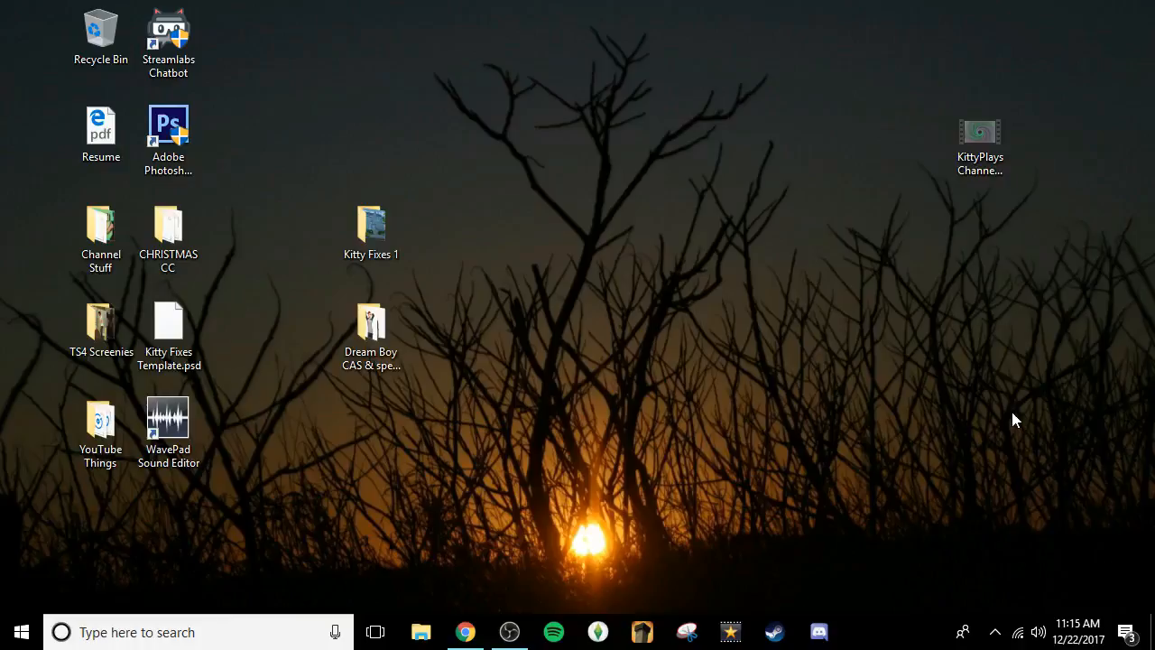
# View the sim PNG from the Dream Boy CAS & speed edit folder, then close it for Tray Importer
pyautogui.click(101, 418)
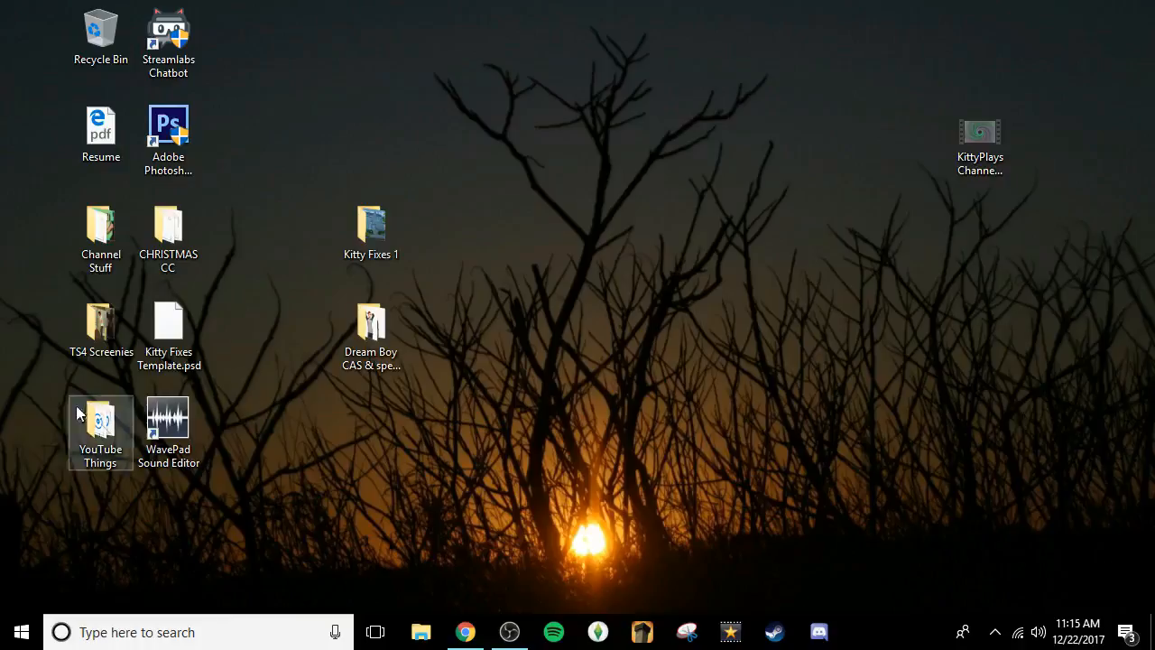
pyautogui.moveTo(397, 140)
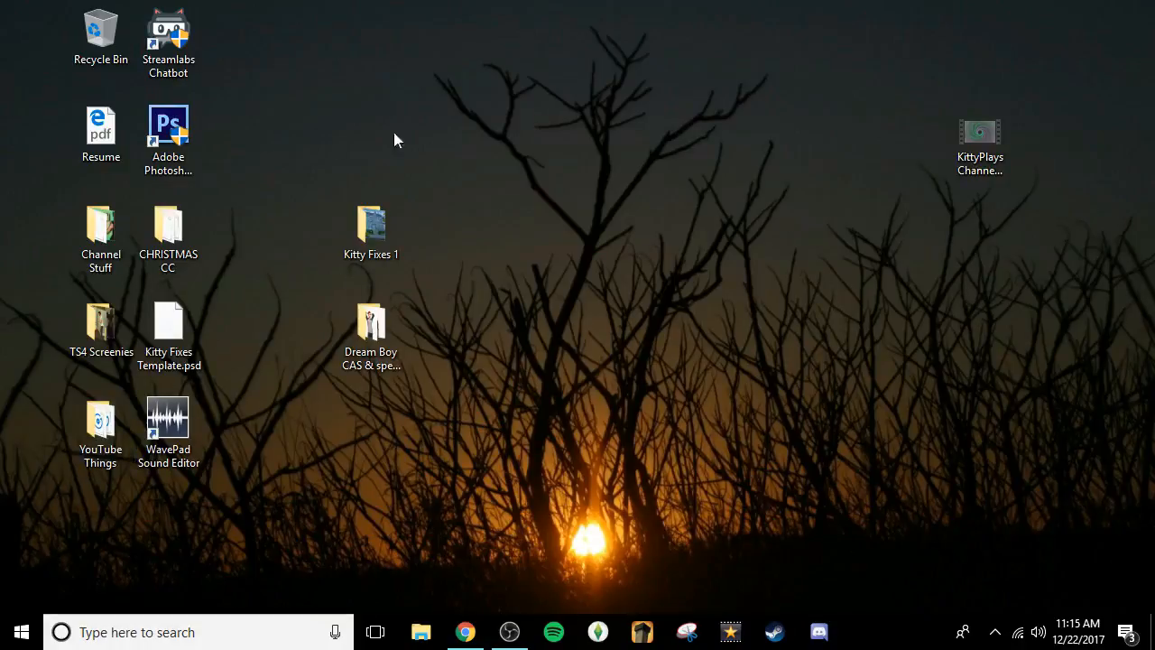
pyautogui.moveTo(736, 418)
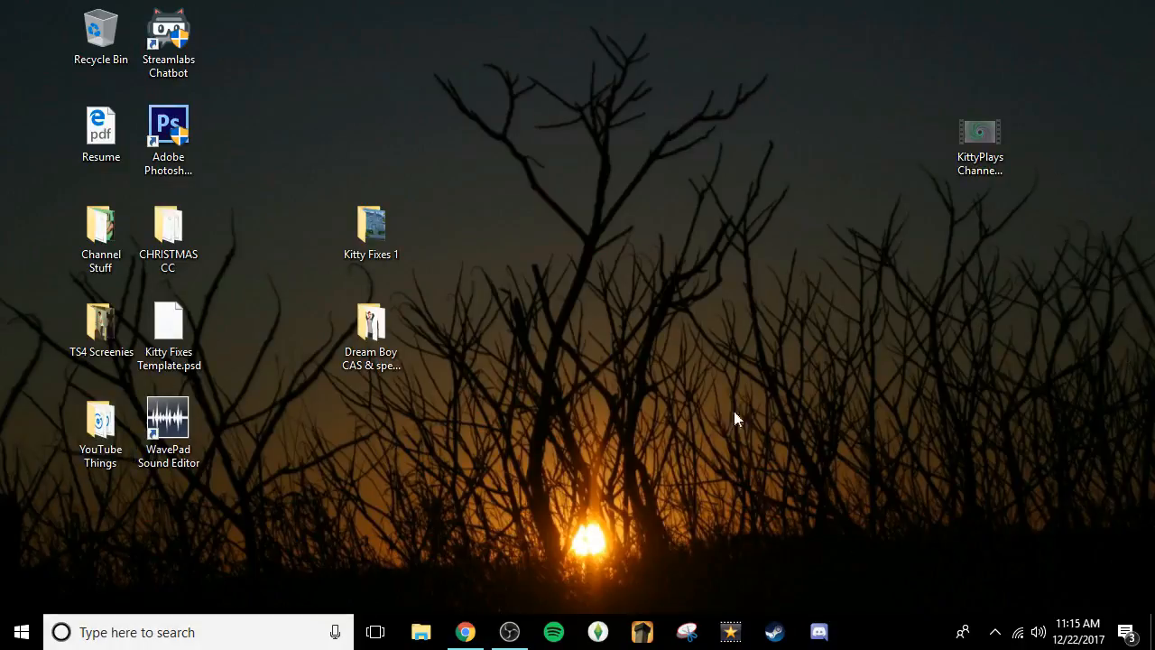
pyautogui.moveTo(494, 304)
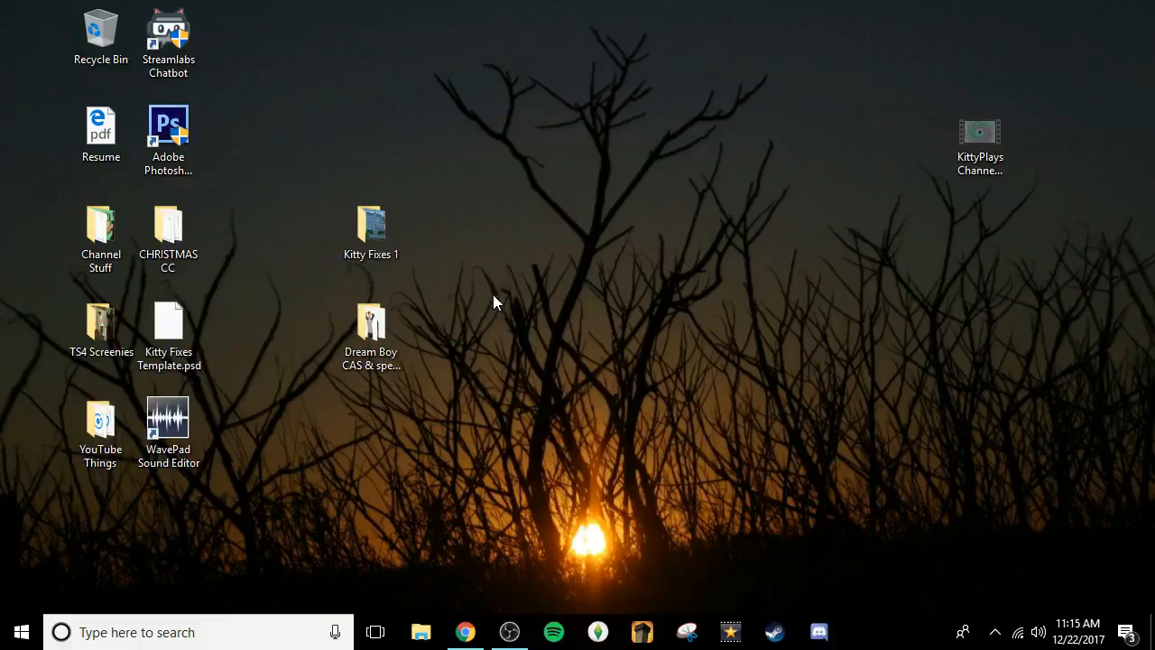
pyautogui.moveTo(484, 303)
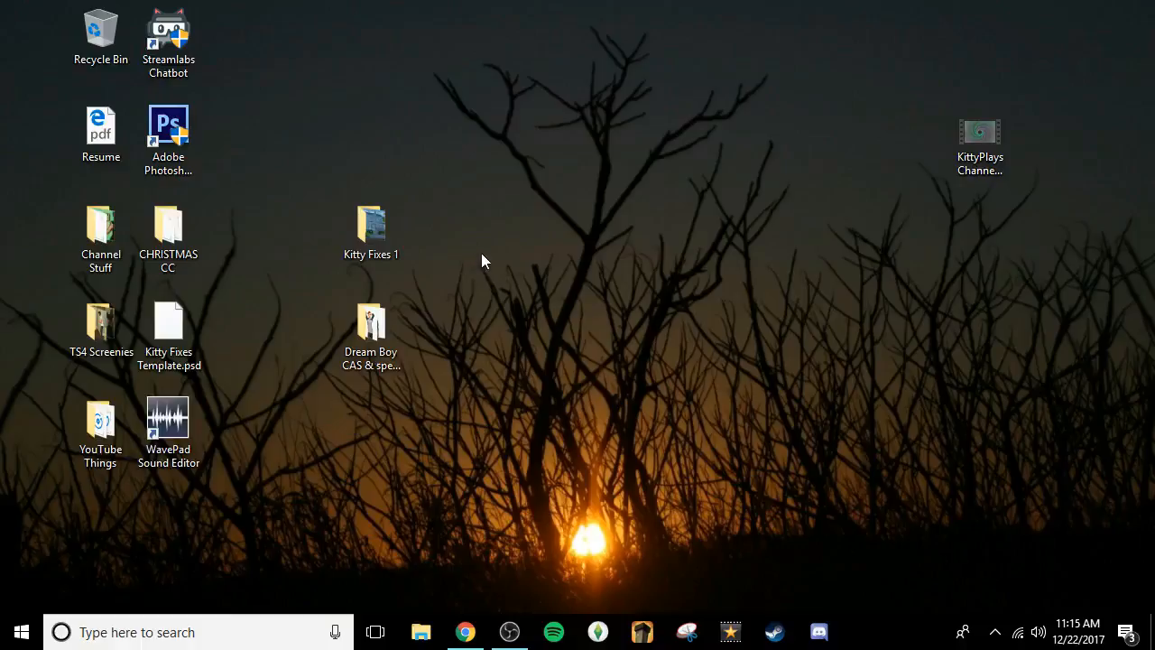
pyautogui.moveTo(476, 365)
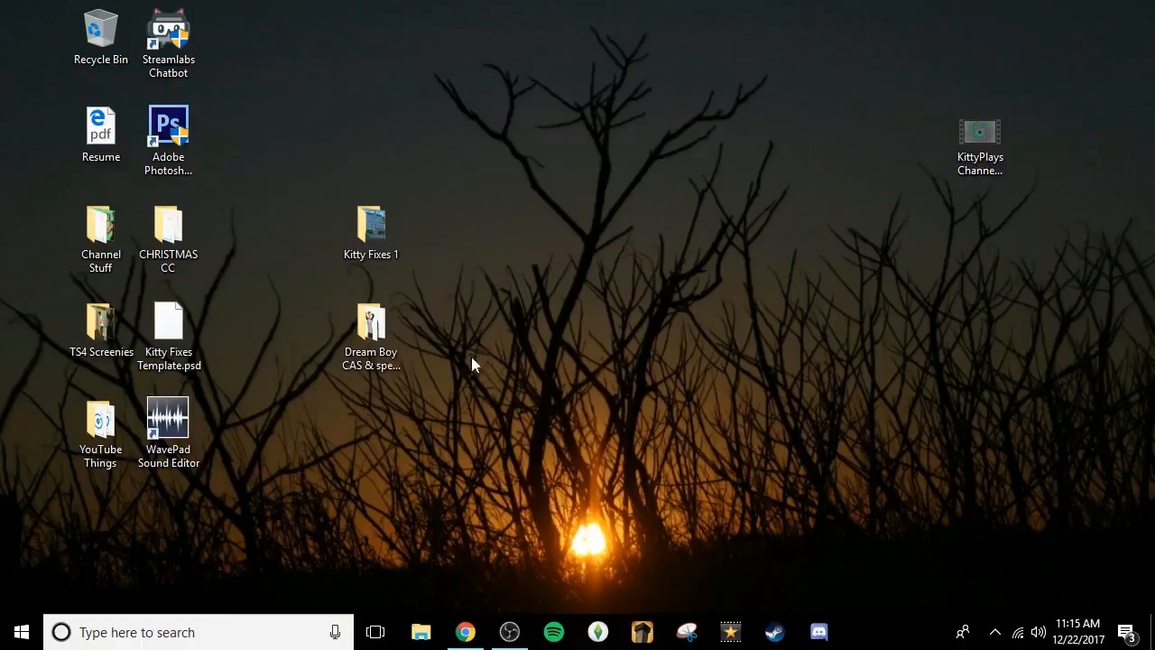
pyautogui.click(372, 325)
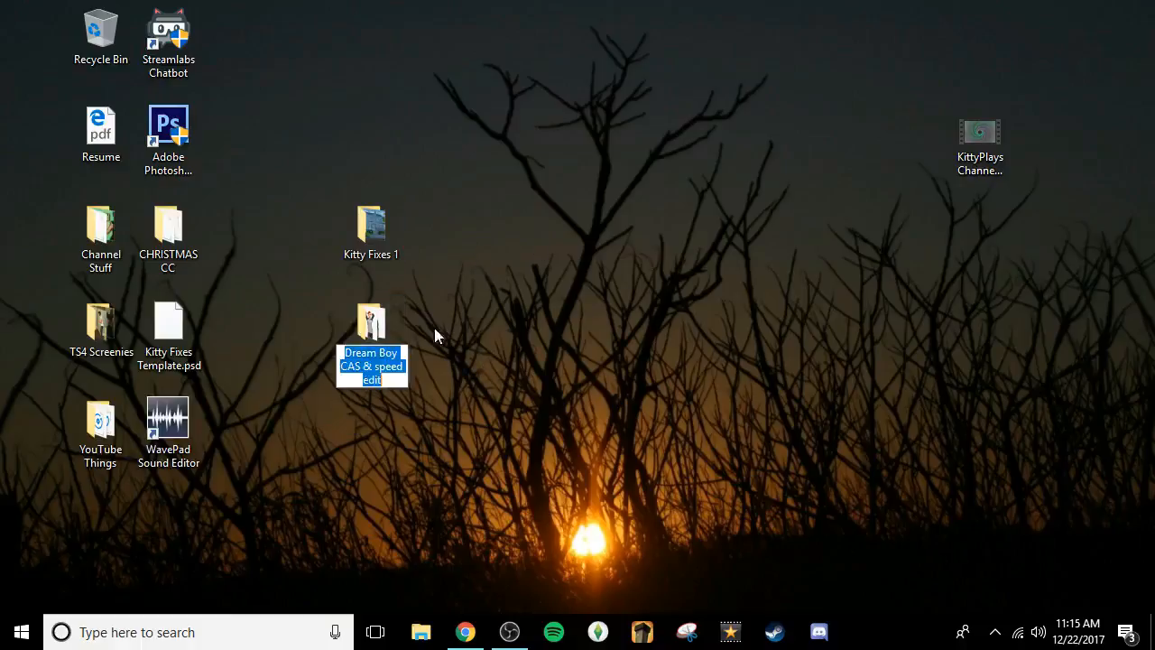
pyautogui.doubleClick(371, 325)
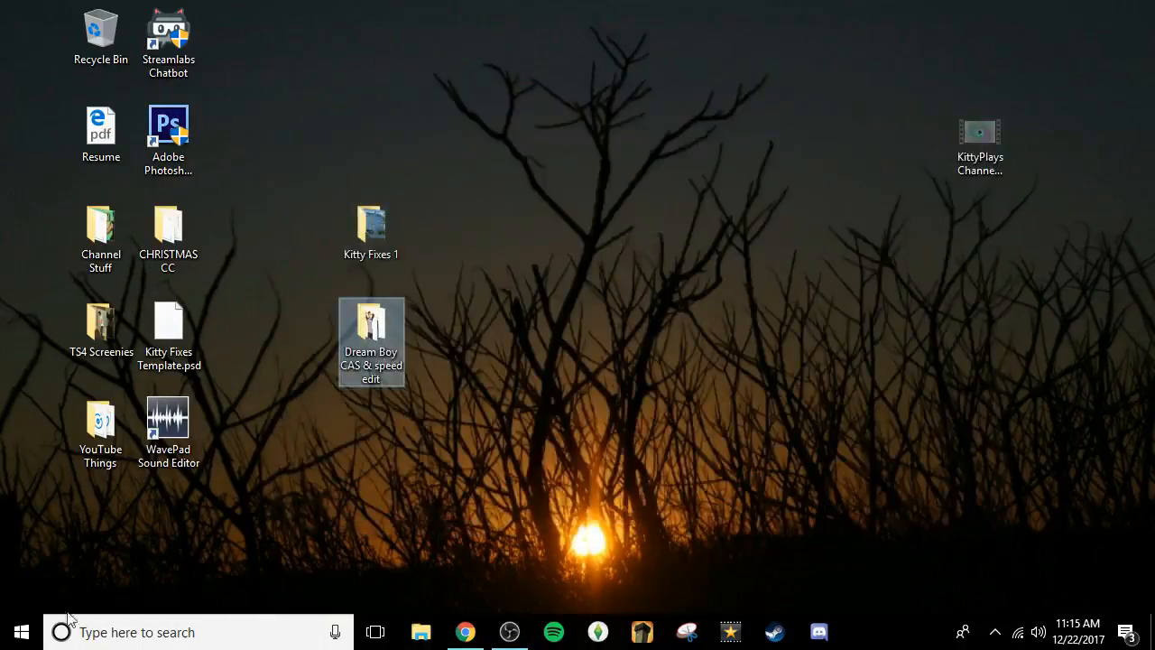
pyautogui.click(21, 632)
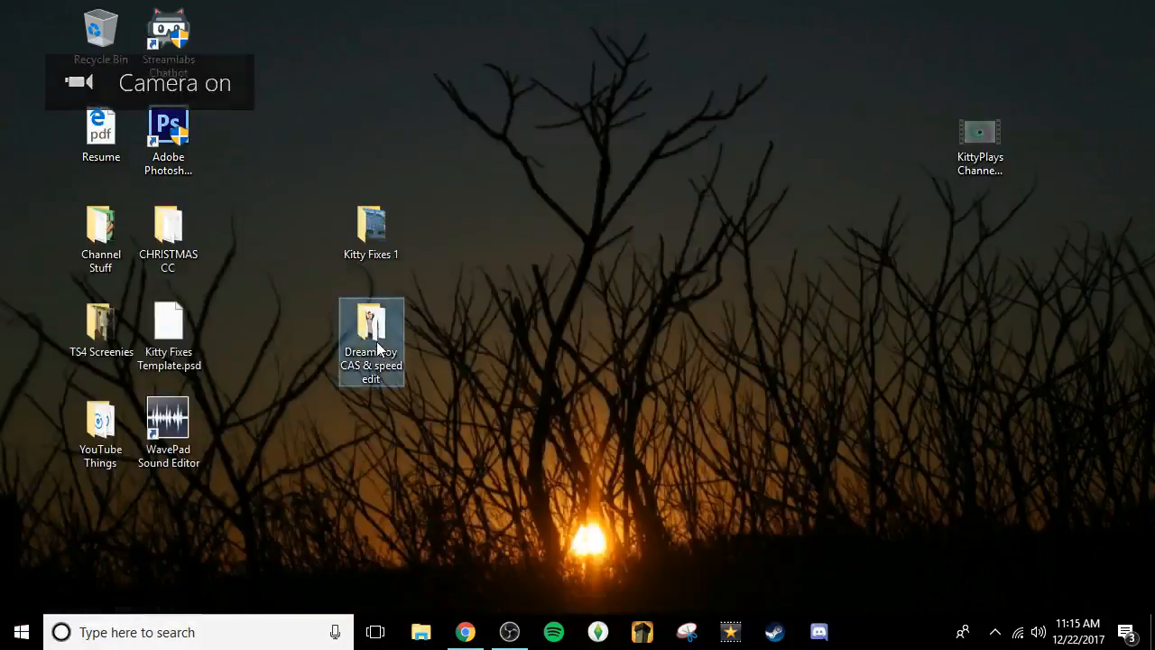
pyautogui.doubleClick(372, 325)
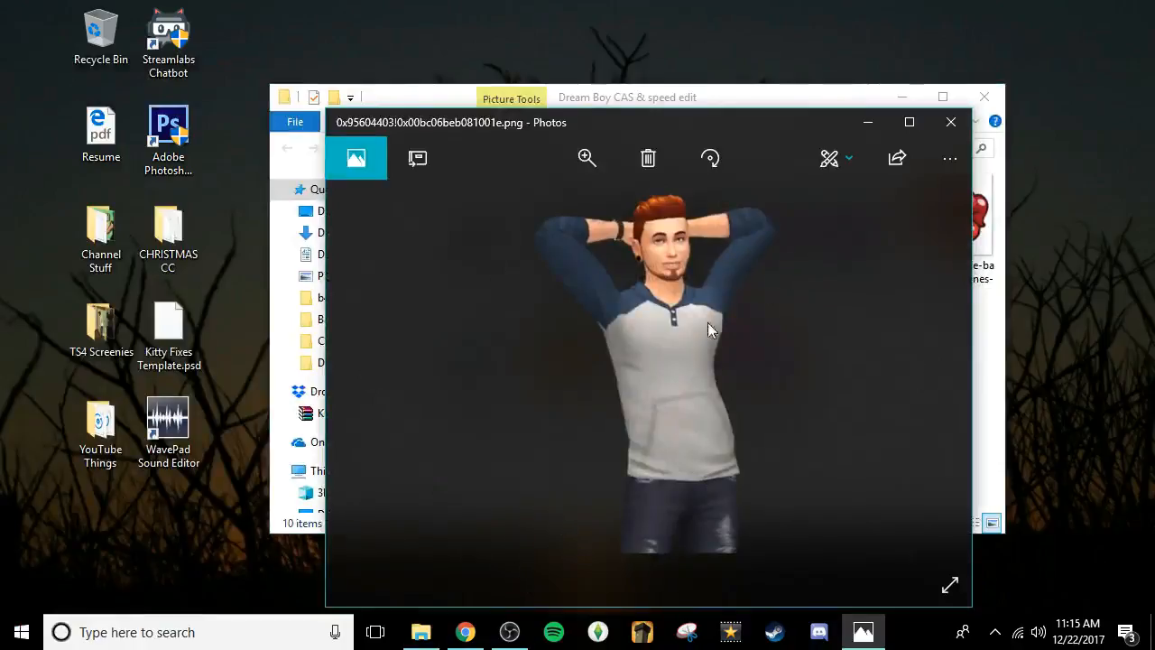
pyautogui.click(949, 123)
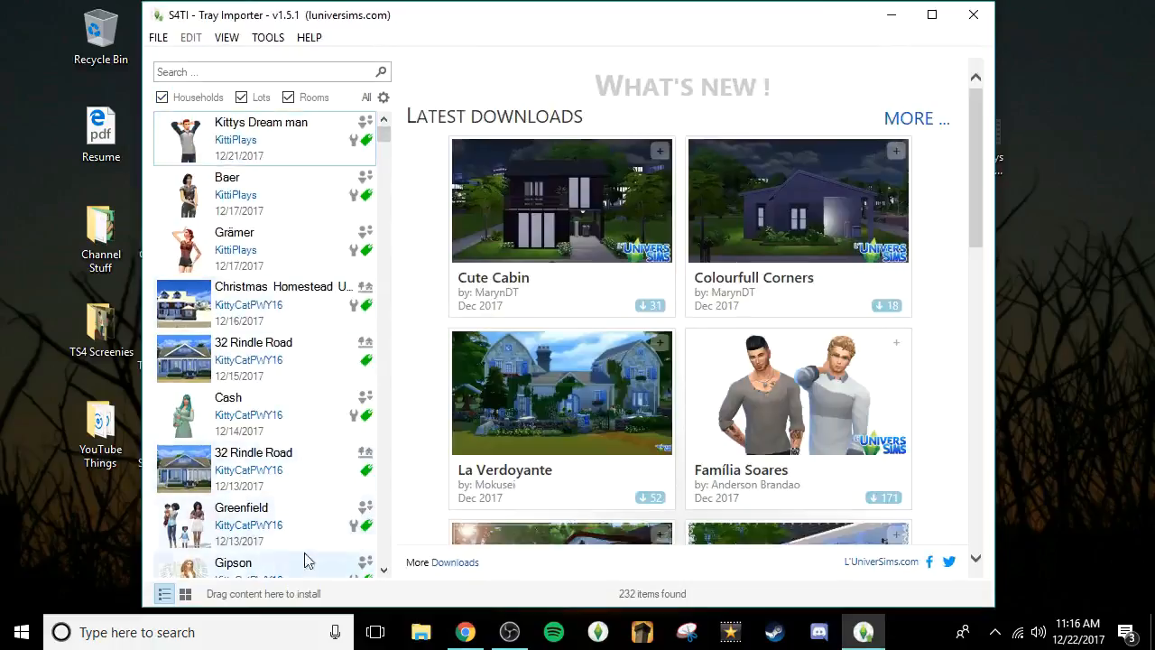
# Show the 32 Rindle Road lot, then the Kittys Dream man household's General details and portrait
pyautogui.click(263, 469)
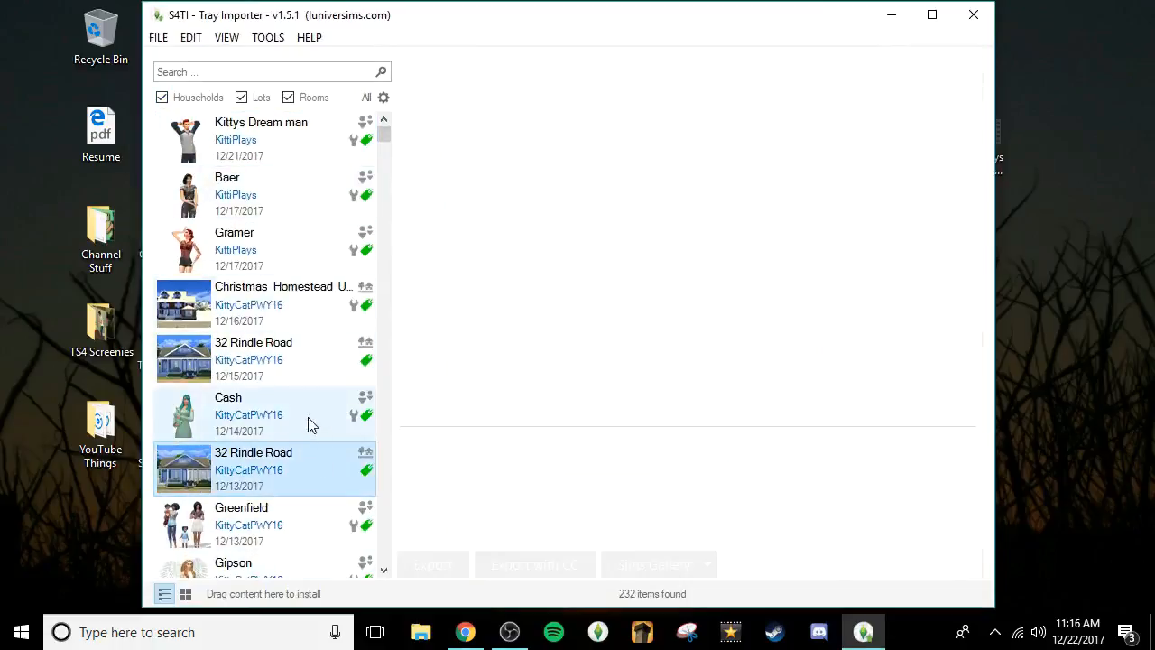
pyautogui.click(252, 357)
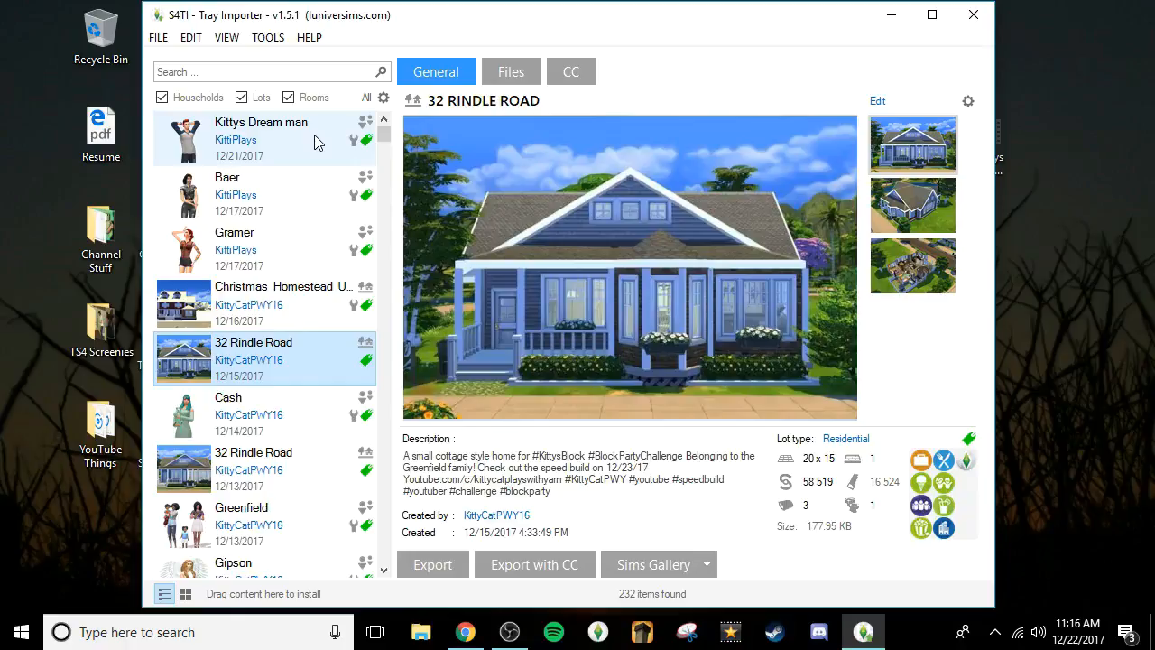
pyautogui.moveTo(317, 143)
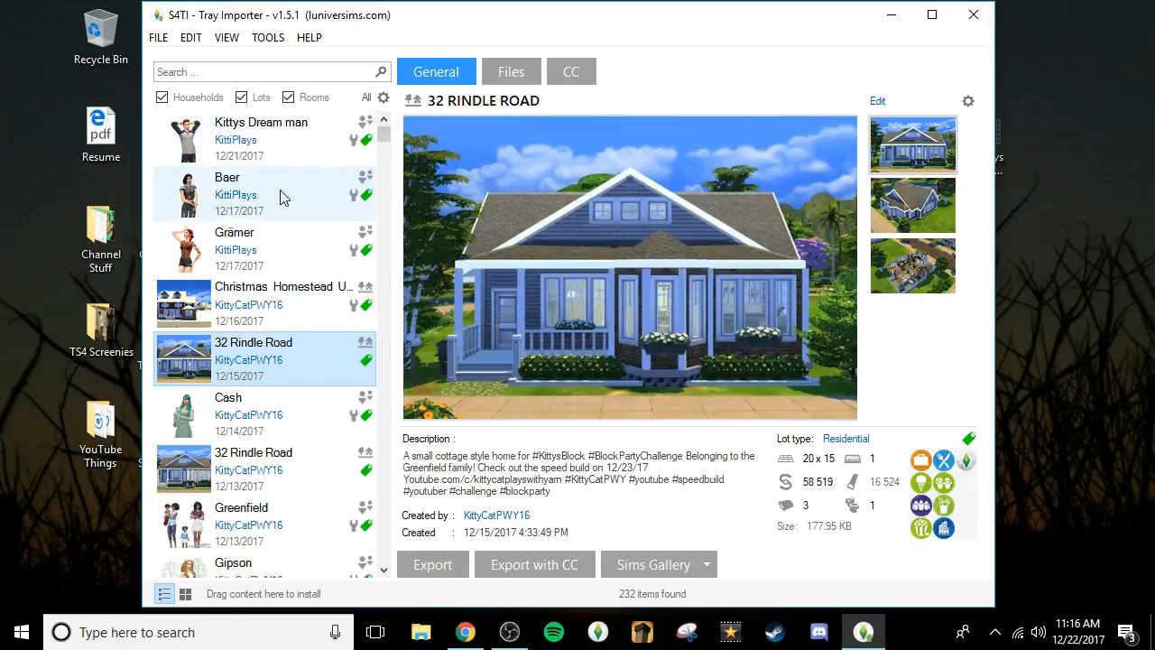
pyautogui.moveTo(289, 148)
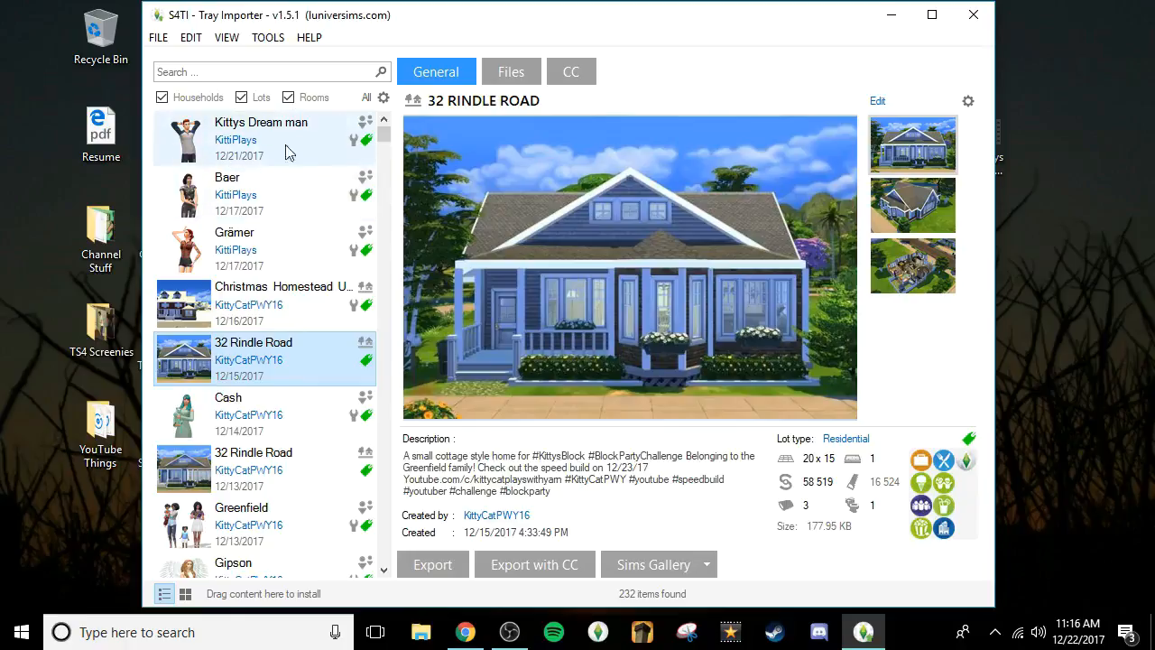
pyautogui.click(260, 137)
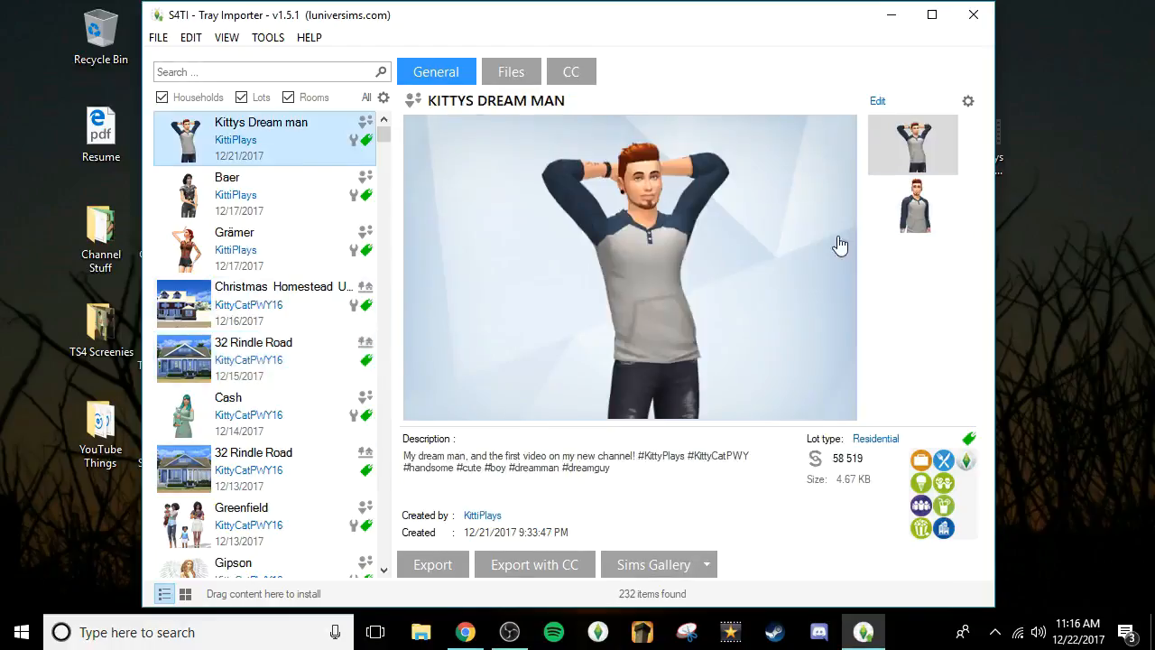
pyautogui.click(914, 206)
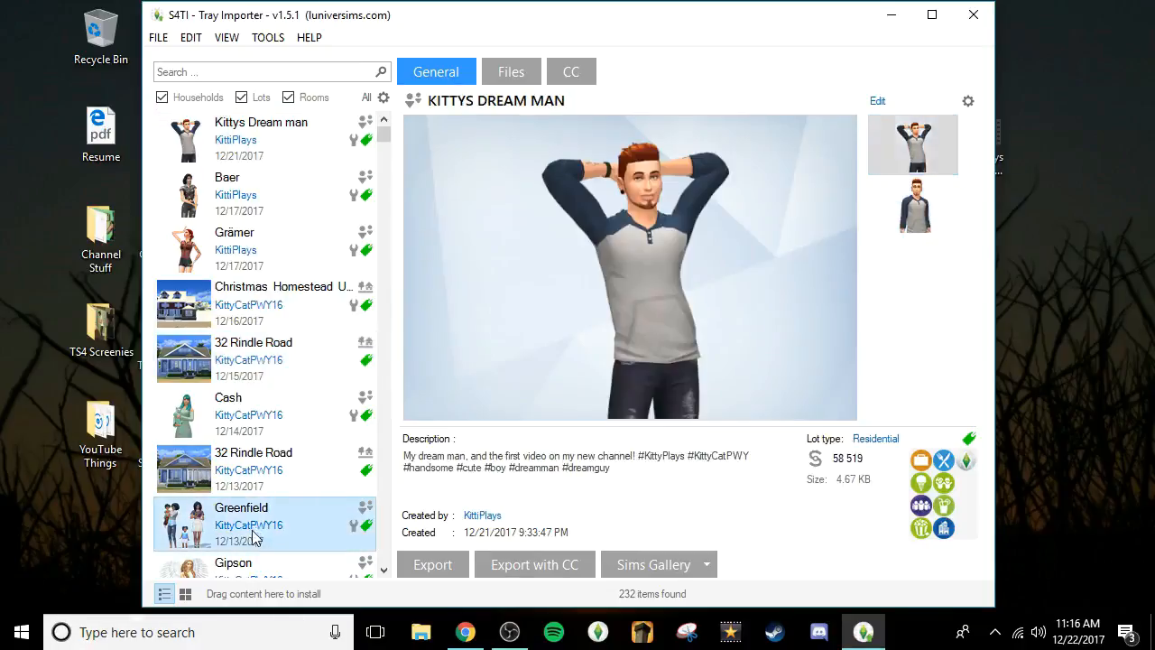
pyautogui.click(242, 523)
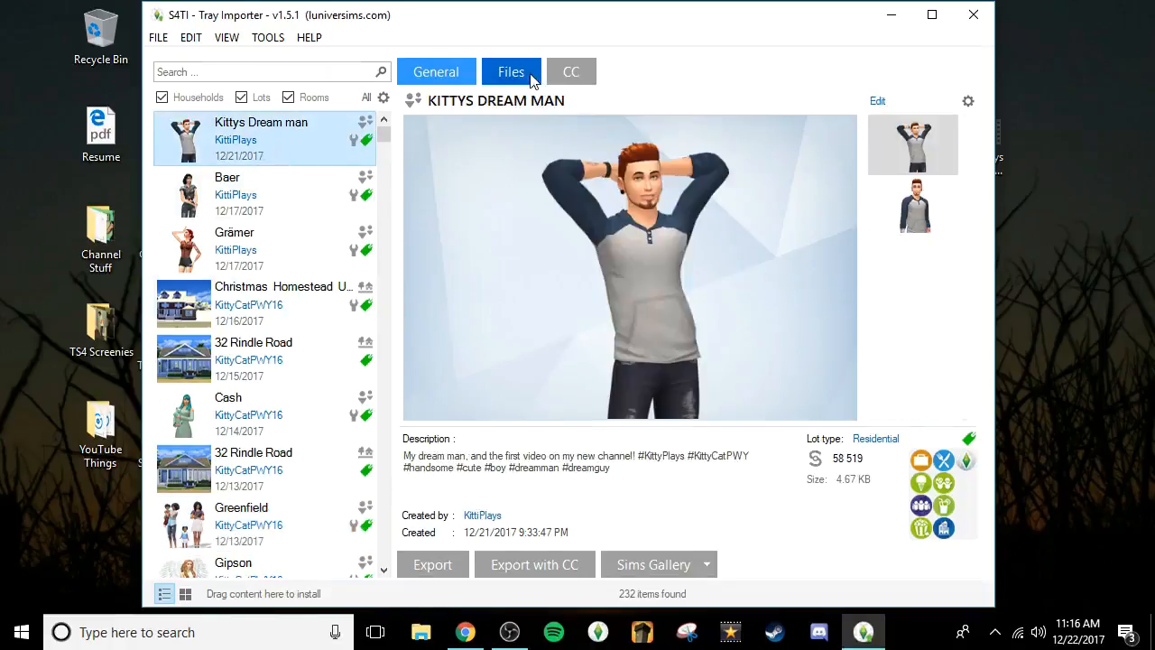
# Preview the Household Image file, try Convert to Image without saving, then close Tray Importer
pyautogui.click(511, 73)
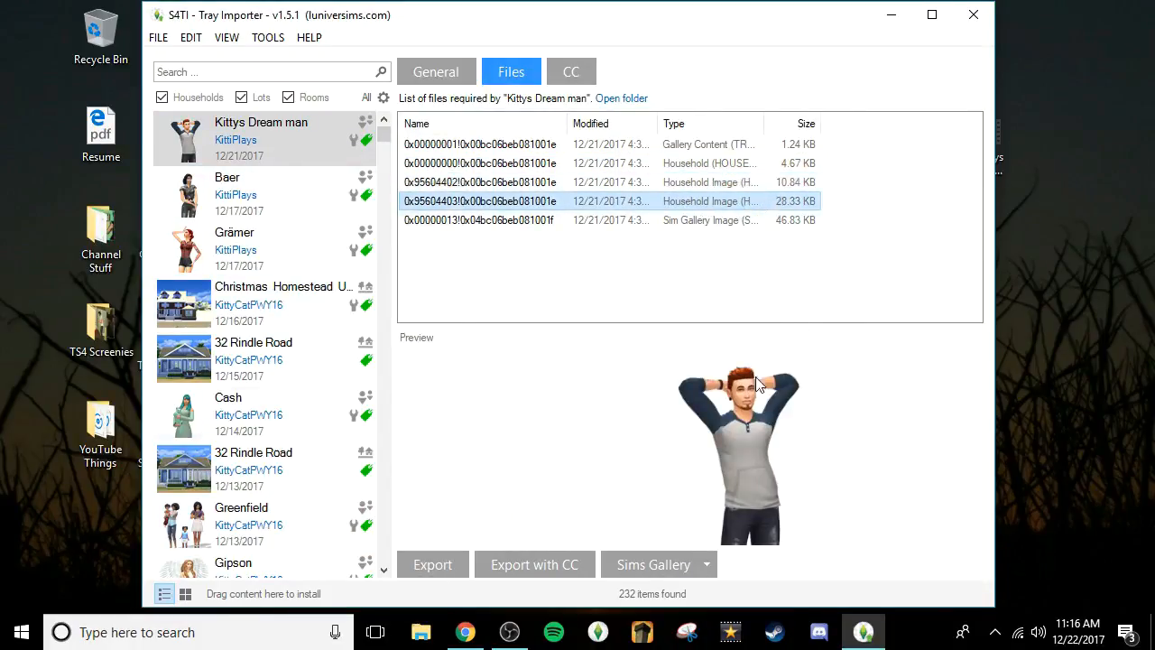
pyautogui.click(480, 221)
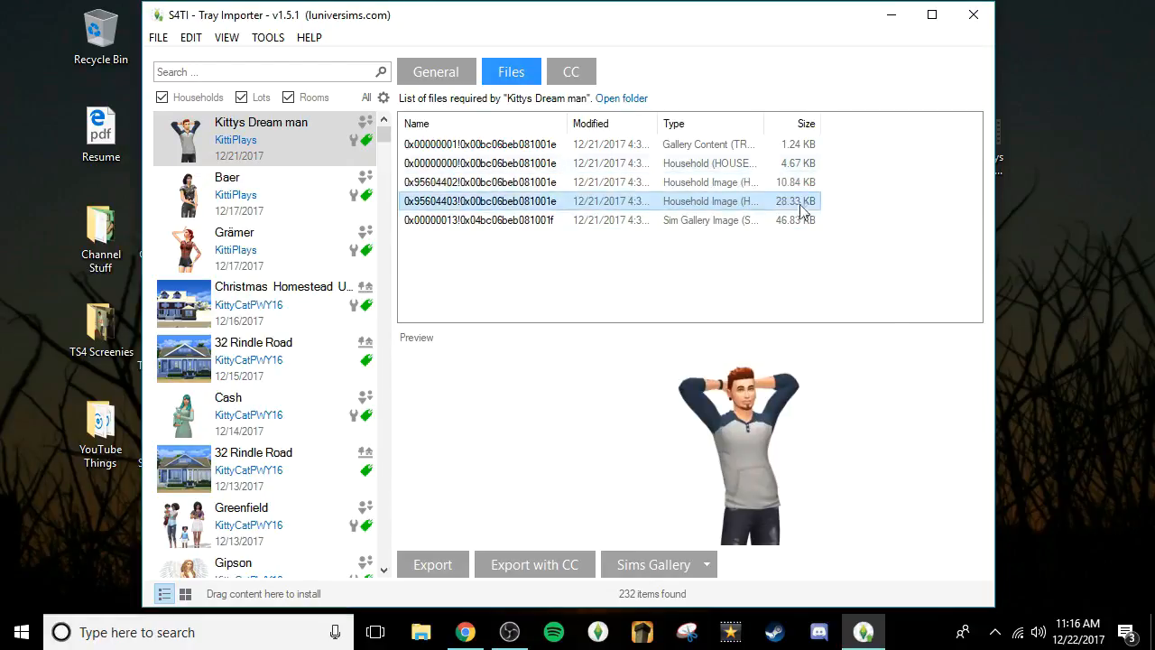
pyautogui.rightClick(749, 200)
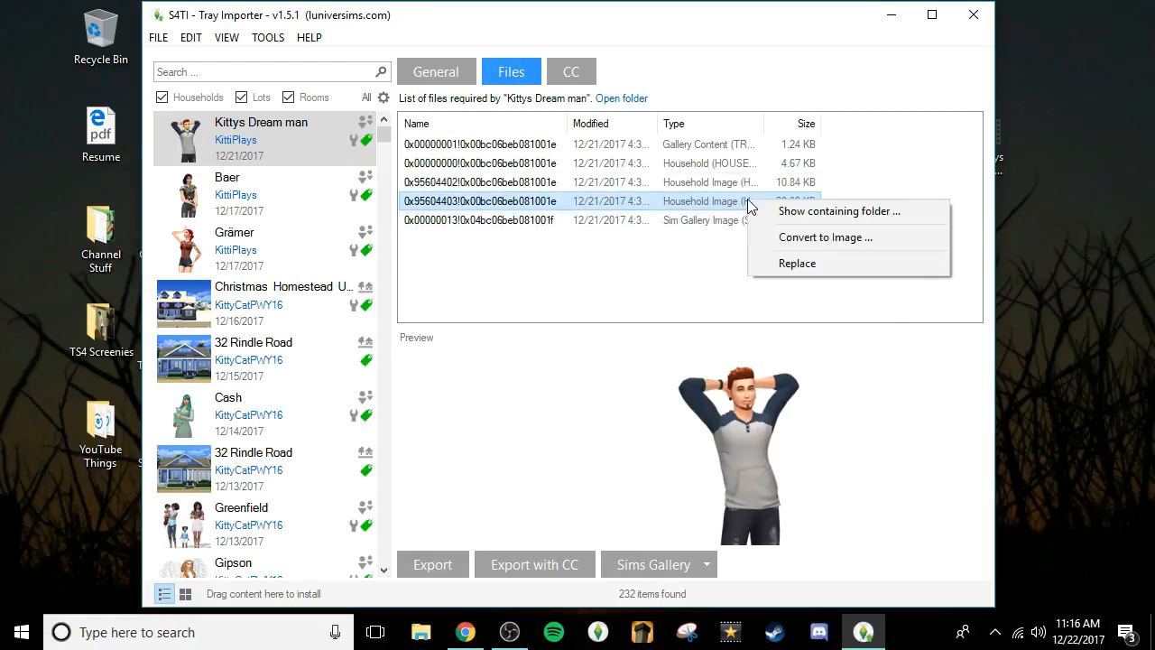
pyautogui.moveTo(825, 237)
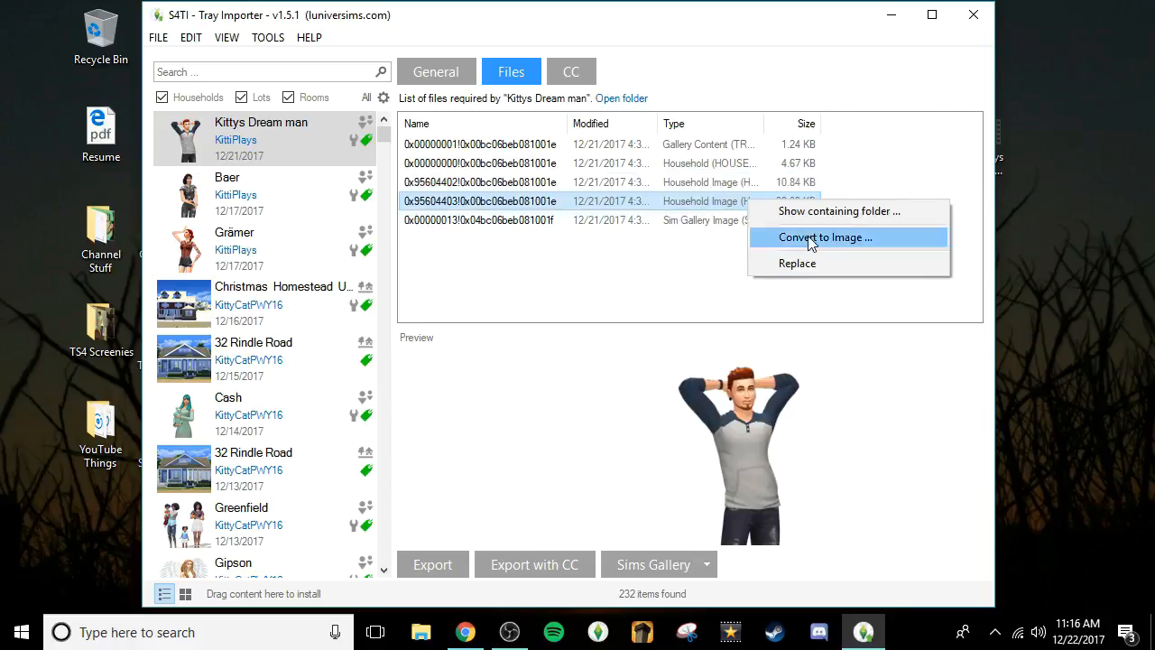
pyautogui.click(823, 237)
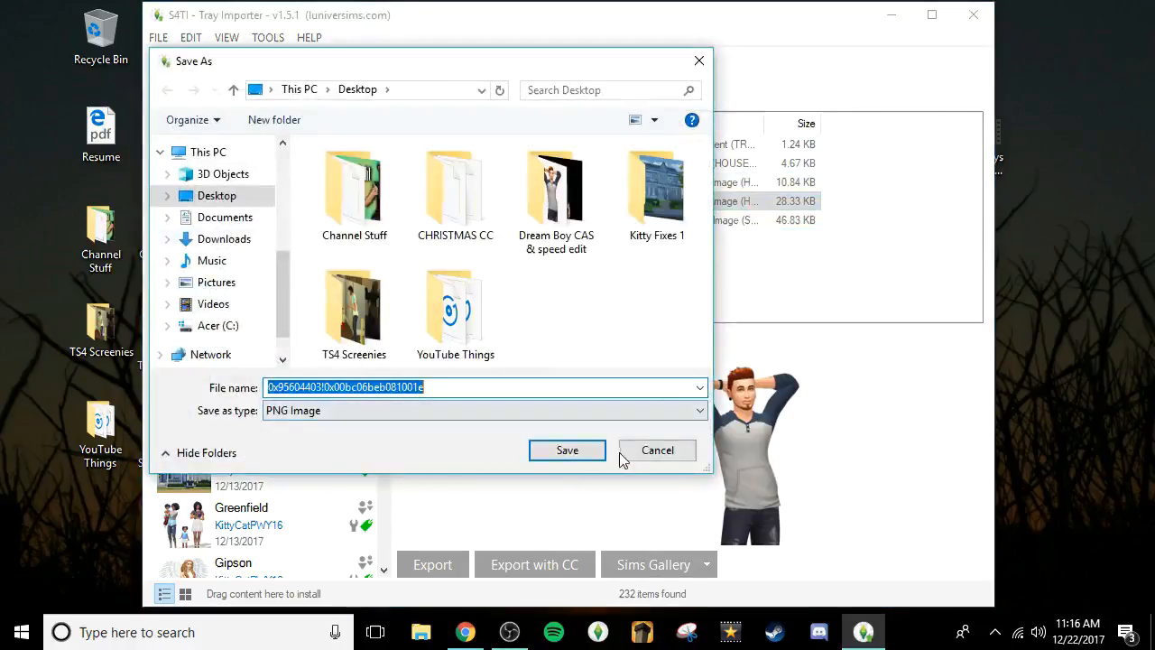
pyautogui.click(567, 450)
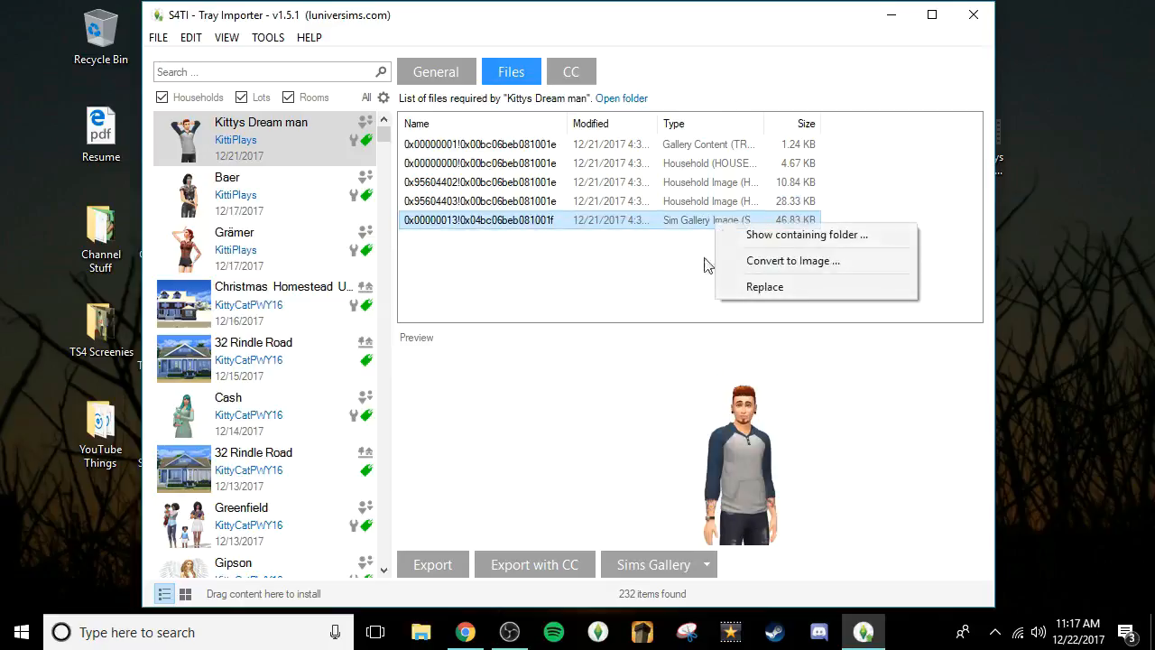
pyautogui.click(617, 242)
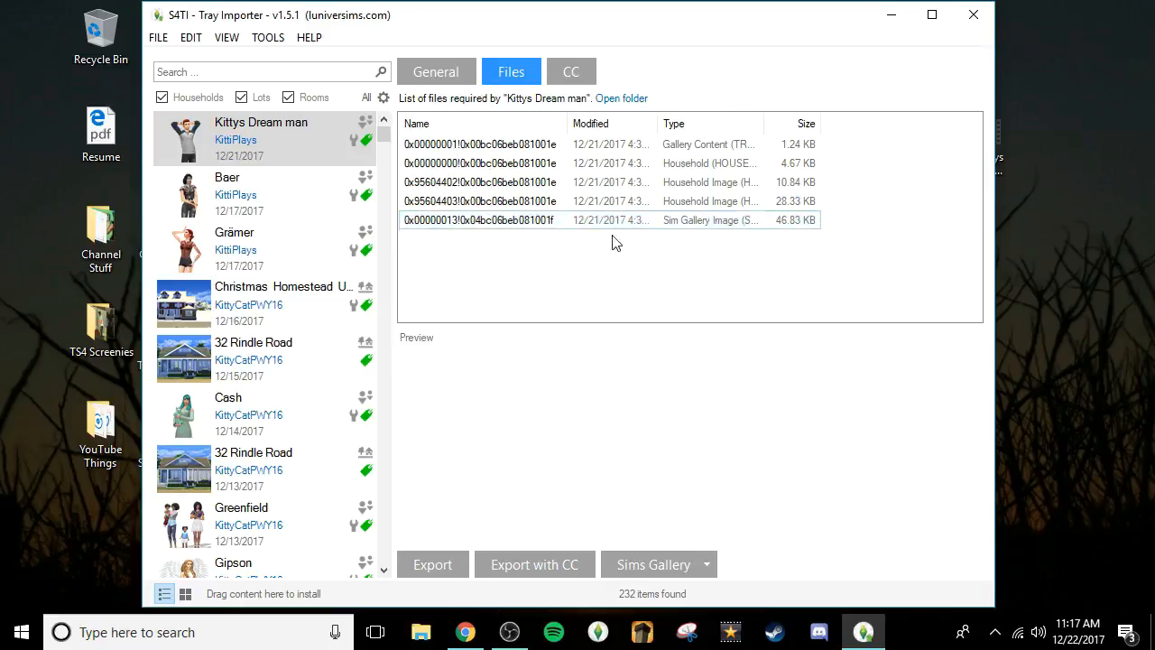
pyautogui.moveTo(823, 599)
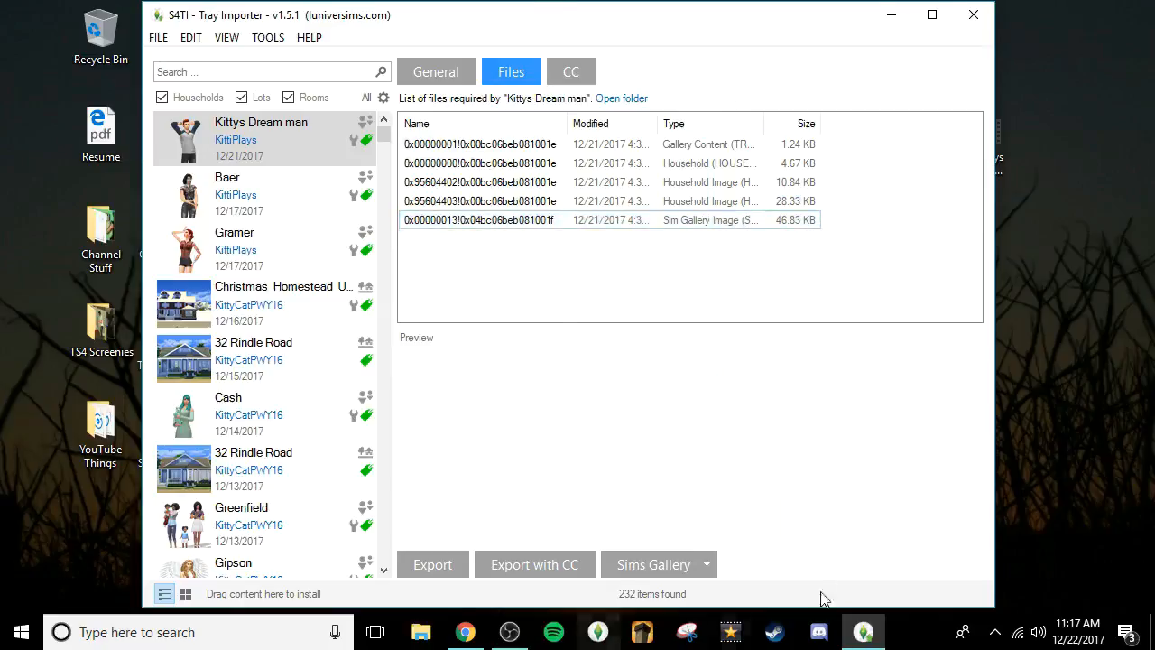
pyautogui.moveTo(972, 14)
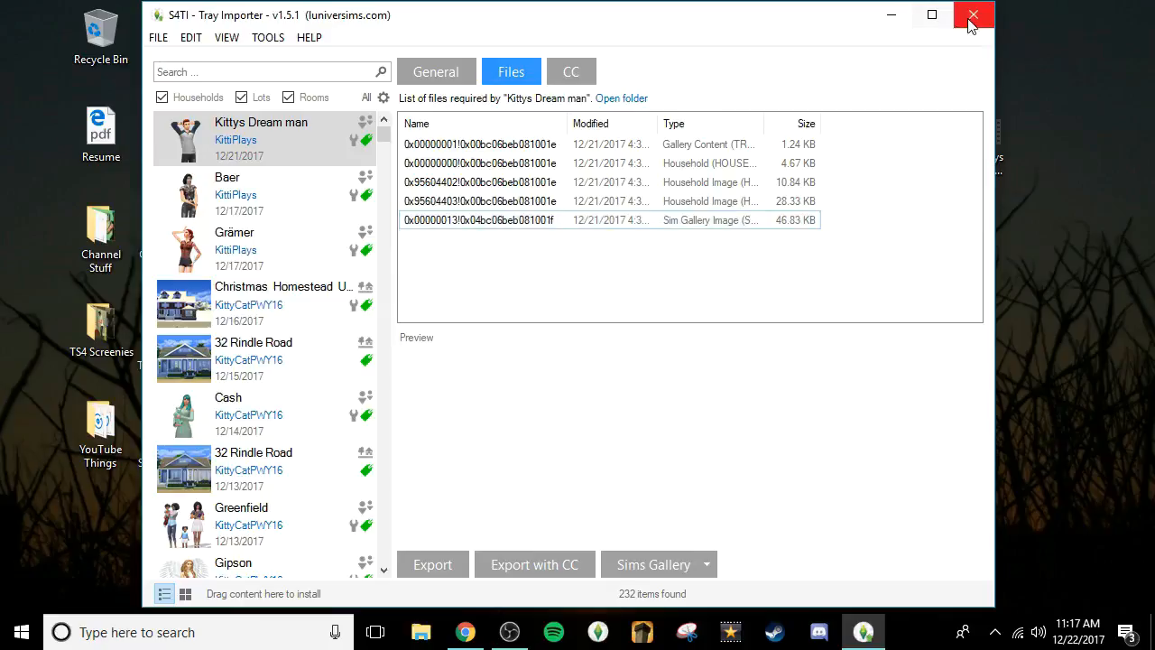
pyautogui.click(973, 14)
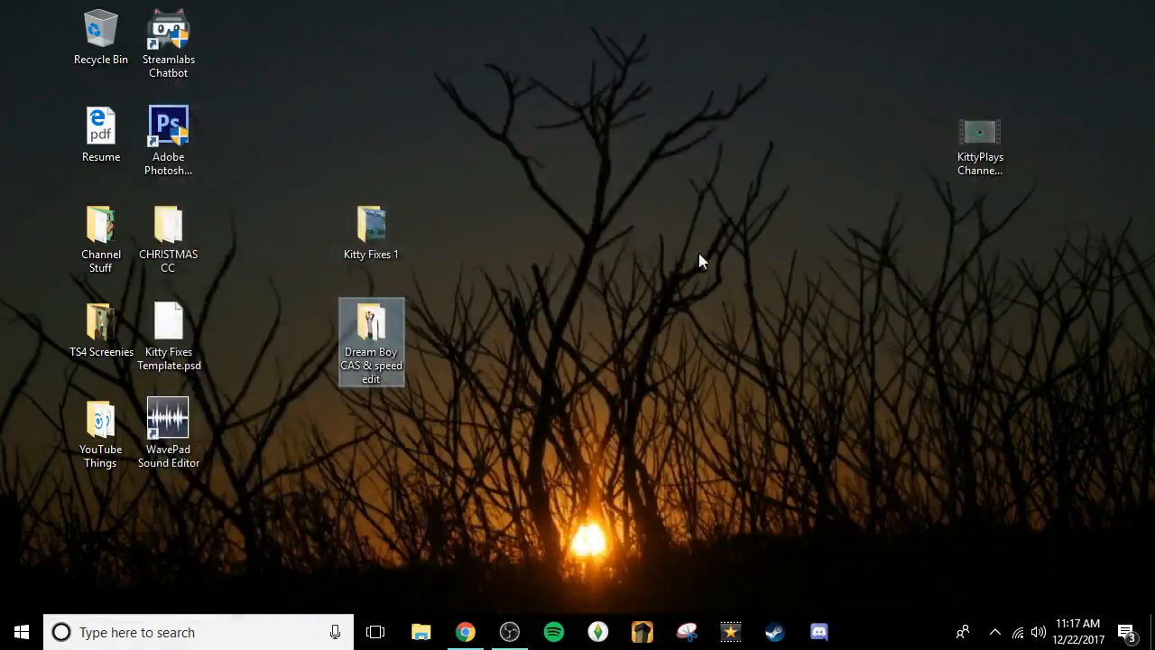
# Open the Dream Boy CAS & speed edit folder, then the YouTube Things folder
pyautogui.doubleClick(372, 339)
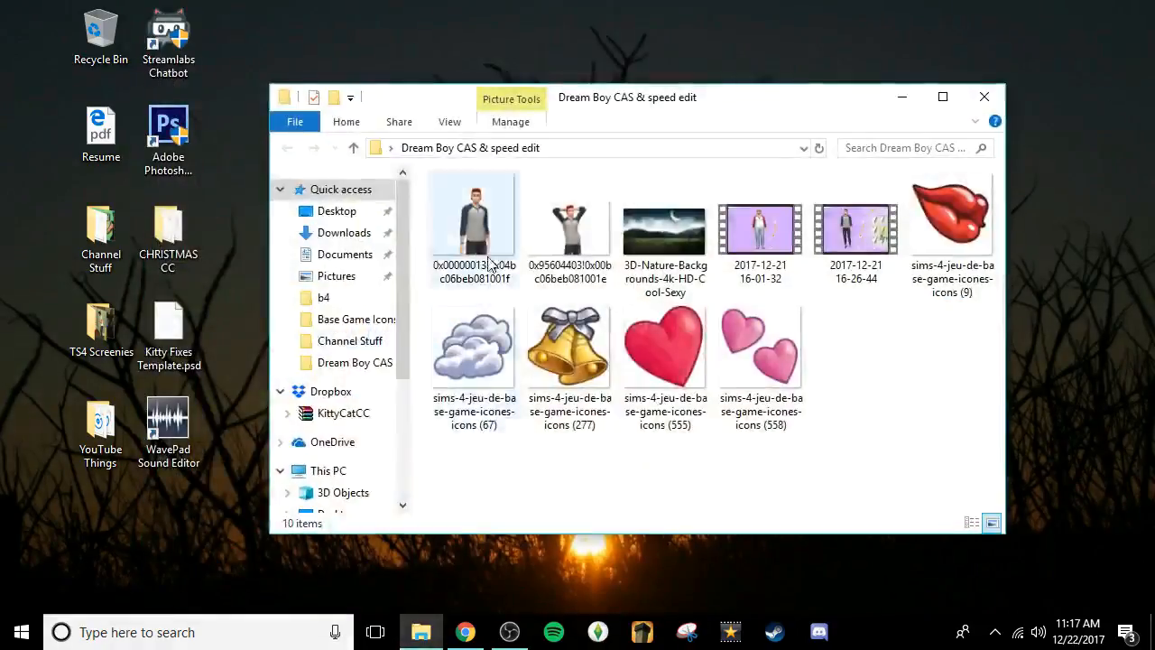
pyautogui.doubleClick(664, 231)
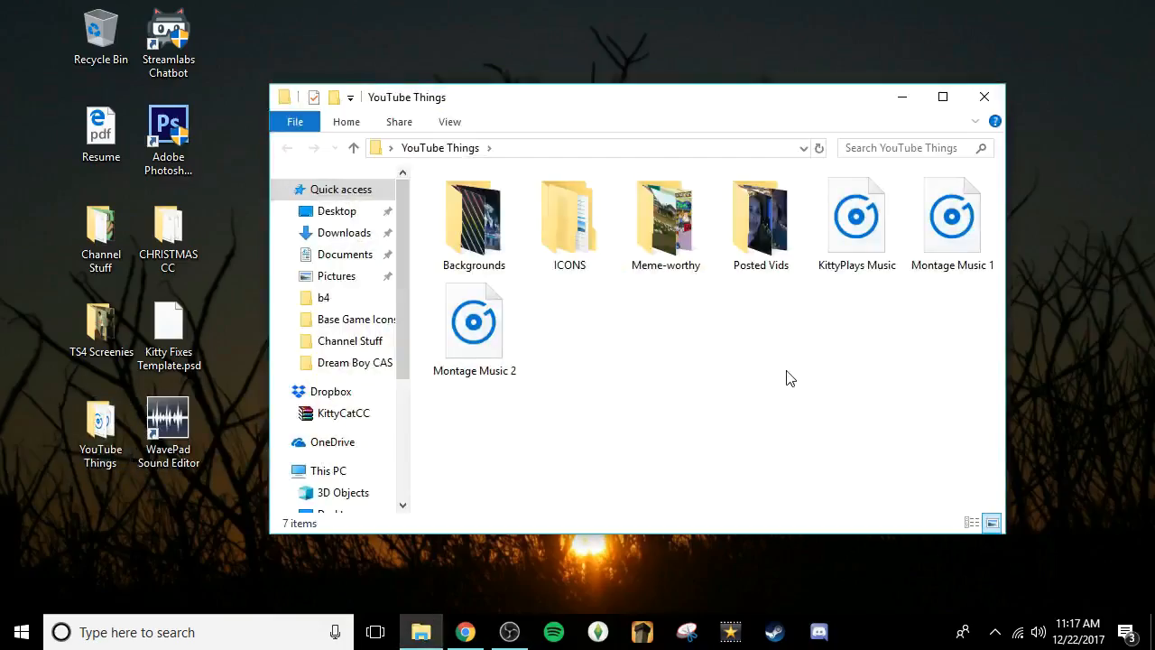
# Browse ICONS > Base Game Icons, scroll the Sims icons and bring up options for the crossed-out figure icon
pyautogui.doubleClick(569, 216)
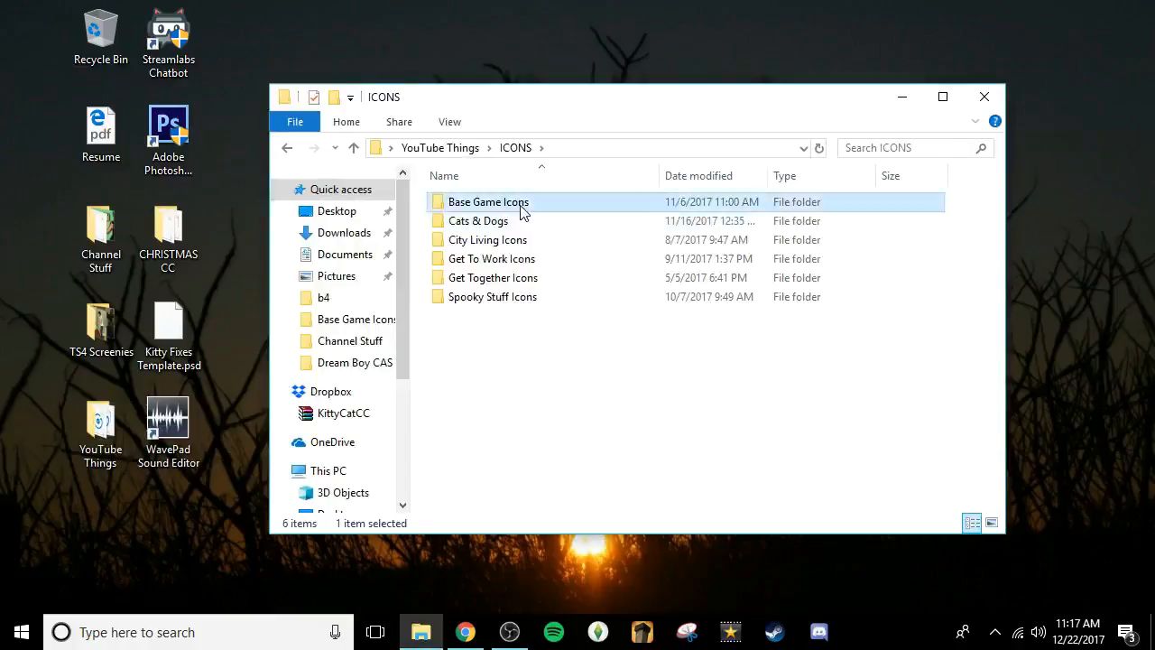
pyautogui.doubleClick(488, 202)
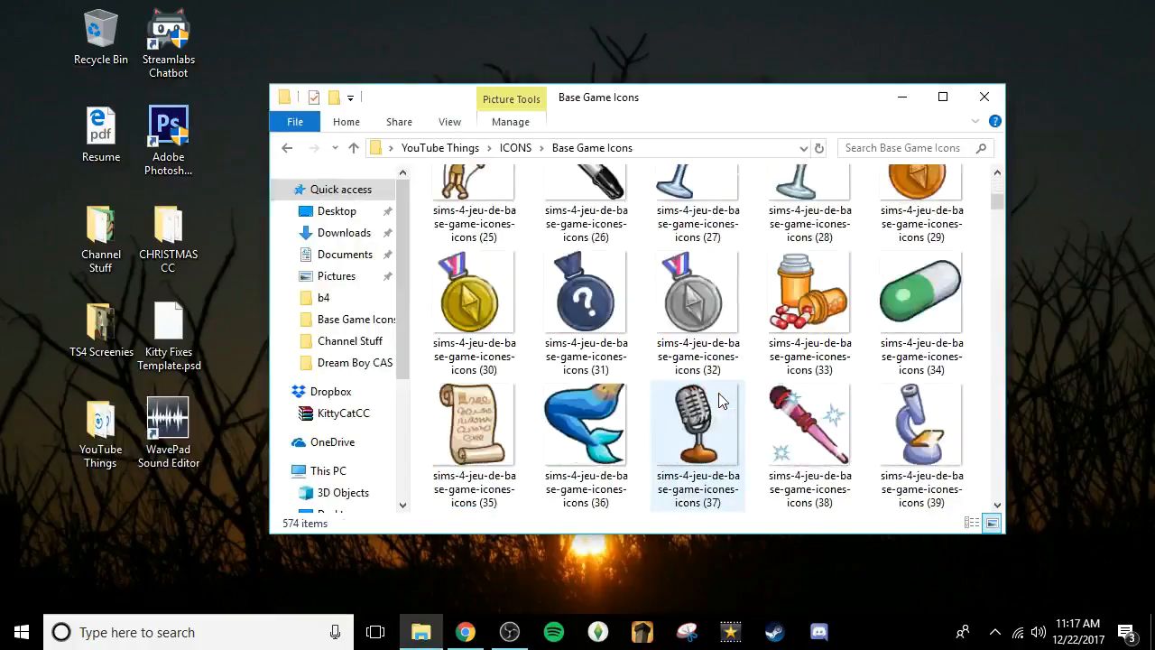
pyautogui.scroll(-3)
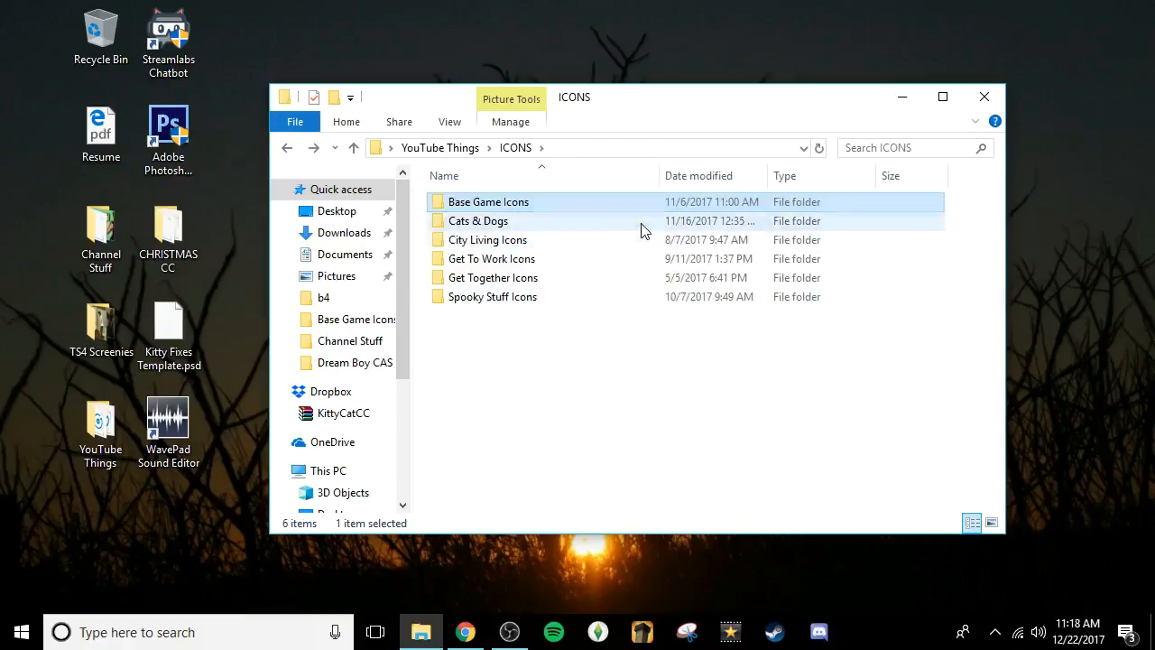
pyautogui.doubleClick(476, 220)
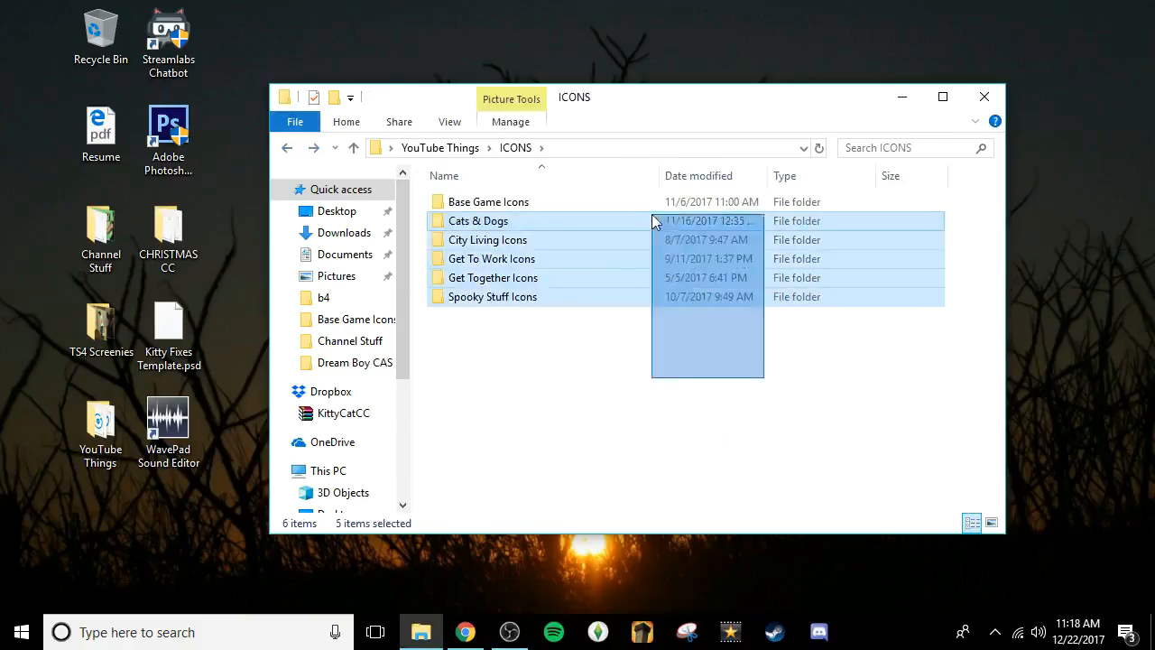
pyautogui.click(993, 370)
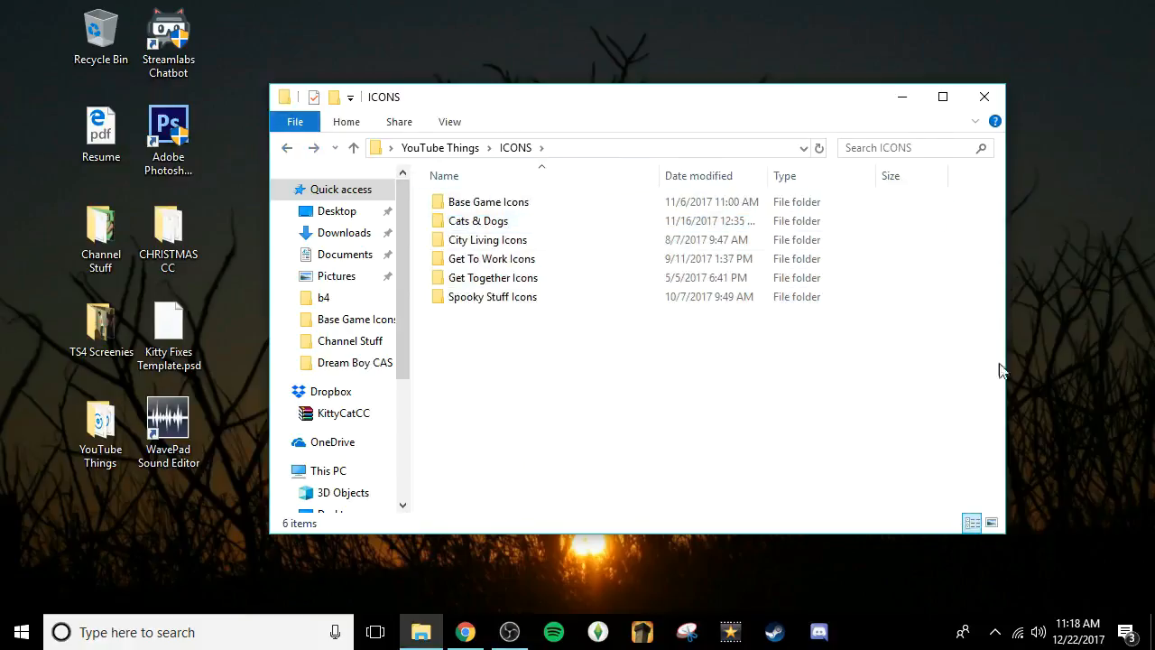
pyautogui.moveTo(722, 534)
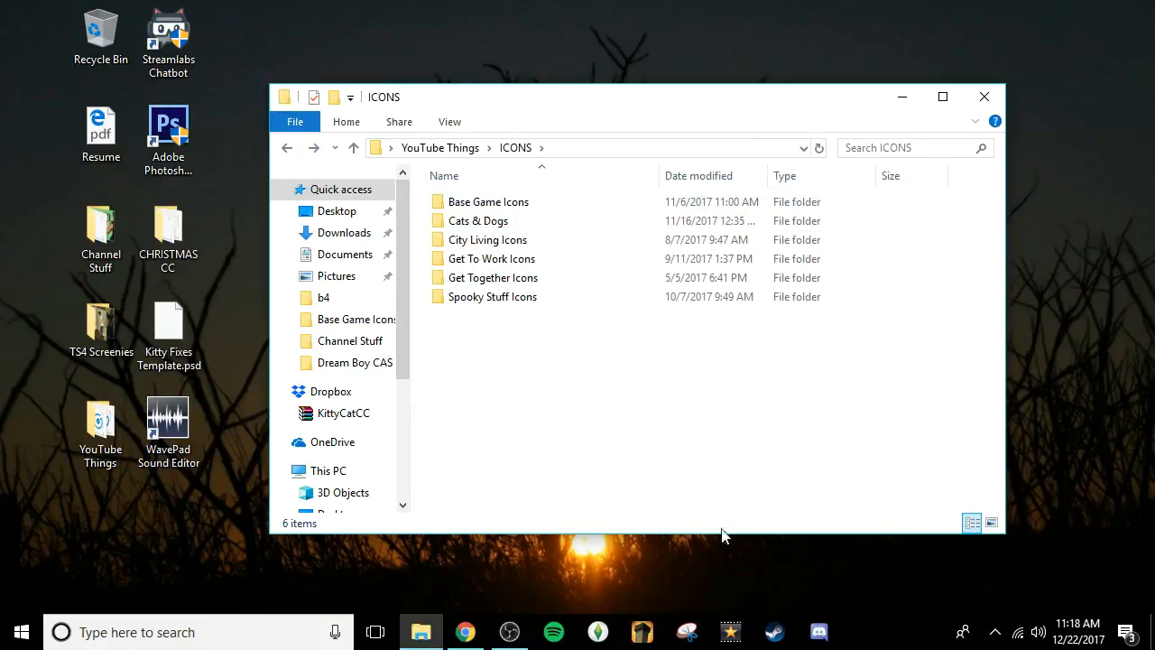
pyautogui.click(488, 202)
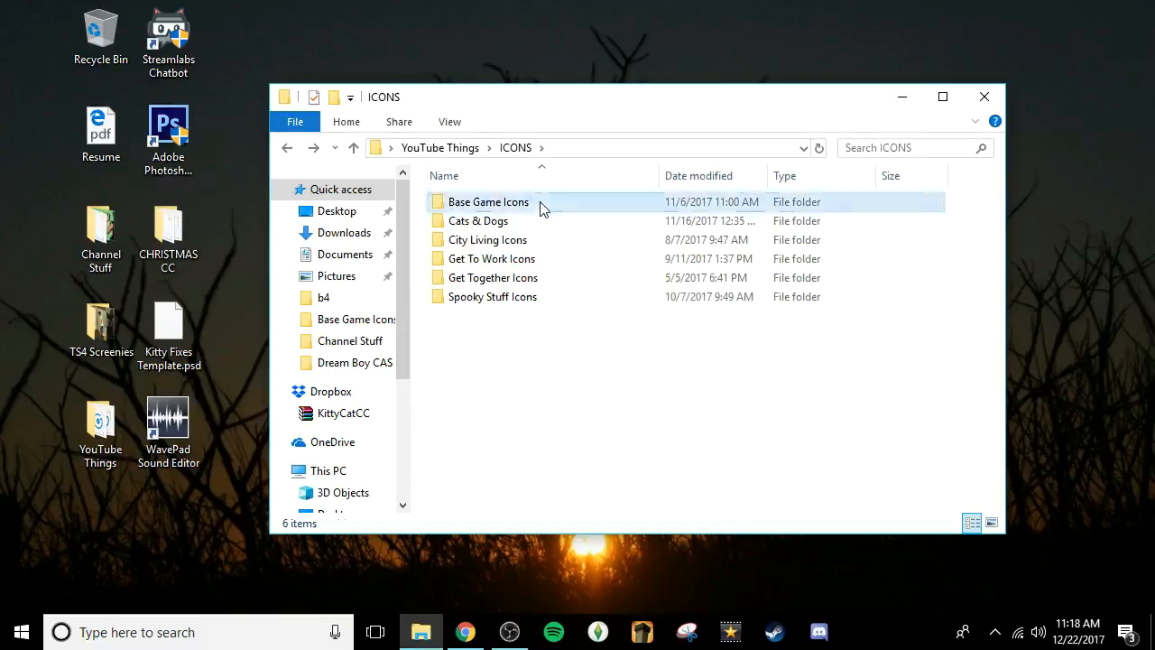
pyautogui.click(487, 203)
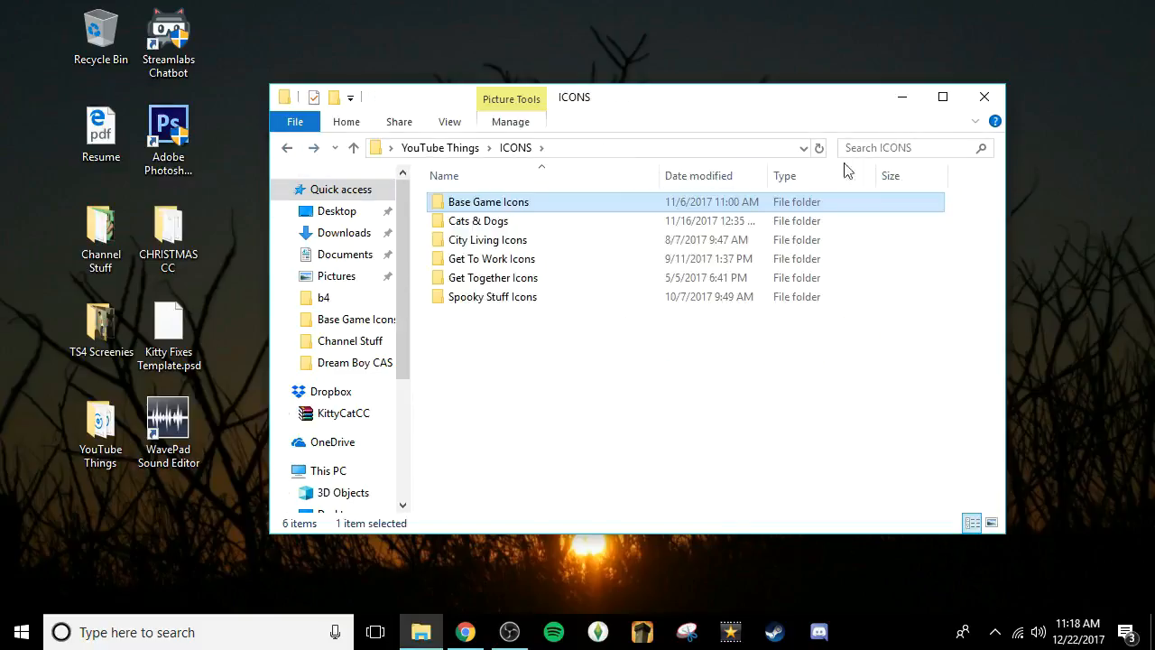
pyautogui.moveTo(585, 260)
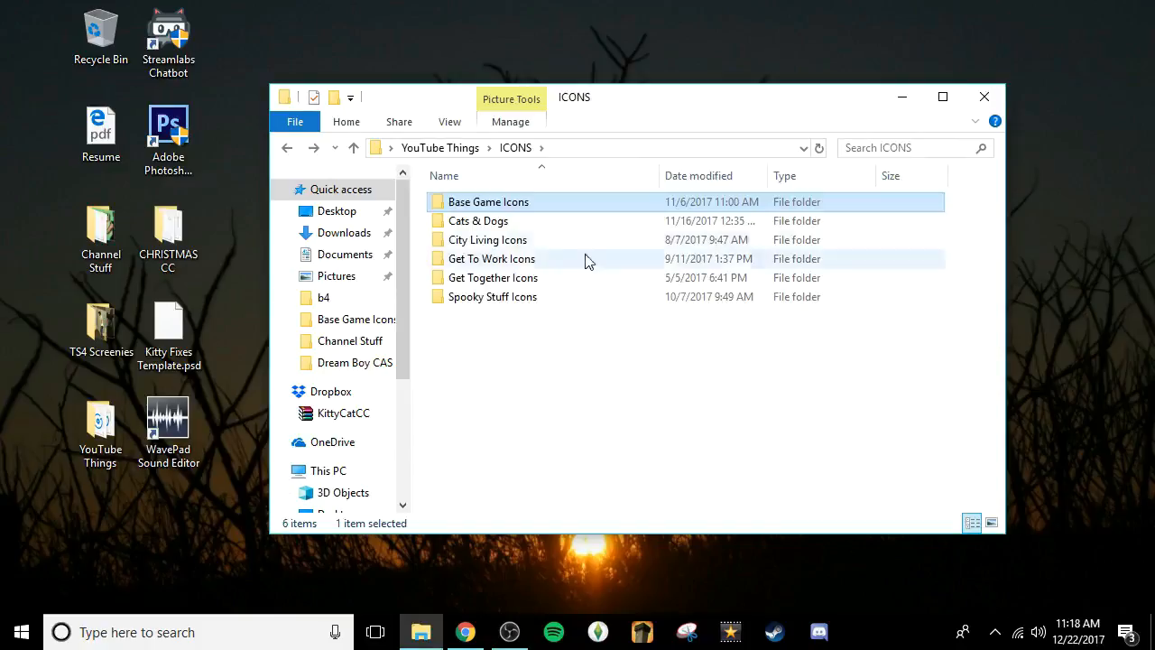
pyautogui.doubleClick(487, 202)
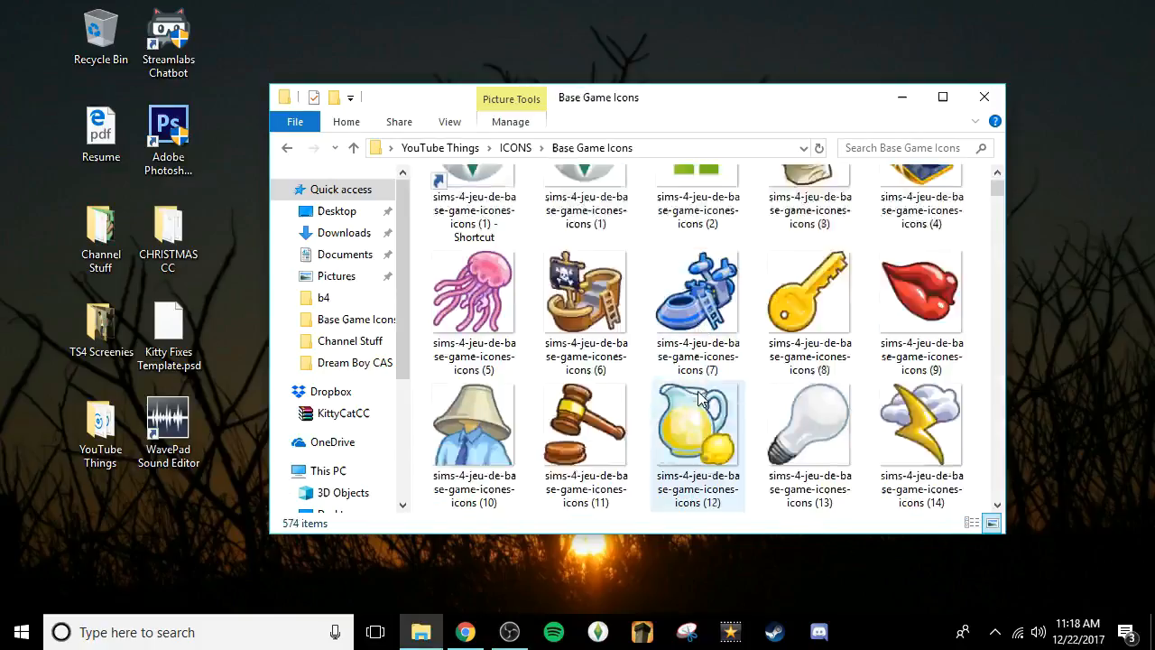
pyautogui.scroll(-3)
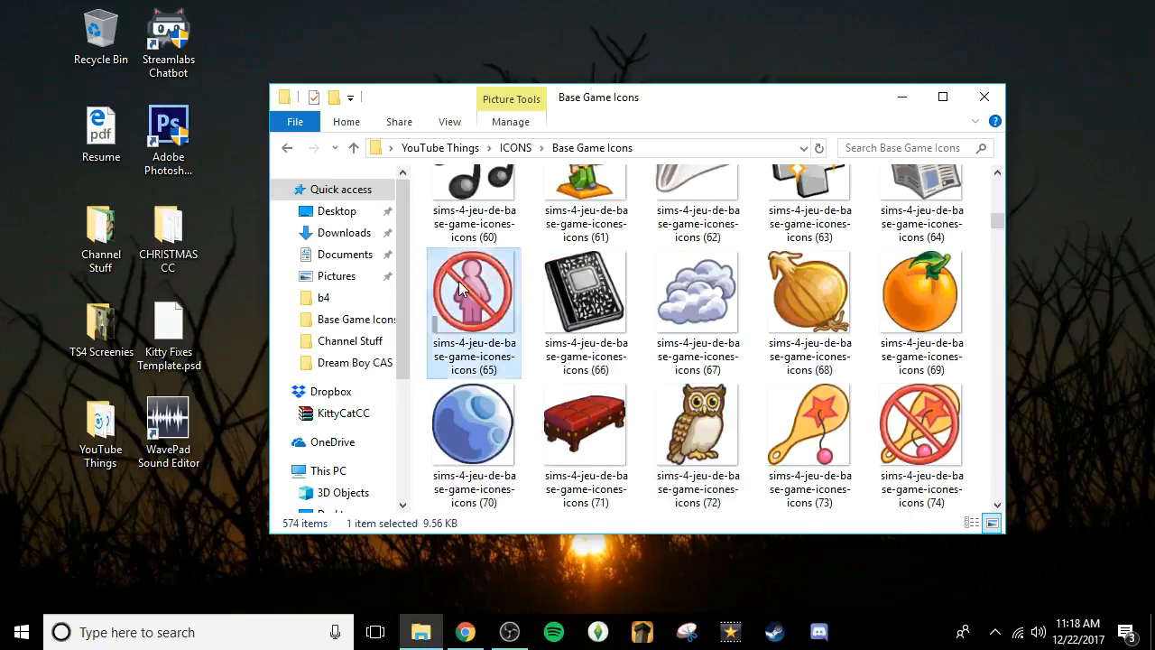
pyautogui.rightClick(473, 288)
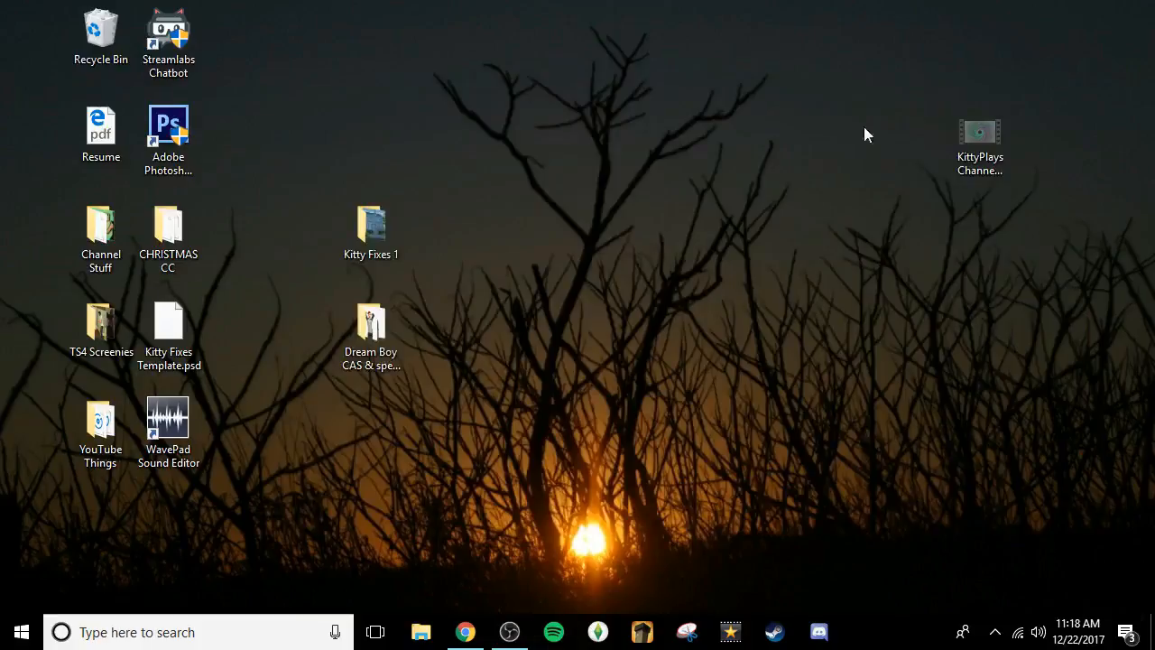
pyautogui.click(372, 329)
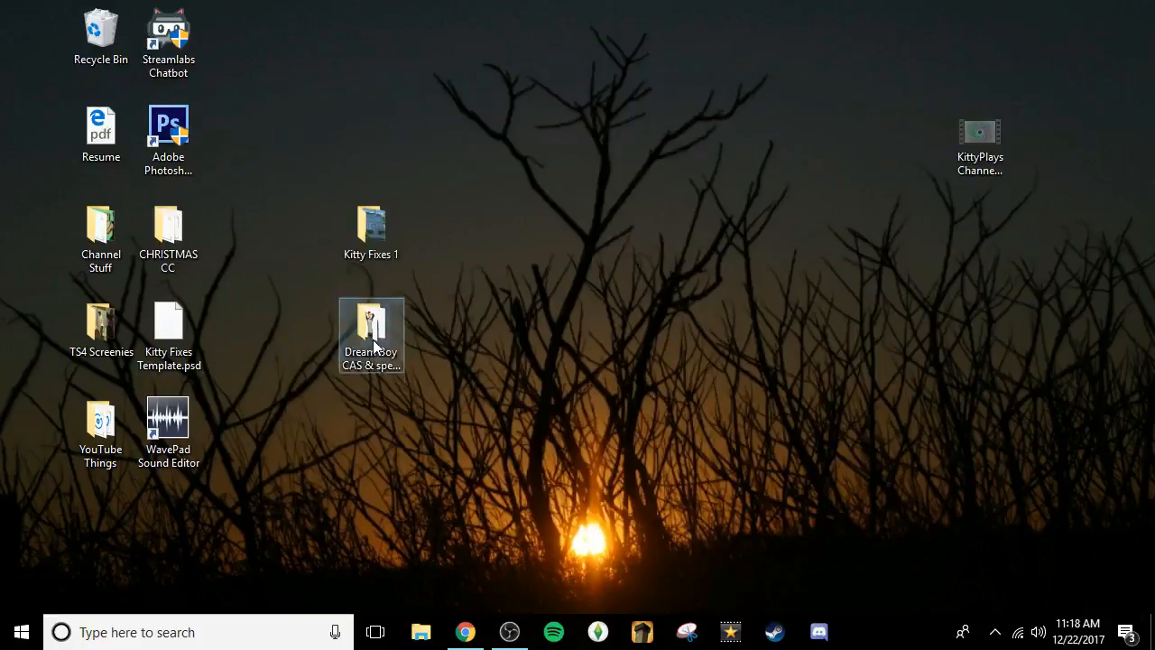
pyautogui.doubleClick(372, 334)
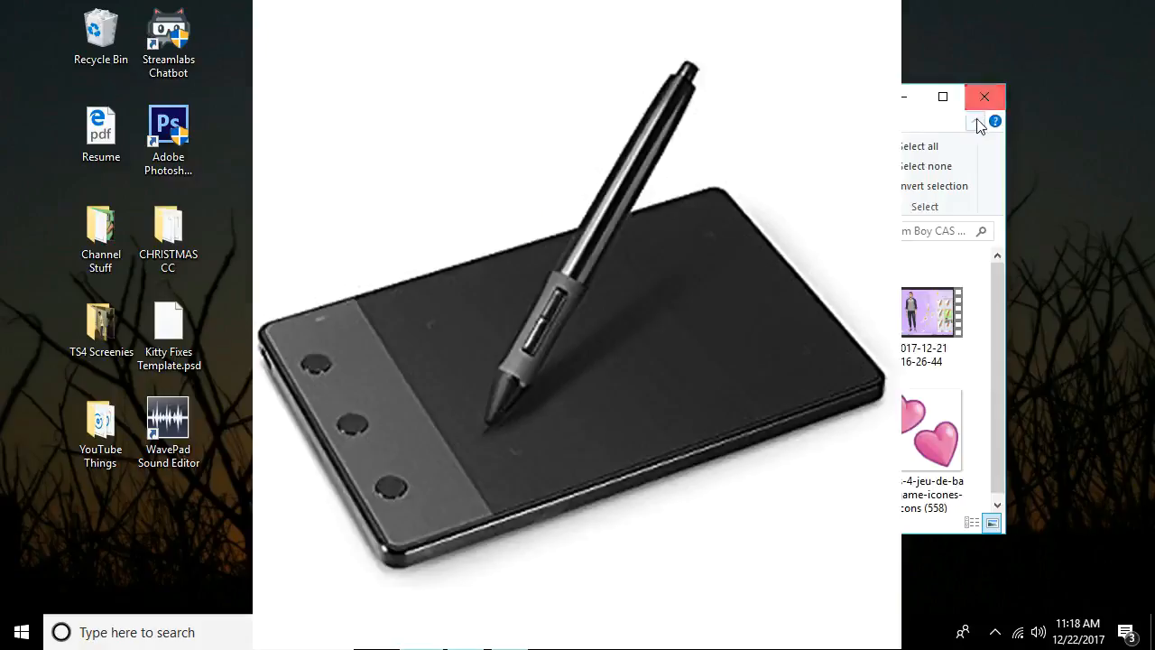
pyautogui.click(985, 97)
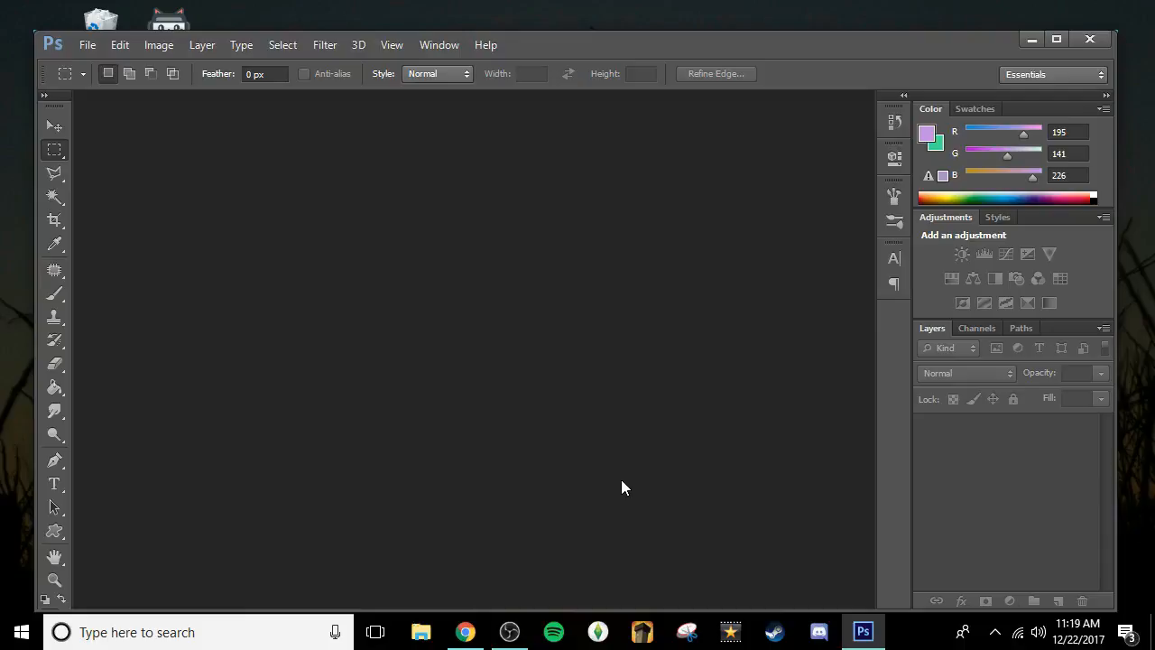
pyautogui.moveTo(154, 576)
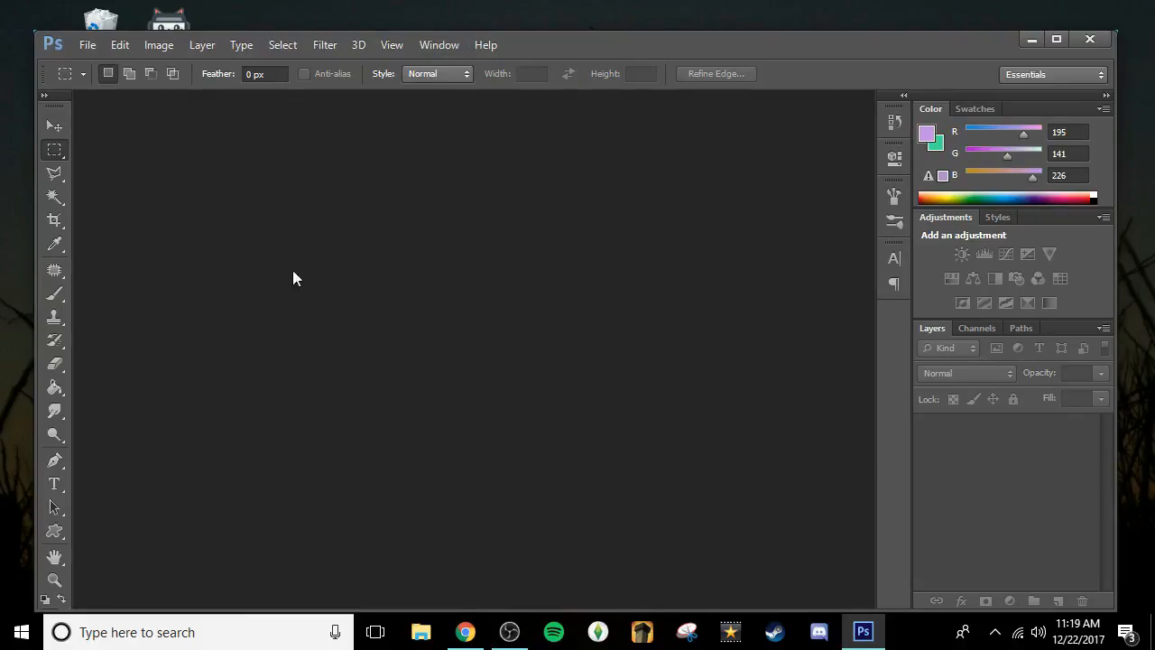
pyautogui.moveTo(316, 273)
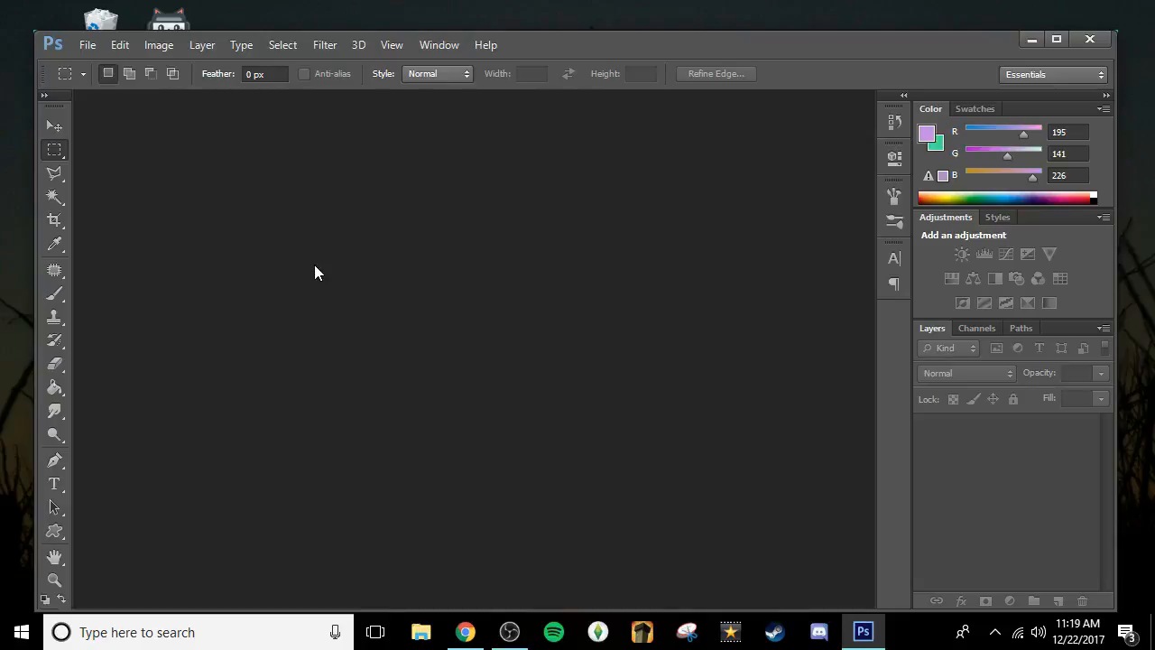
pyautogui.moveTo(352, 488)
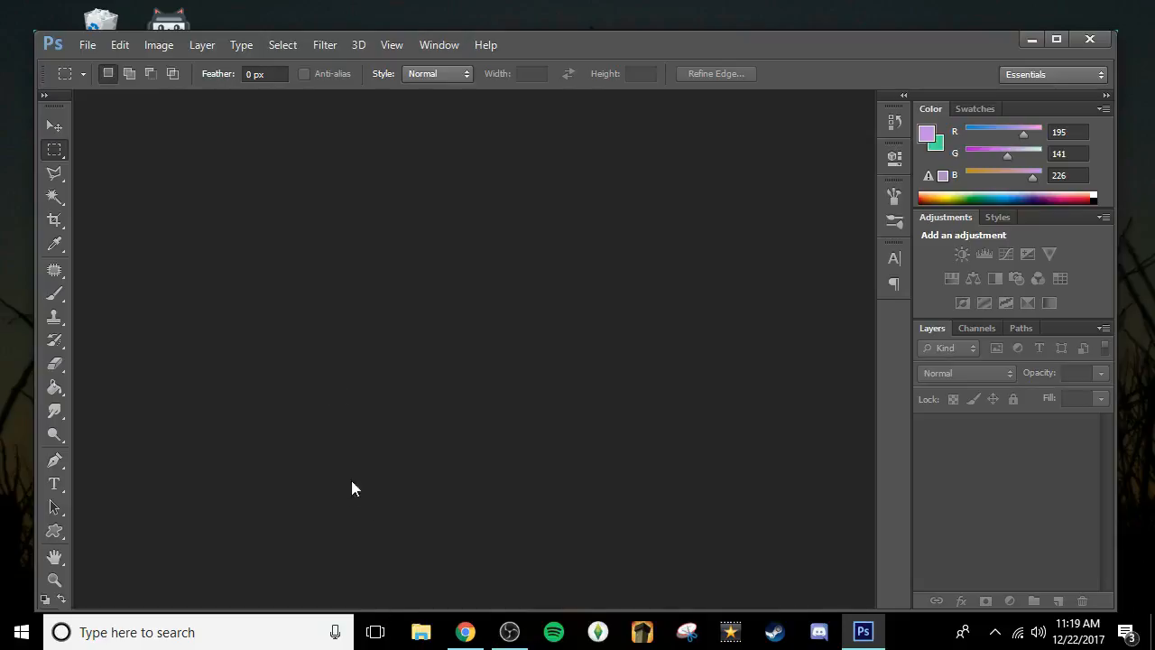
# Create a new 1280x720 pixel document at 300 resolution with a transparent background
pyautogui.click(86, 43)
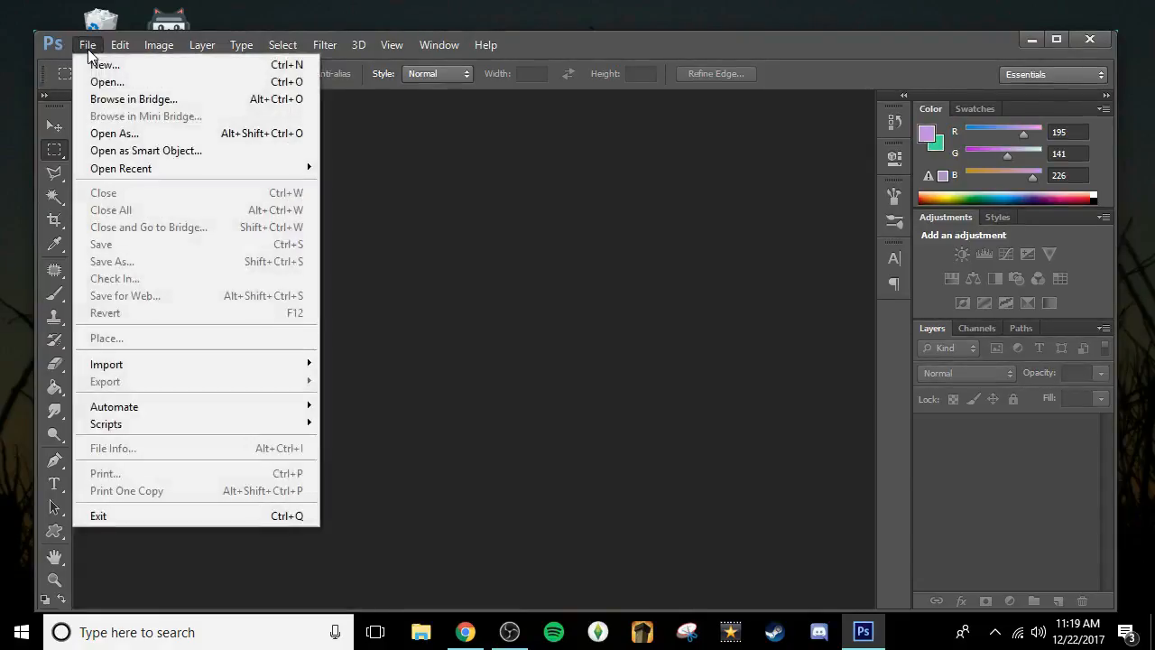
pyautogui.click(105, 65)
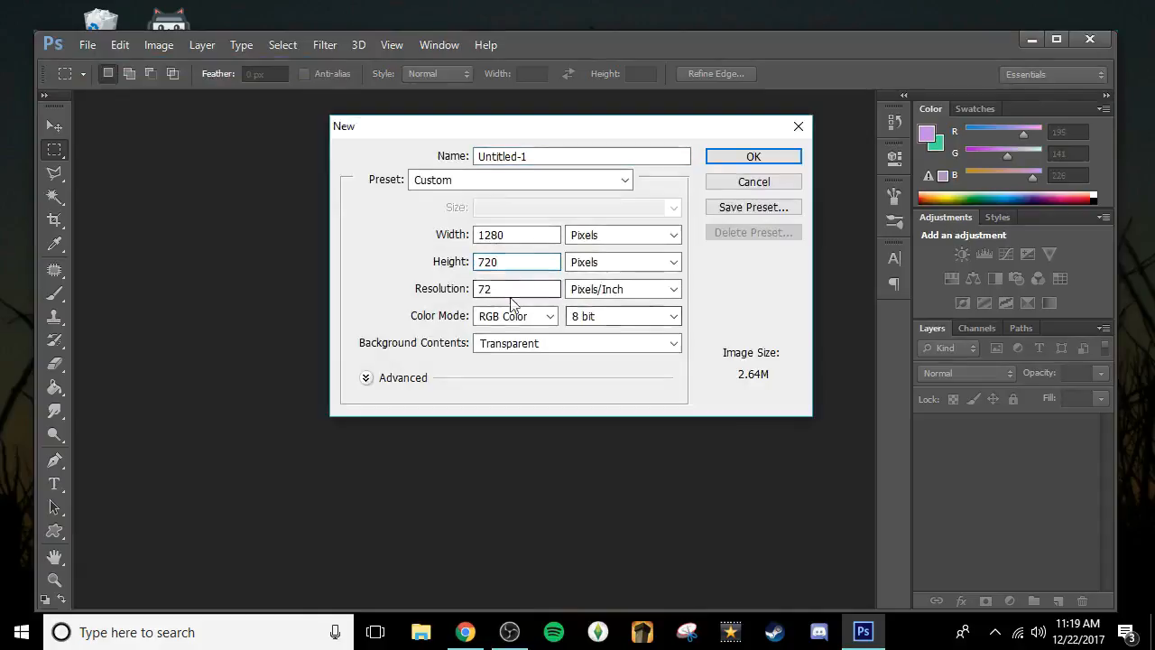
pyautogui.write('300')
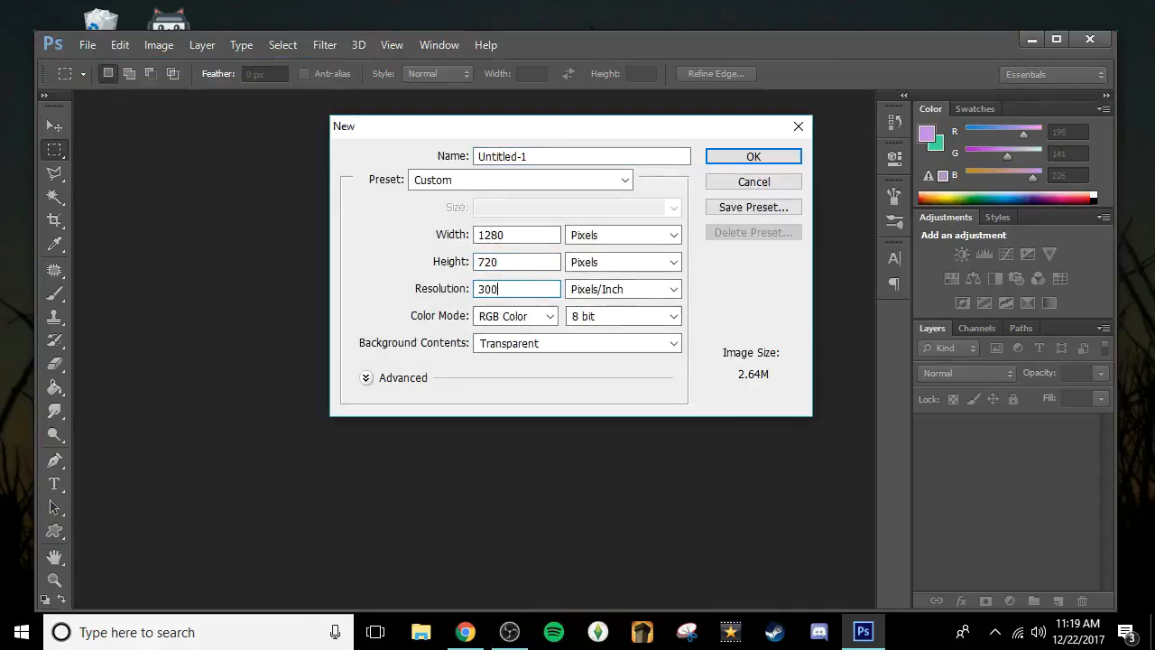
pyautogui.click(755, 156)
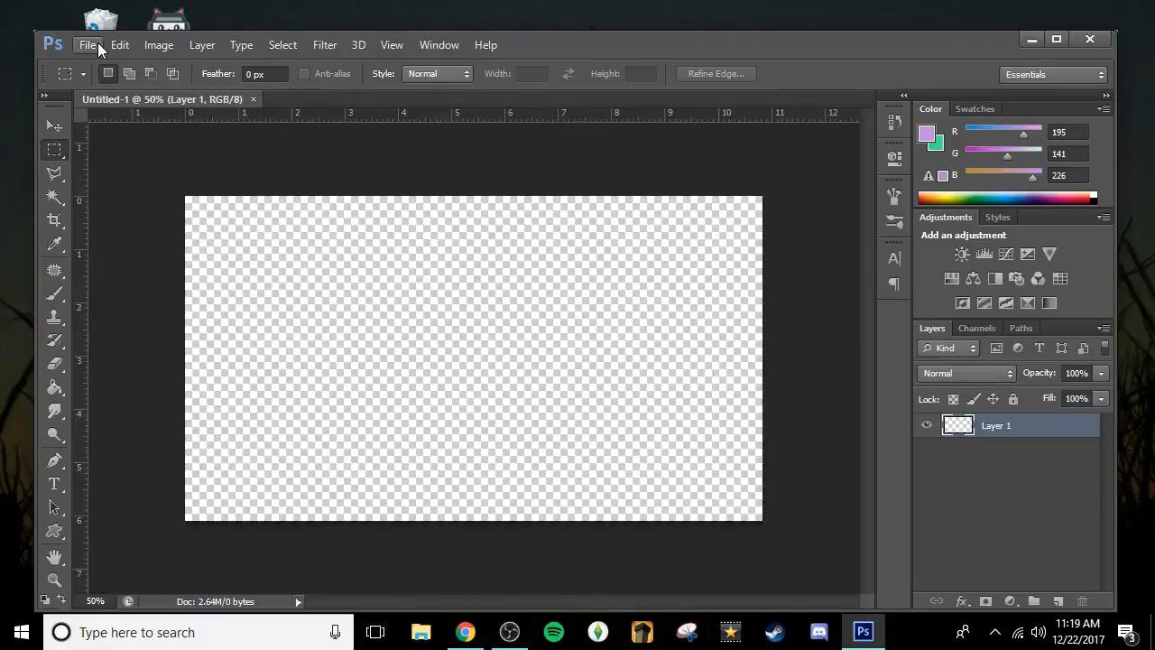
pyautogui.click(86, 43)
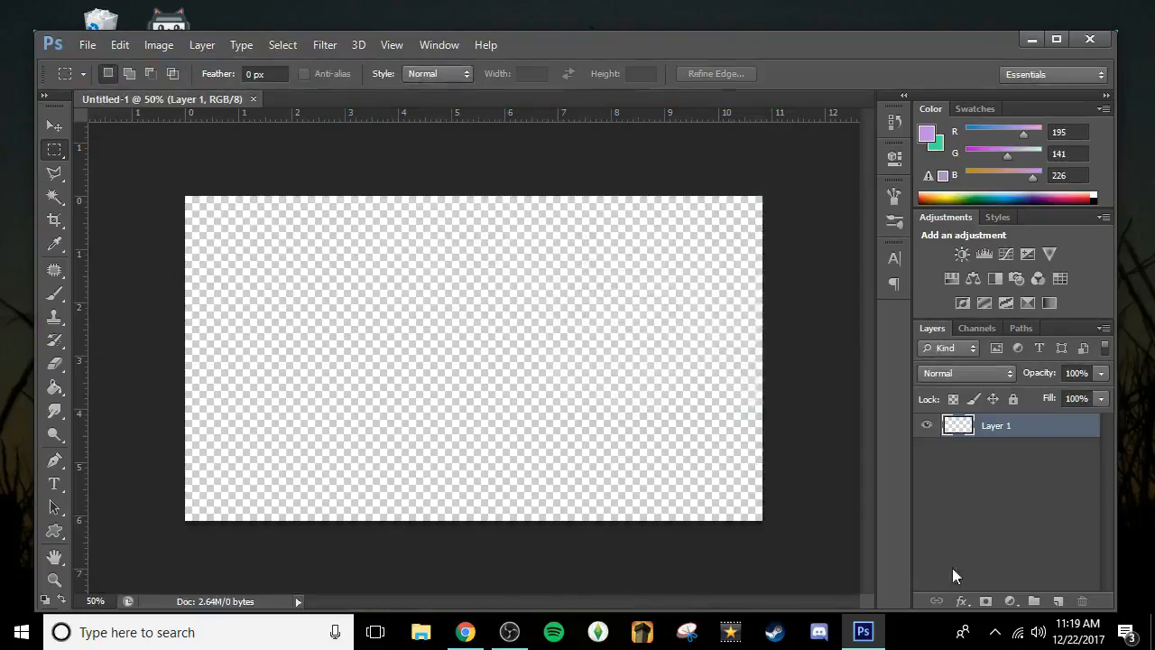
pyautogui.click(54, 127)
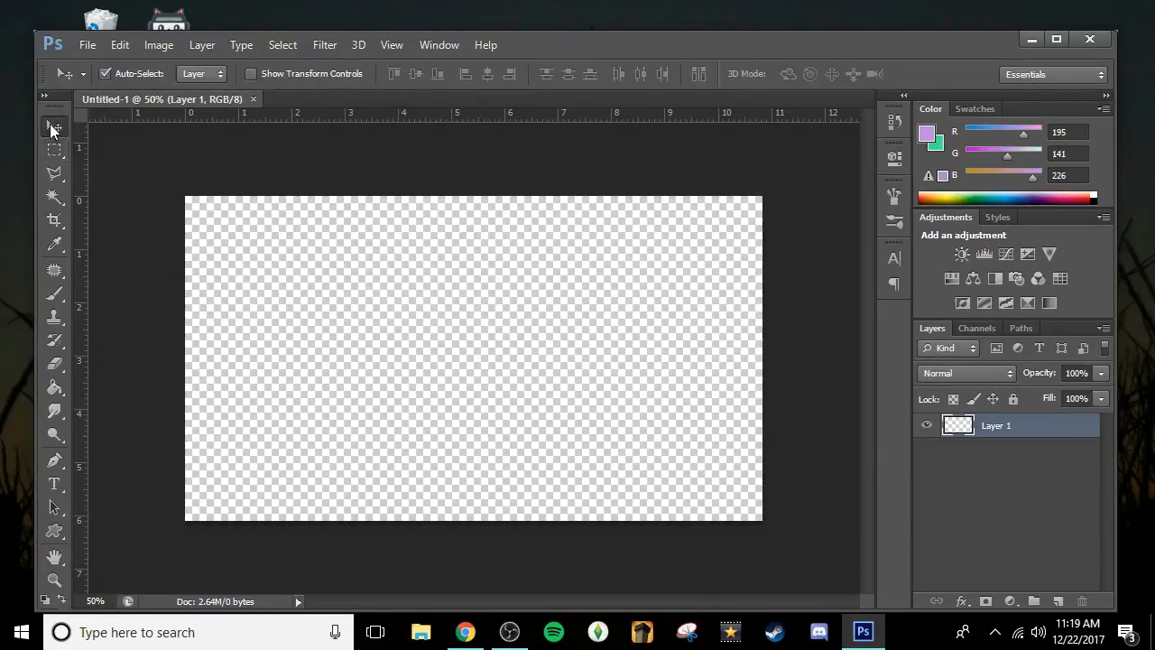
# Place the moonlit nature background image and stretch it to fill the whole canvas
pyautogui.click(87, 43)
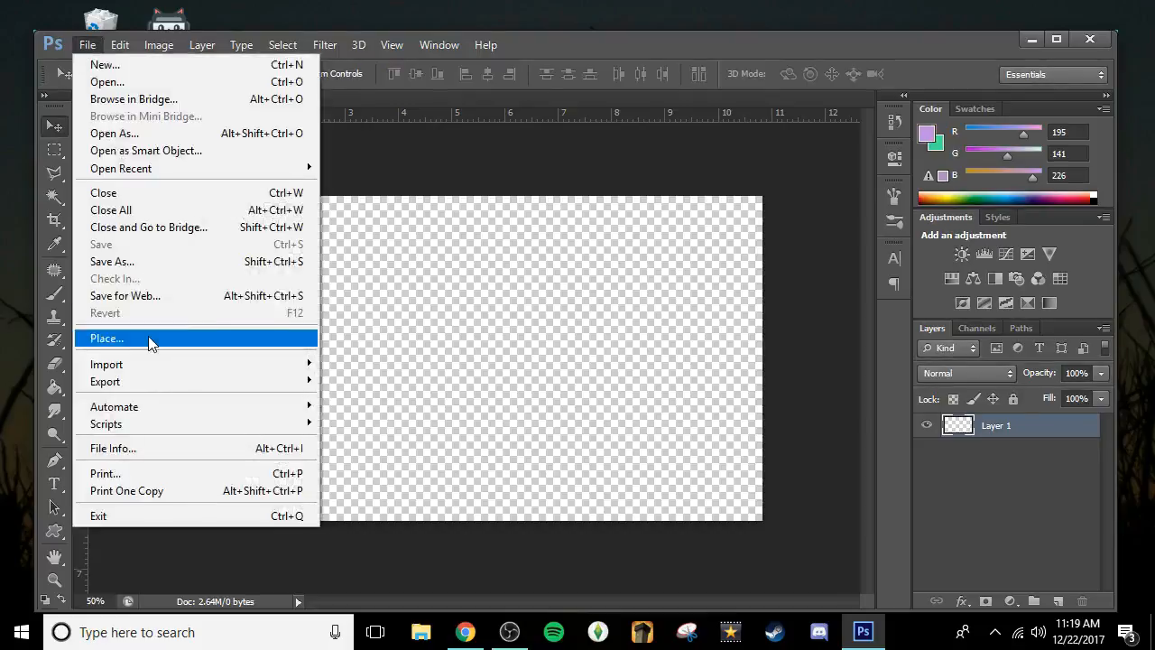
pyautogui.click(107, 337)
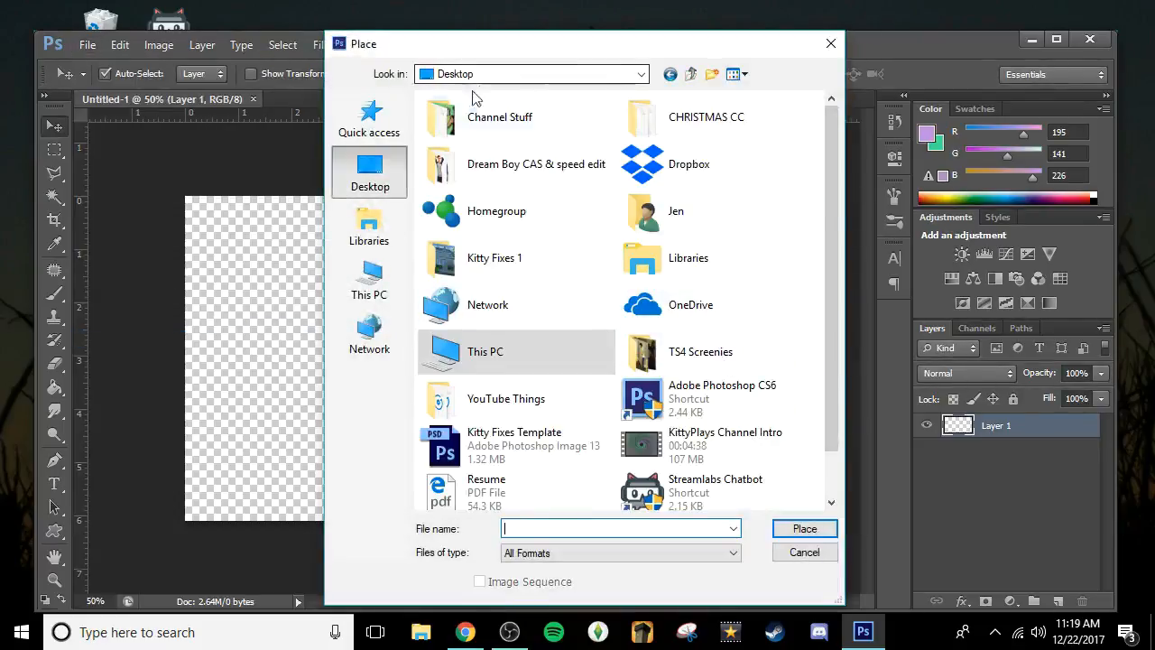
pyautogui.doubleClick(536, 153)
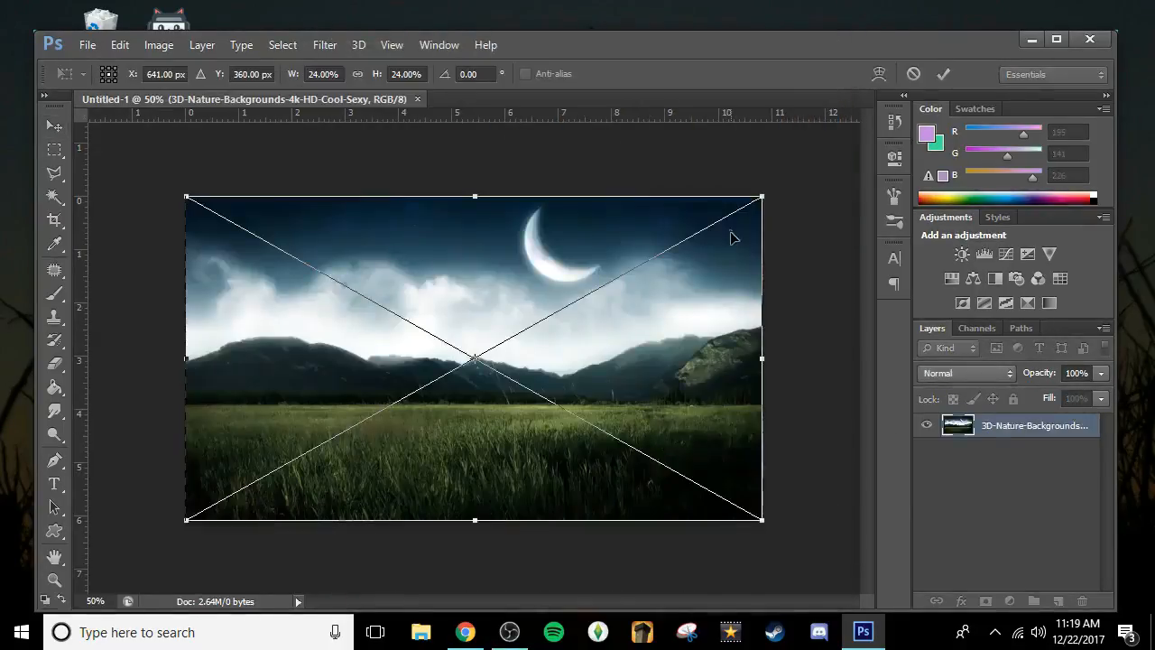
pyautogui.moveTo(762, 197); pyautogui.dragTo(790, 180)
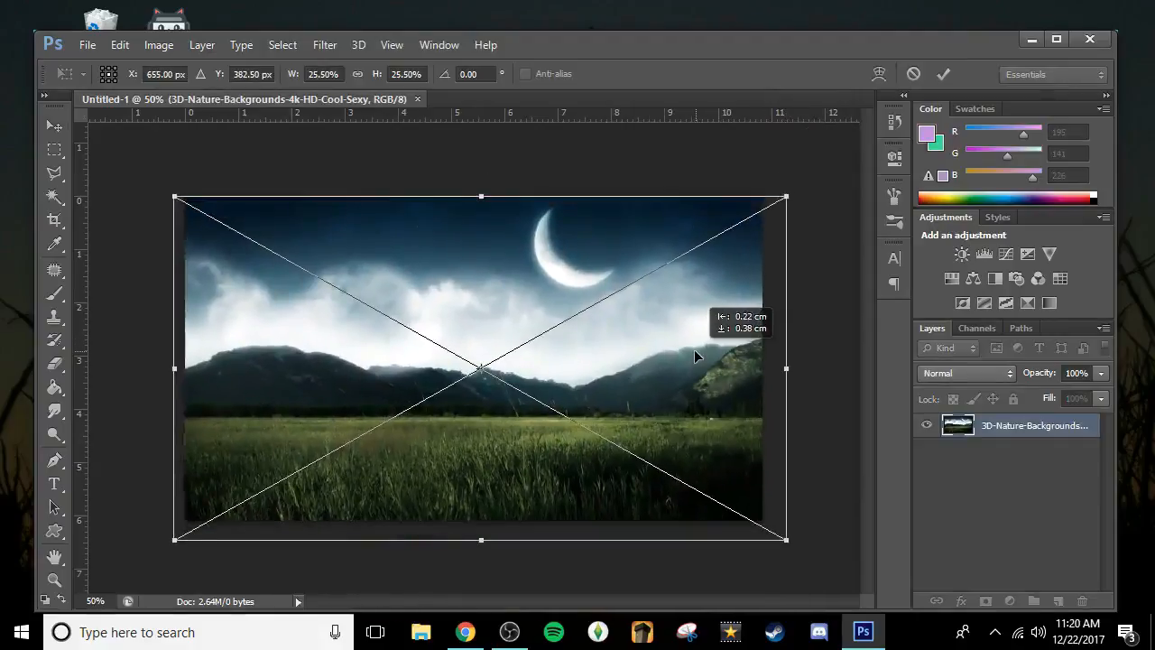
pyautogui.moveTo(695, 357); pyautogui.dragTo(688, 361)
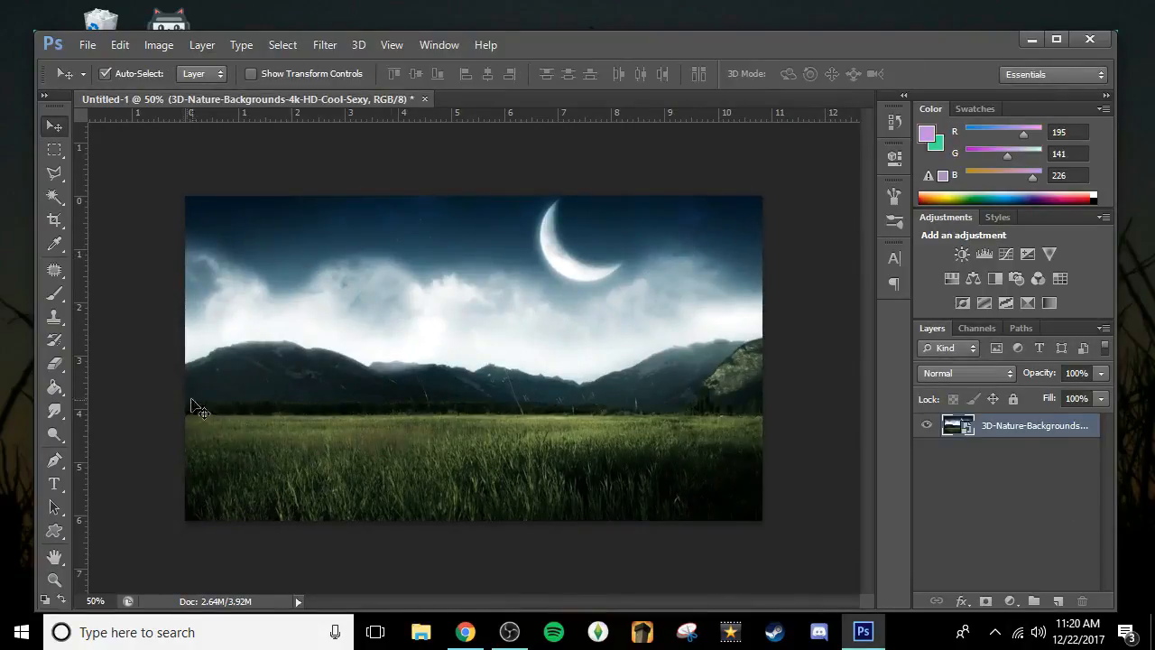
pyautogui.moveTo(520, 635)
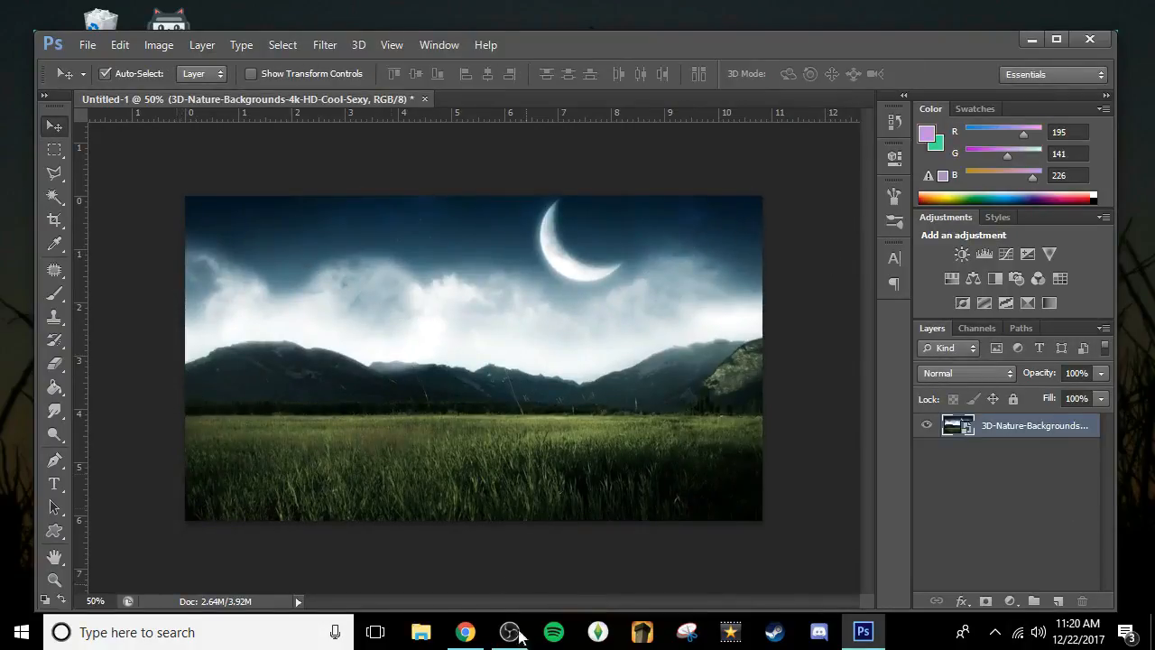
# Place the standing sim on the left side and give his layer a Drop Shadow (distance 15, size 35)
pyautogui.click(87, 43)
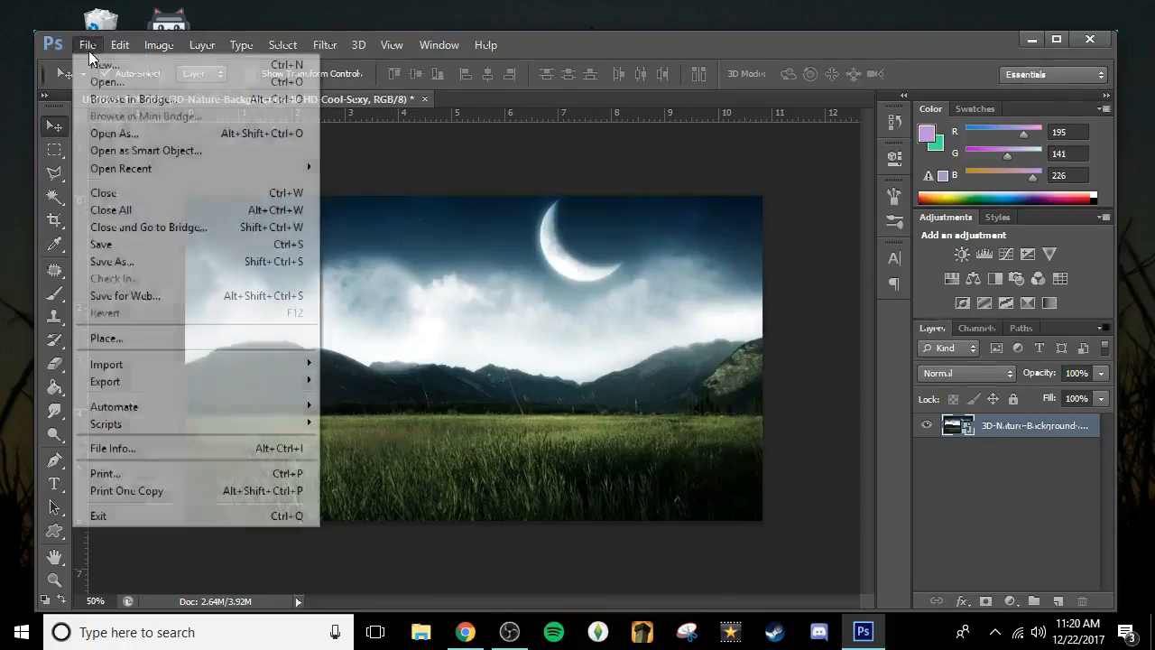
pyautogui.click(106, 337)
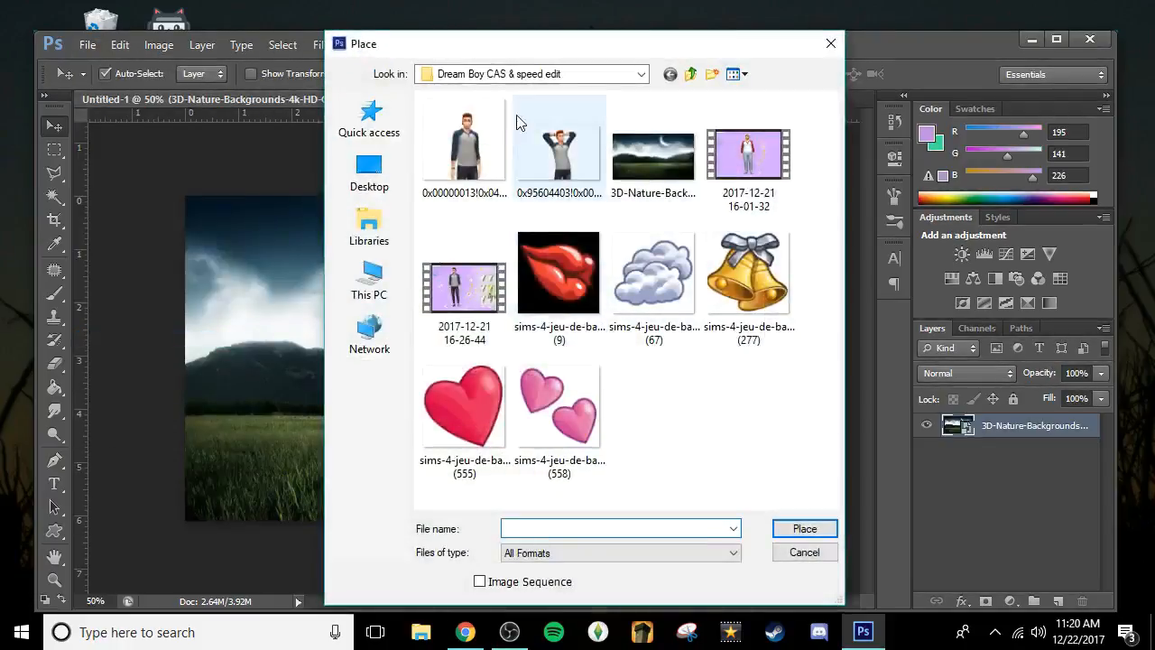
pyautogui.doubleClick(560, 145)
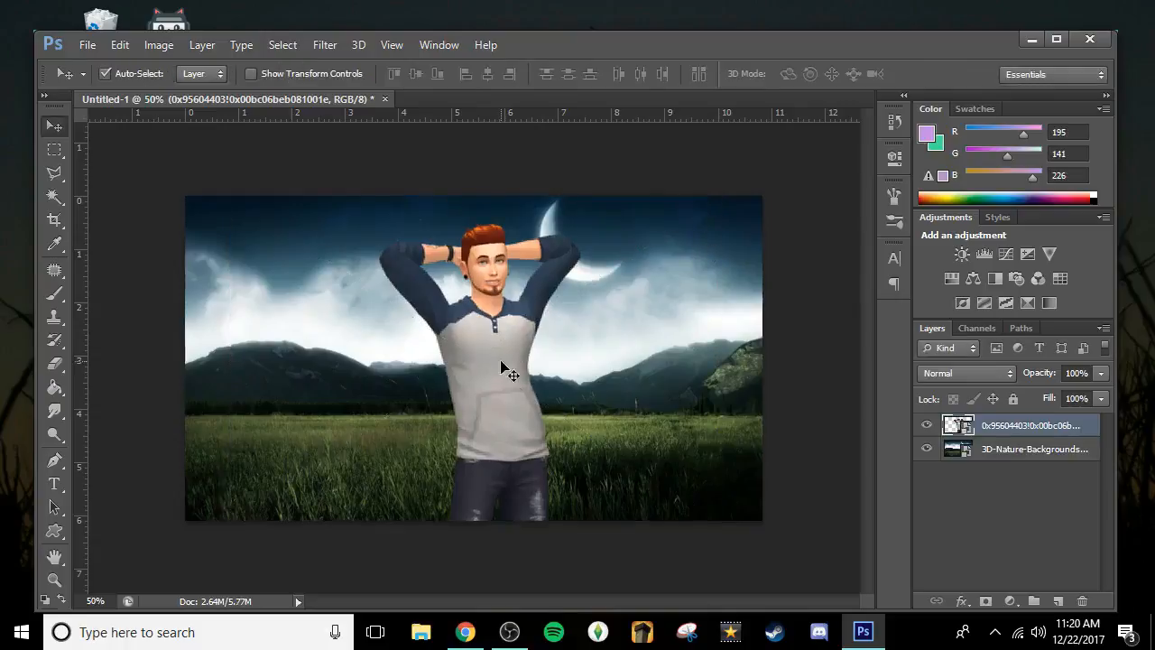
pyautogui.moveTo(505, 370); pyautogui.dragTo(316, 394)
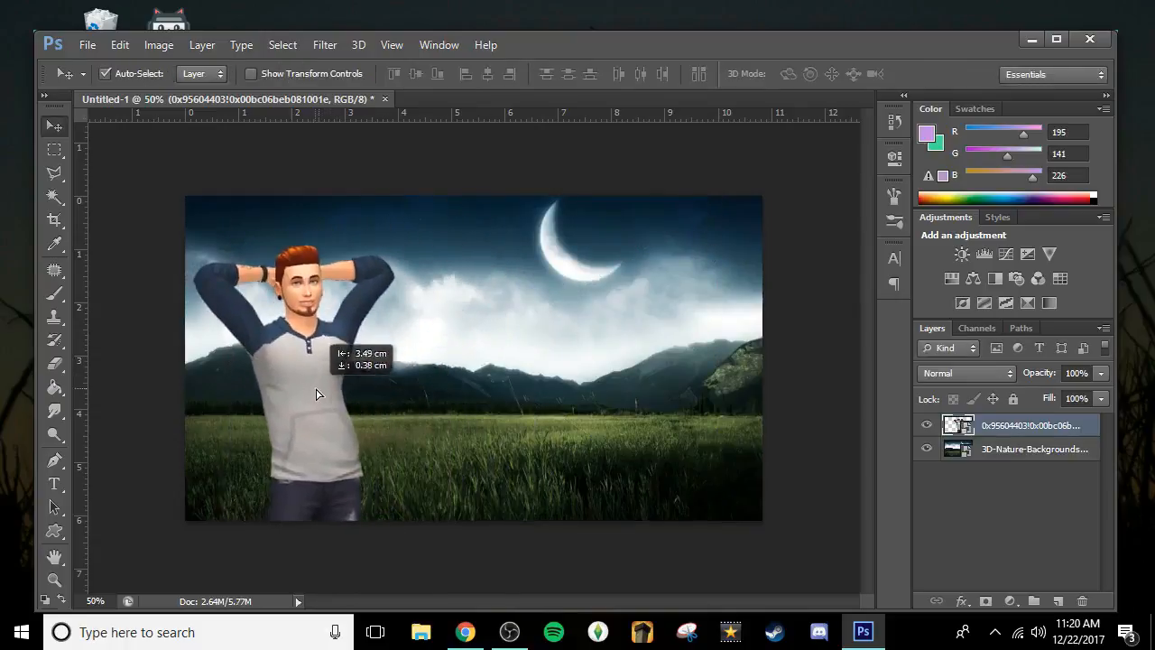
pyautogui.doubleClick(1029, 426)
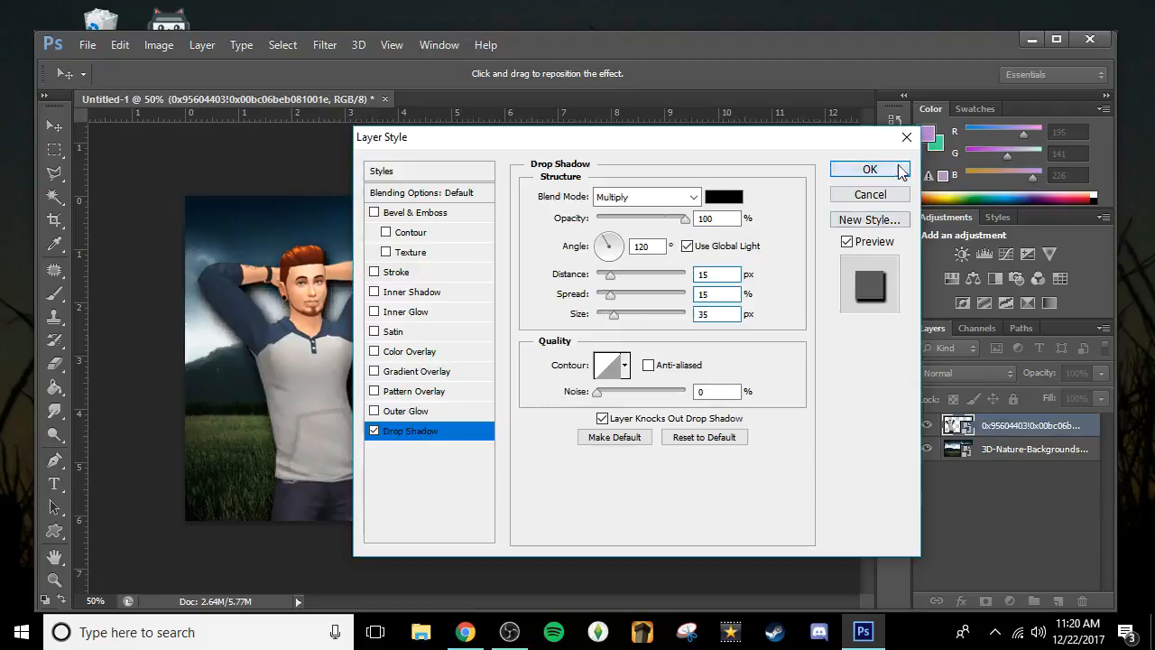
pyautogui.click(870, 170)
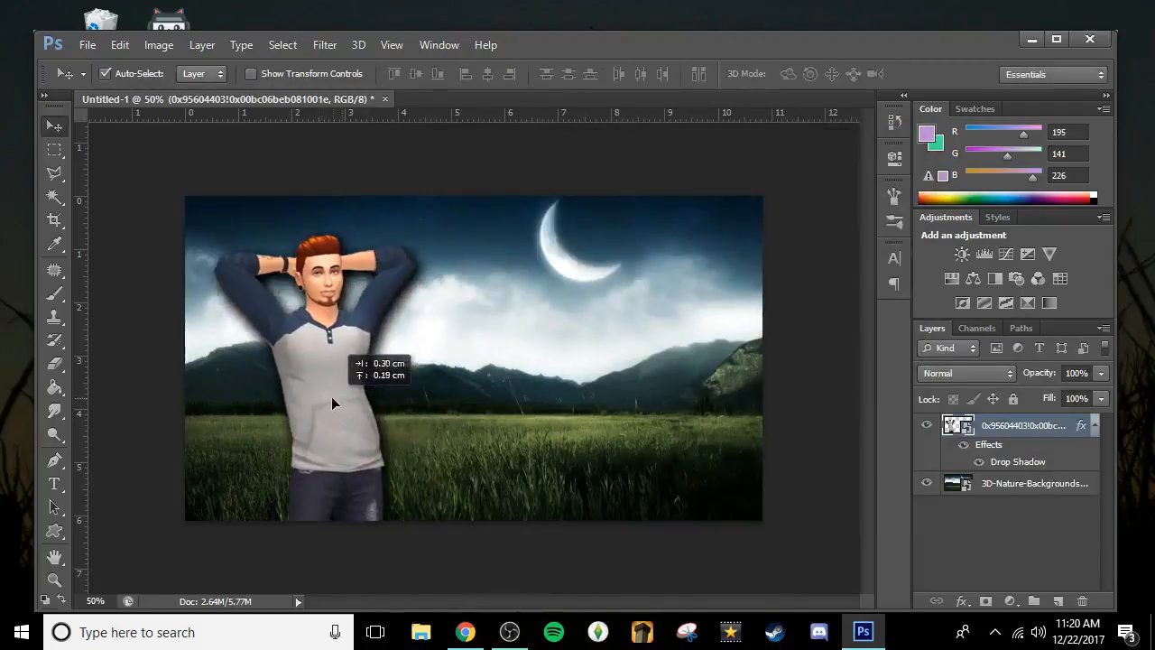
# Place the lips icon small near the moon and the bells icon resized at the top right
pyautogui.click(87, 43)
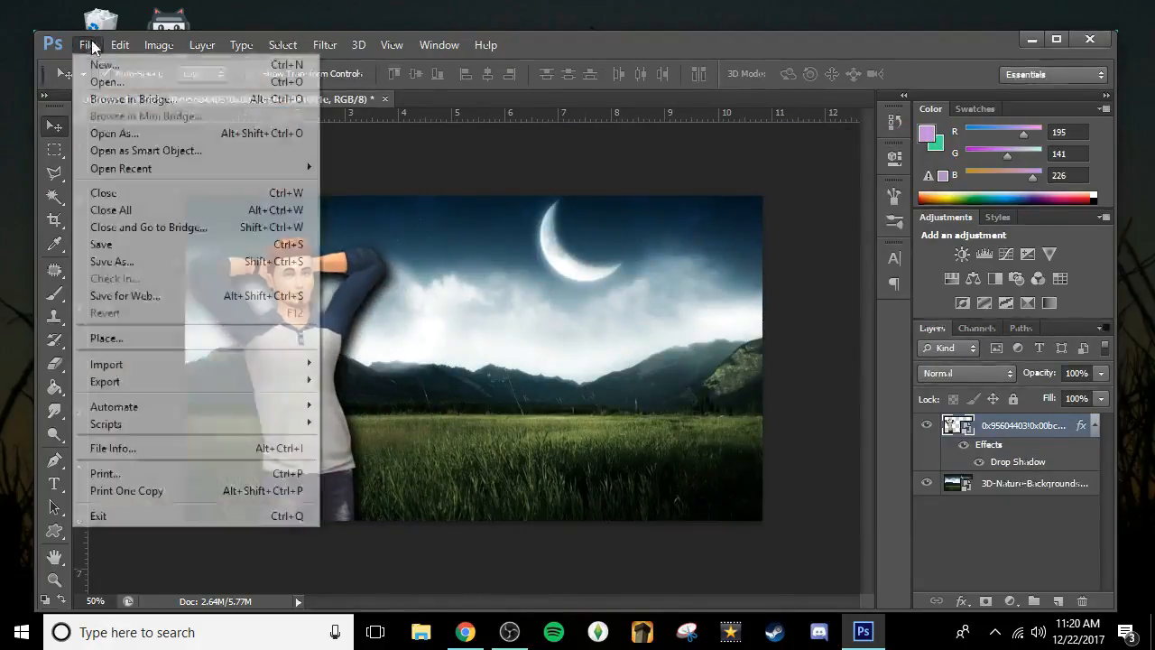
pyautogui.click(107, 337)
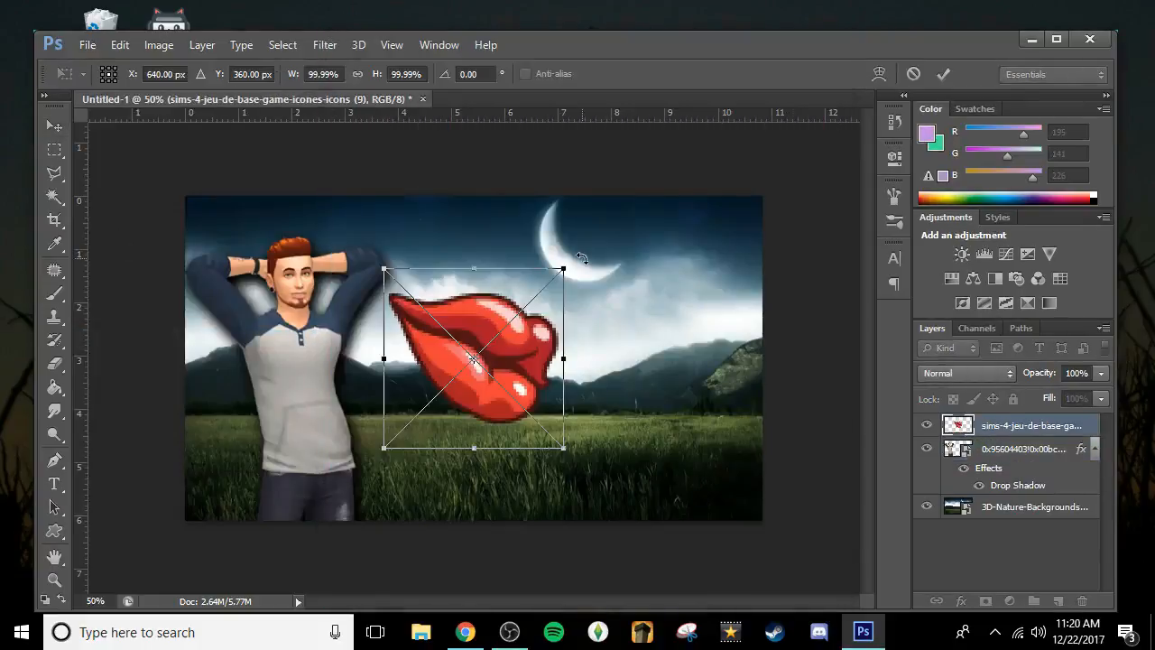
pyautogui.moveTo(564, 447); pyautogui.dragTo(484, 361)
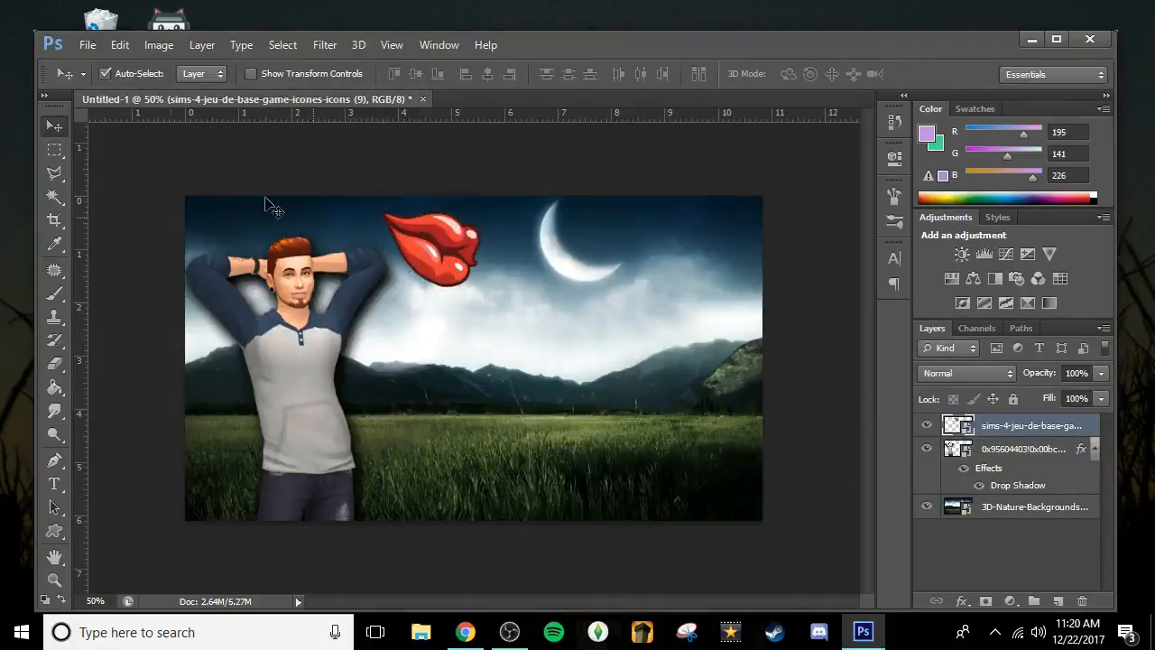
pyautogui.click(87, 44)
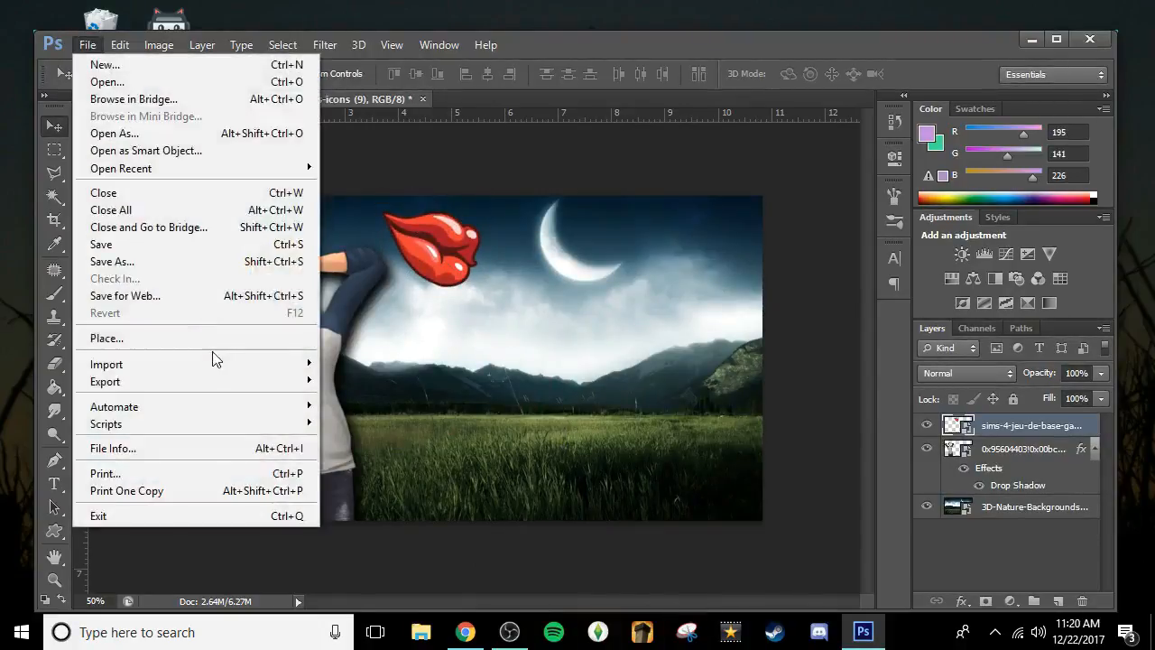
pyautogui.click(106, 338)
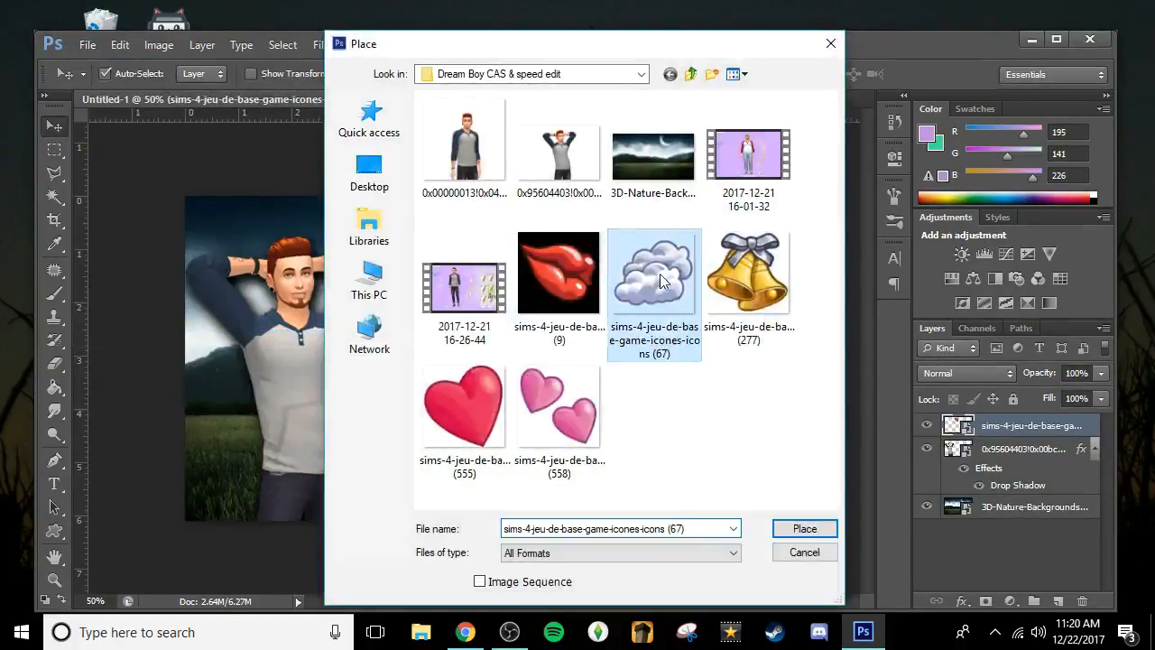
pyautogui.click(804, 527)
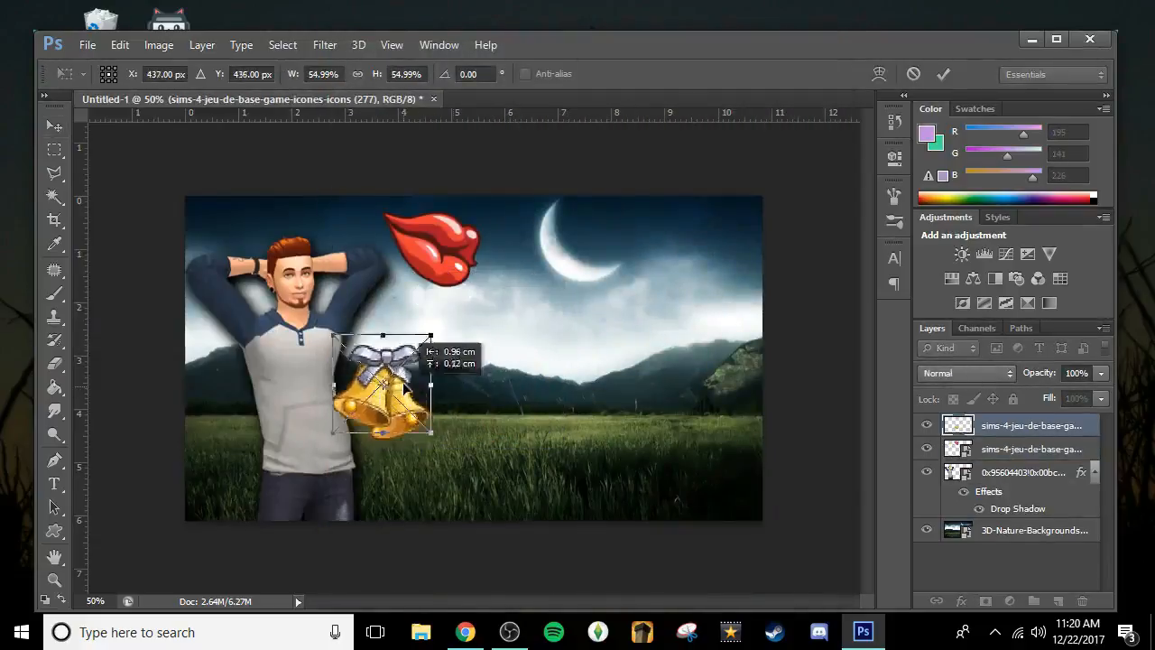
pyautogui.moveTo(383, 393); pyautogui.dragTo(704, 260)
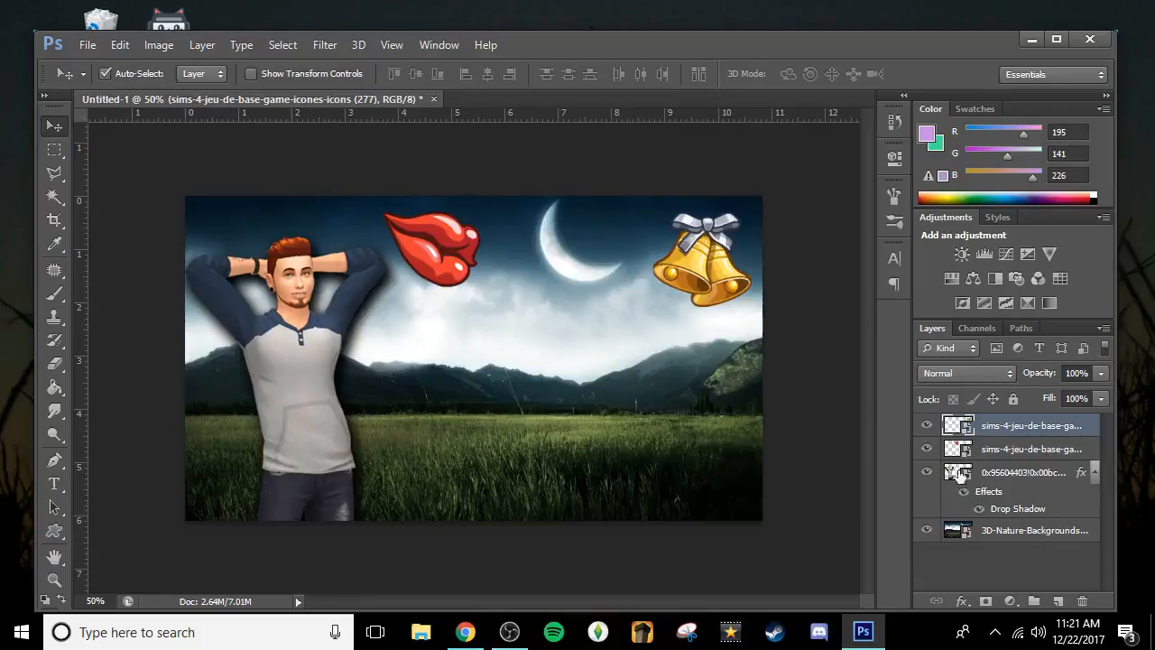
pyautogui.moveTo(1004, 494)
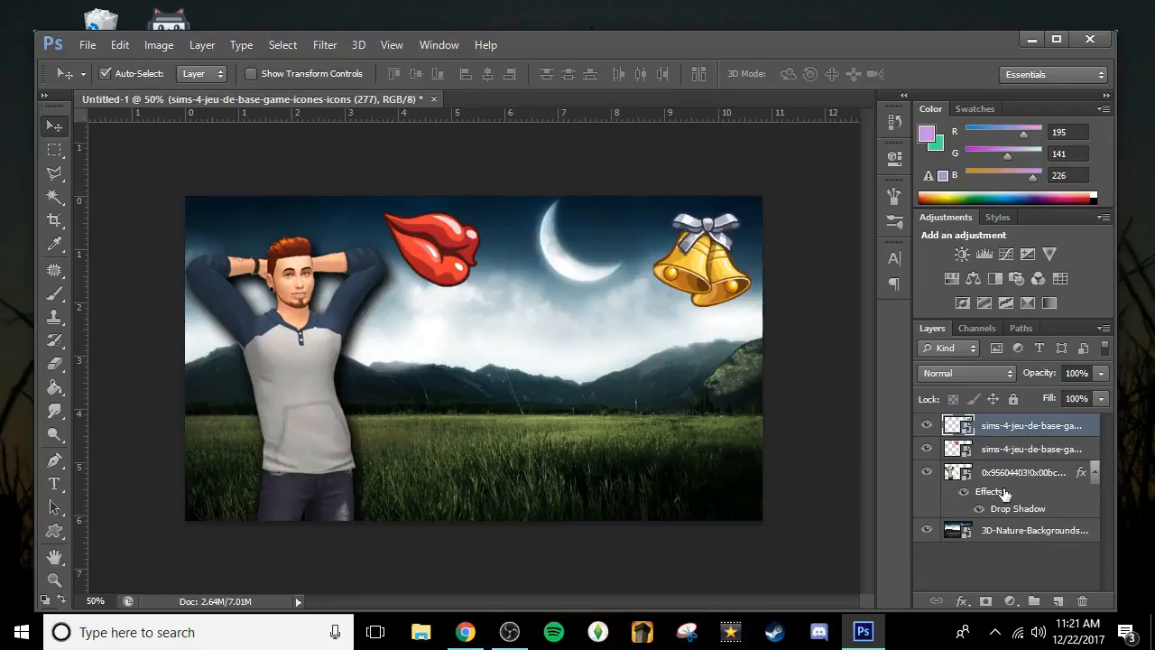
pyautogui.moveTo(1029, 505)
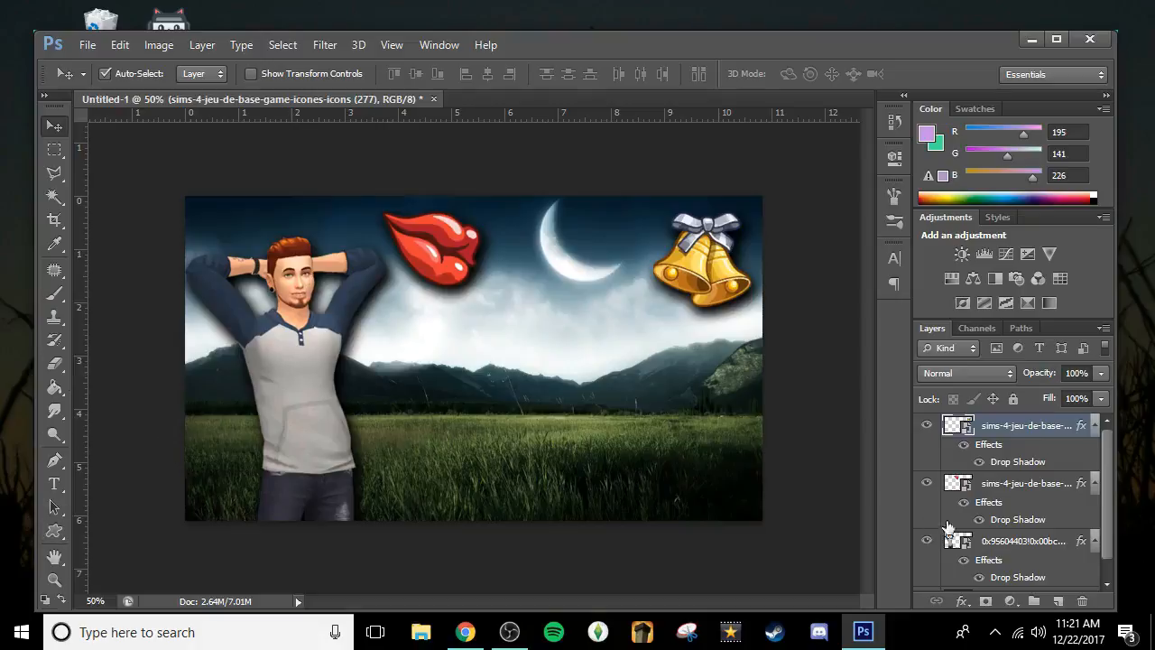
# Add a new empty layer directly above the sim's layer
pyautogui.click(1020, 541)
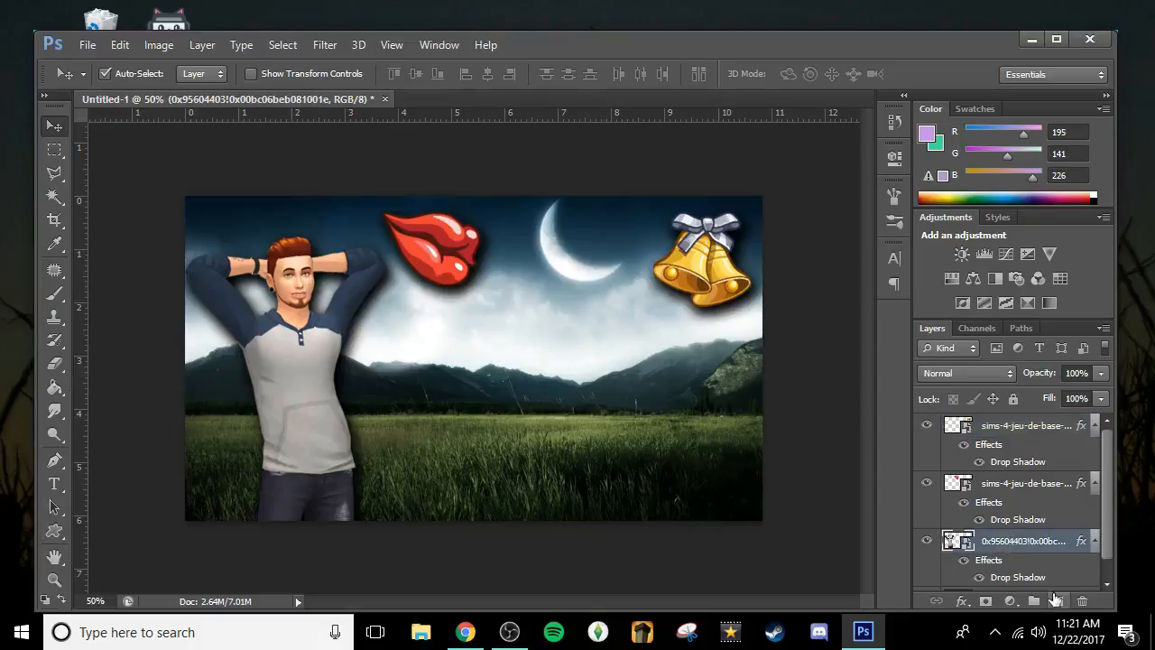
pyautogui.click(1058, 599)
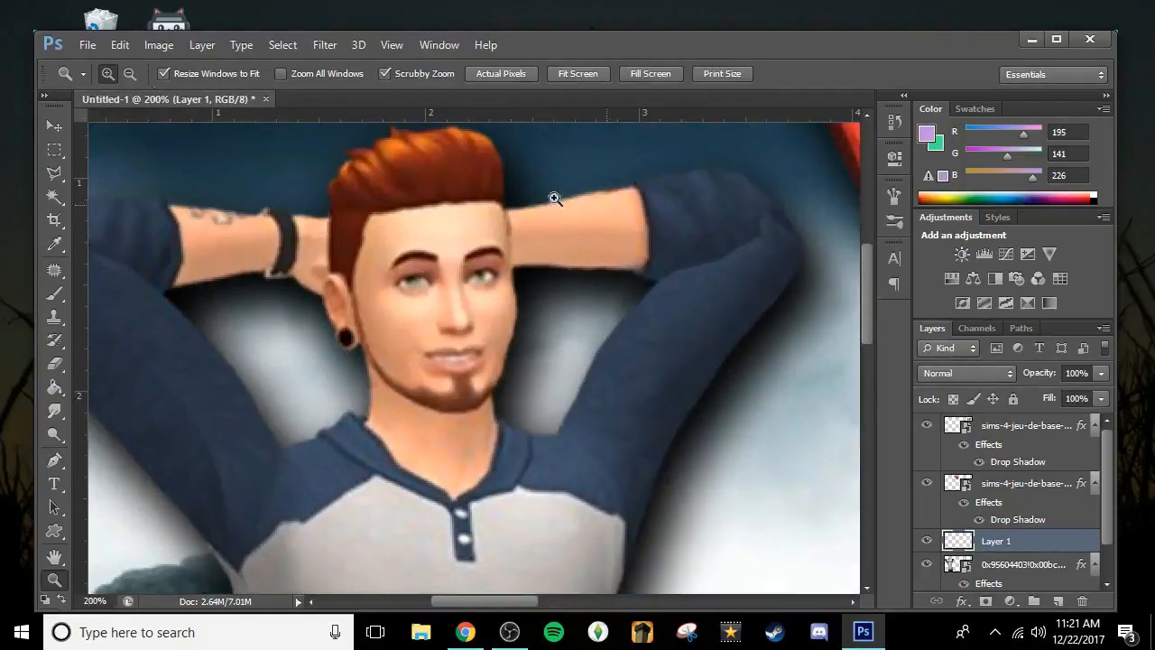
# Set the foreground colour to a bright green (#679c54)
pyautogui.click(54, 293)
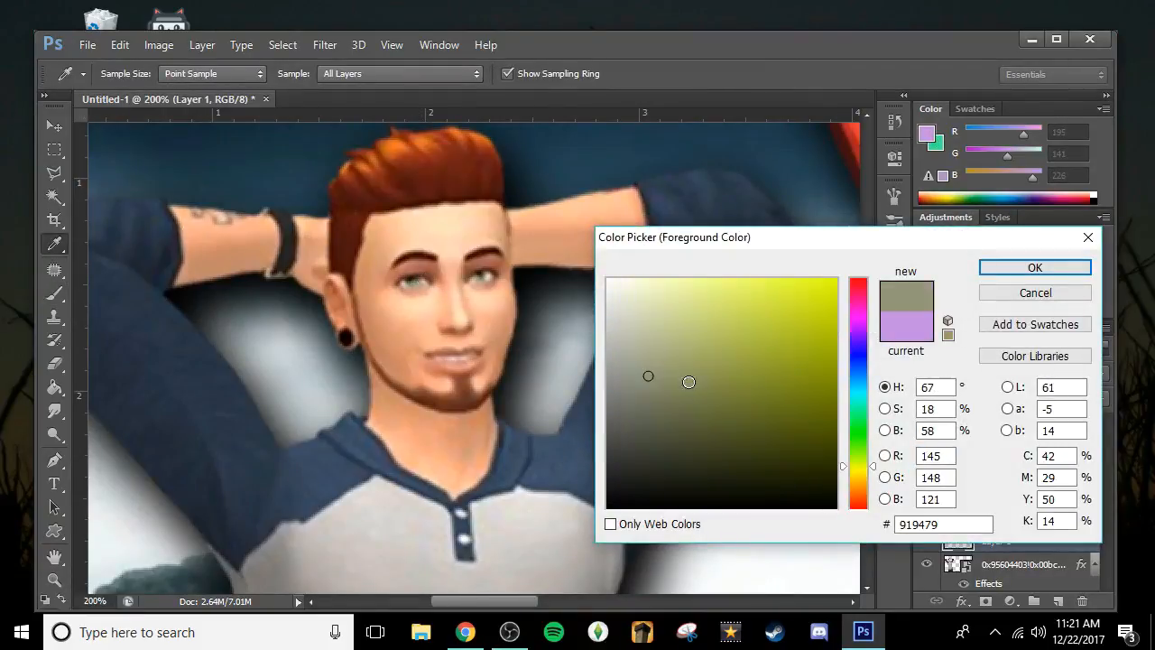
pyautogui.click(643, 372)
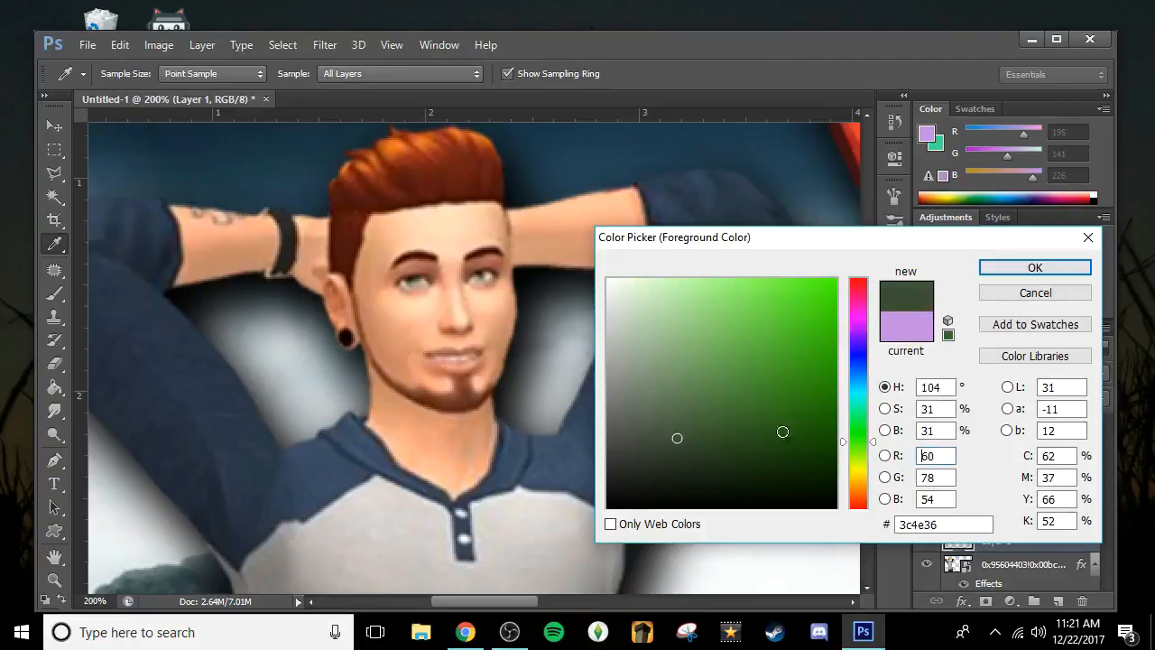
pyautogui.click(711, 368)
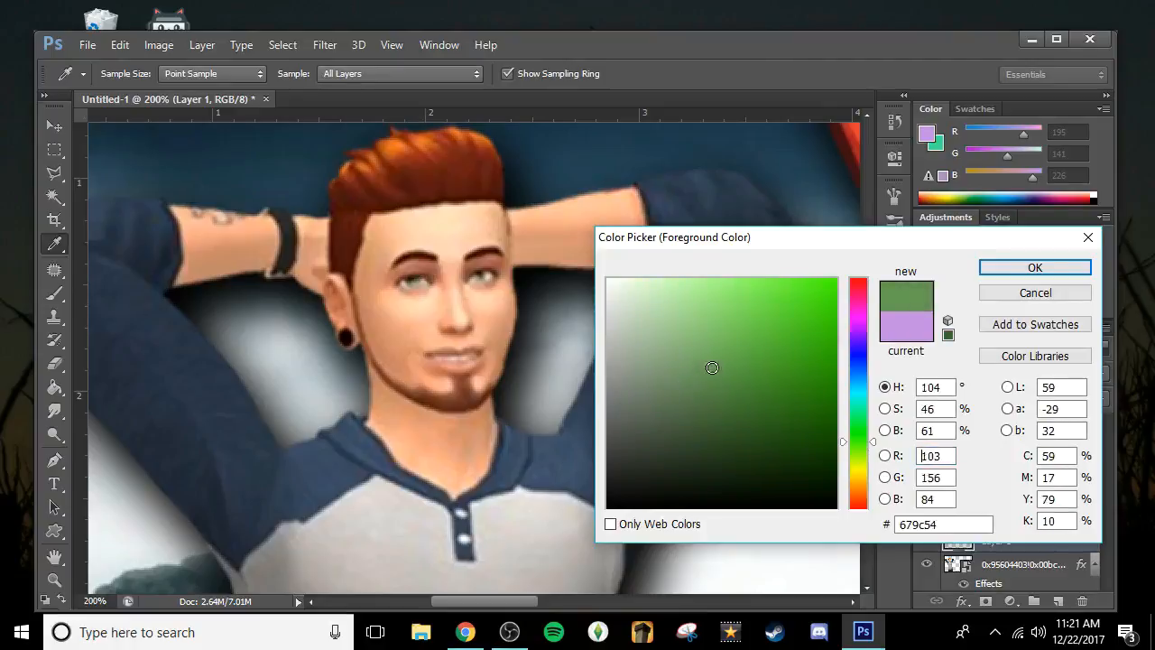
pyautogui.click(1034, 267)
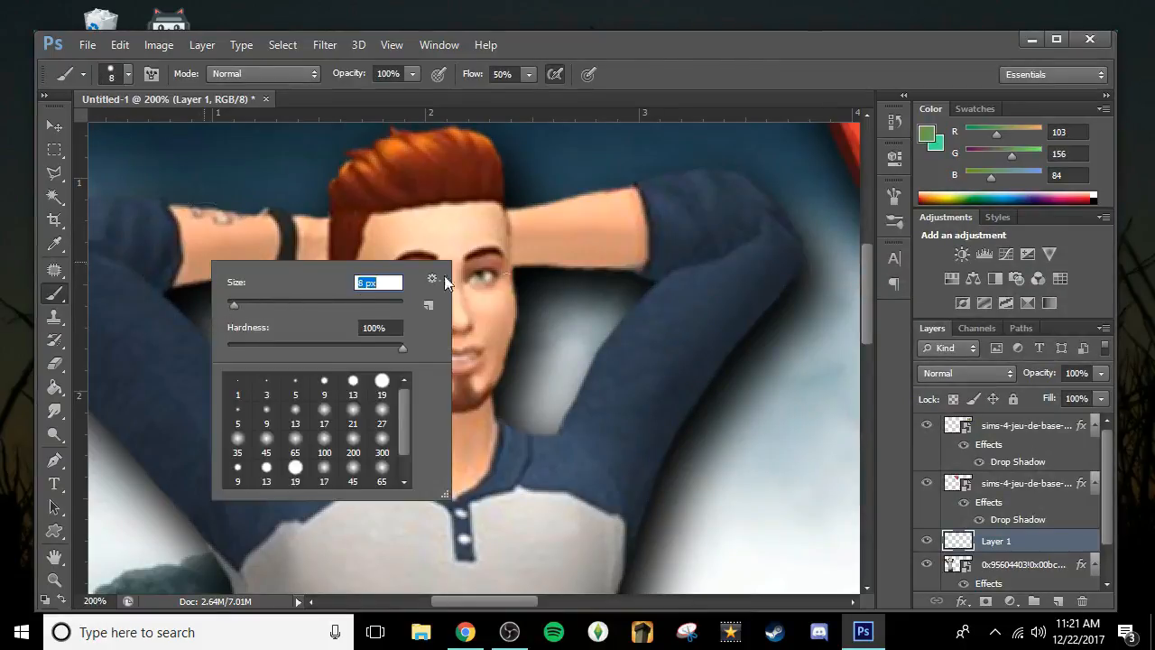
# Paint the irises with a 5 px Brush and clean stray paint with a 3 px Eraser
pyautogui.click(297, 387)
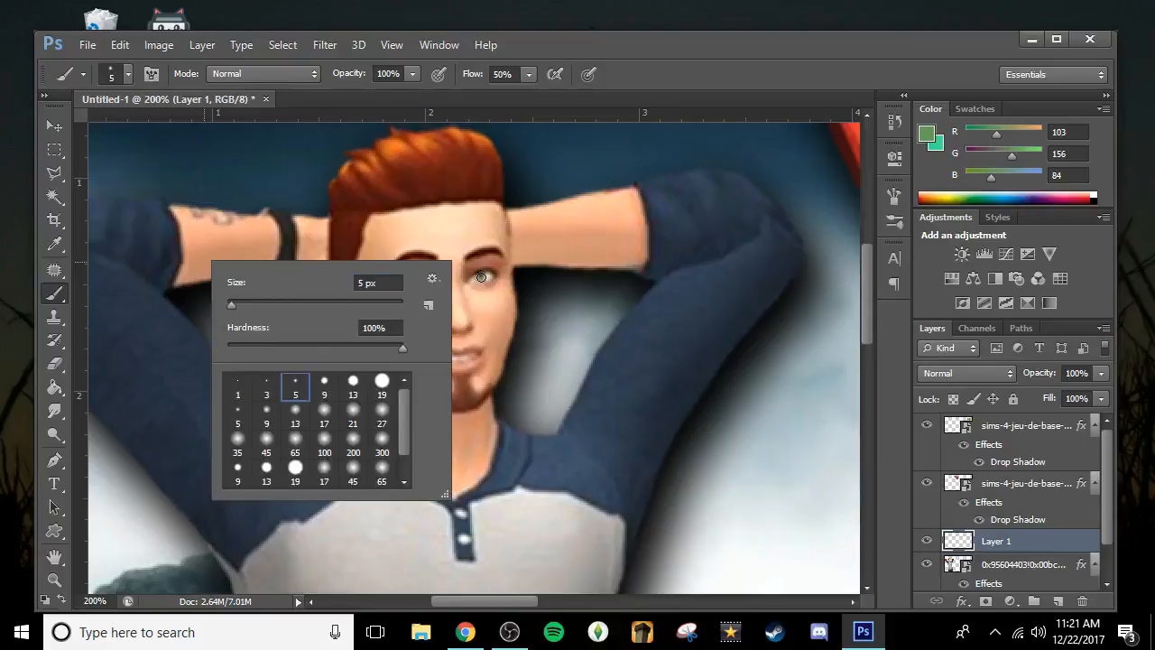
pyautogui.click(729, 473)
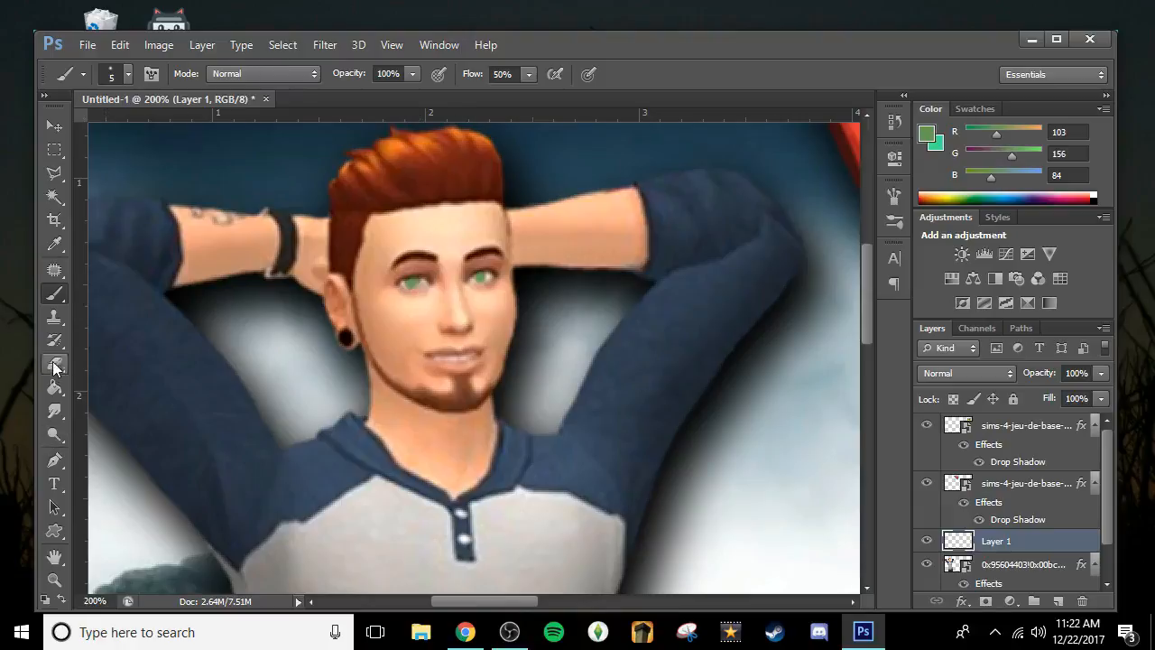
pyautogui.click(55, 362)
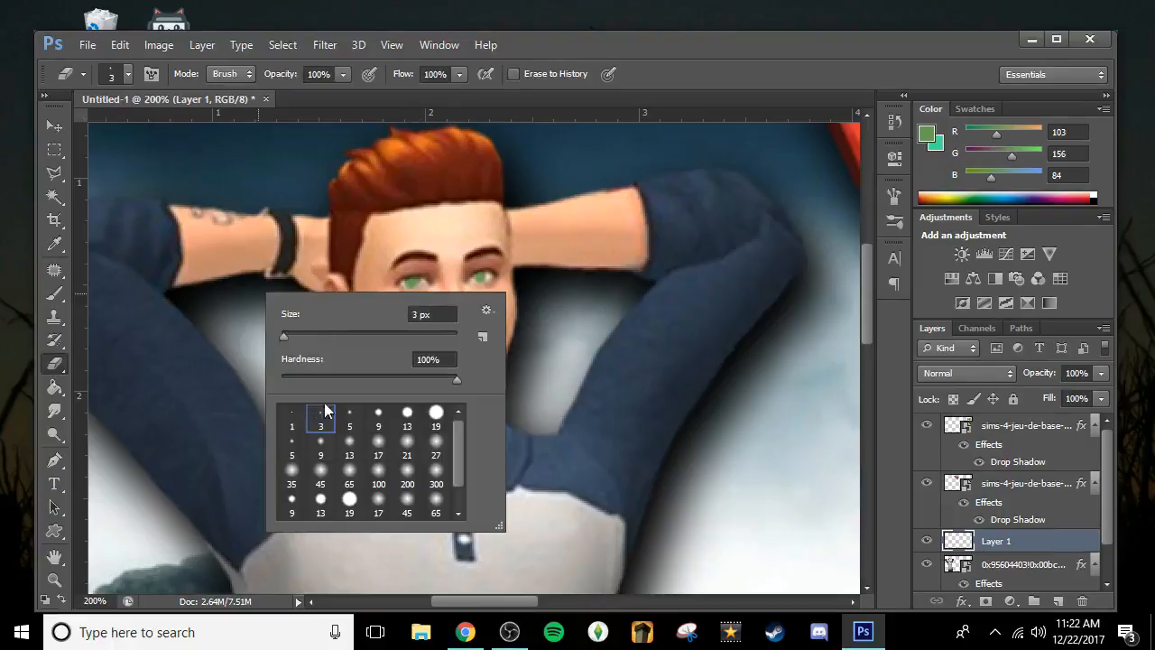
pyautogui.click(479, 275)
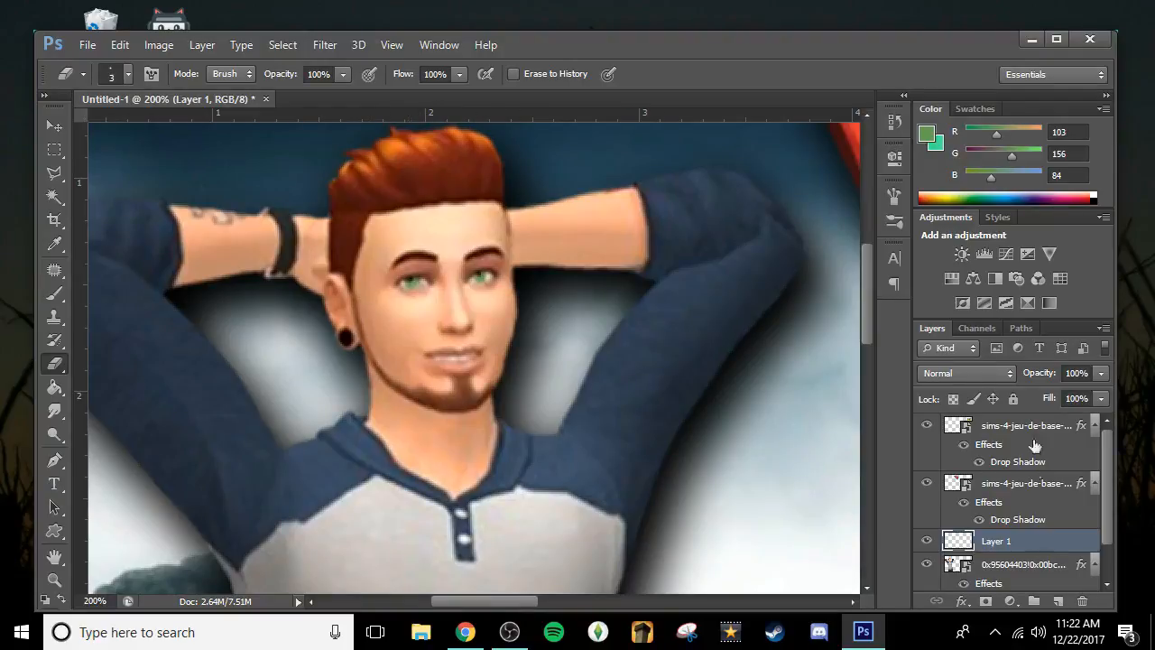
# Lower the eye-paint layer opacity to 55% and zoom in to check the eyes
pyautogui.moveTo(1087, 390); pyautogui.dragTo(1061, 390)
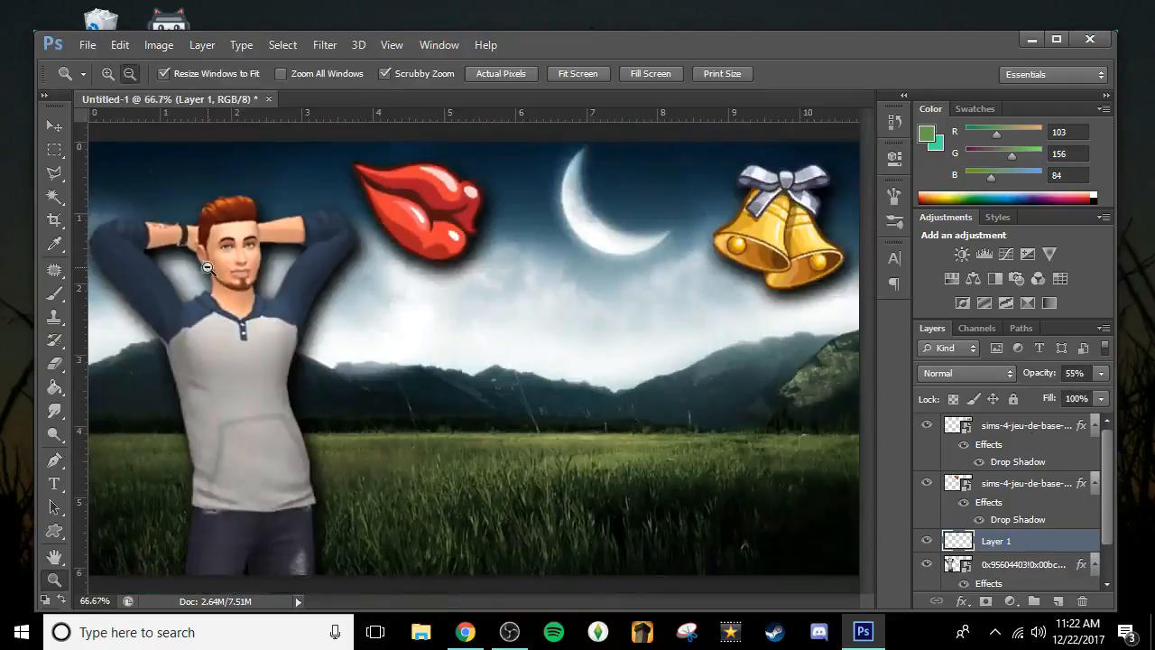
pyautogui.click(208, 268)
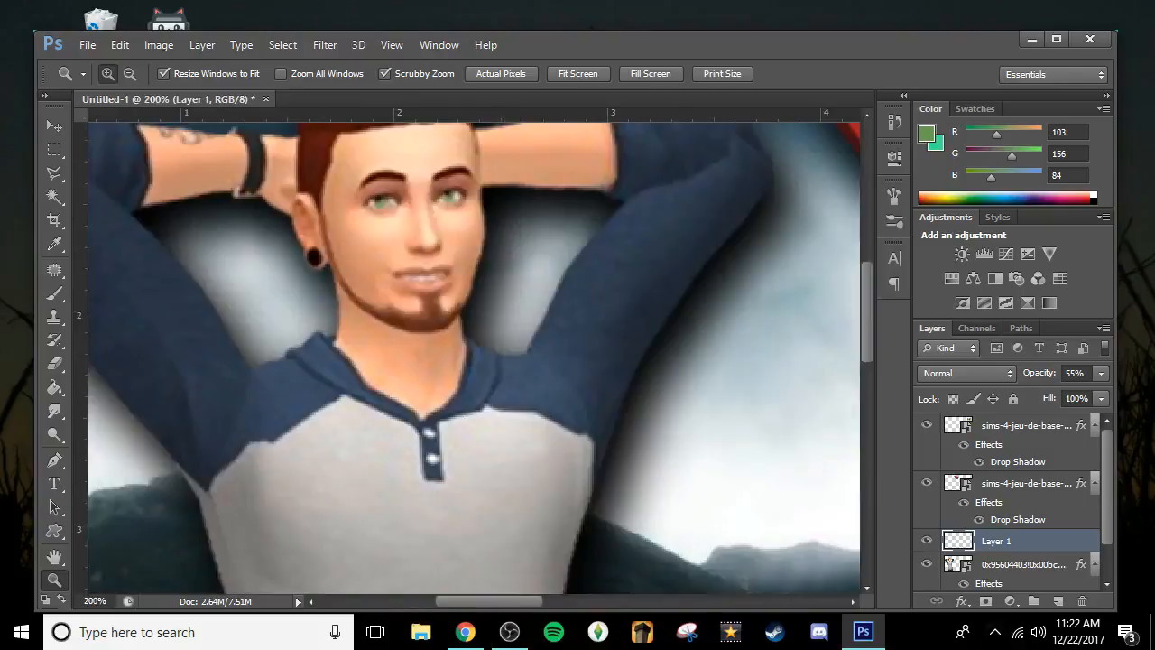
pyautogui.moveTo(491, 262)
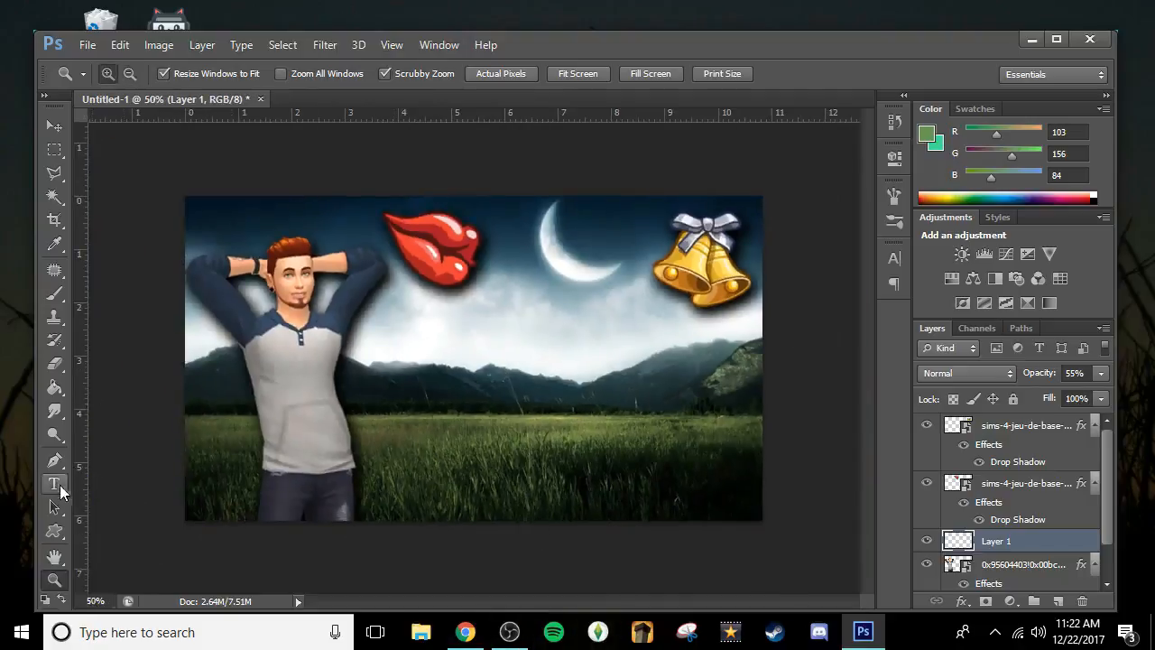
# Draw a text box over the field and start the white 100 pt title with 'Drea'
pyautogui.moveTo(443, 307); pyautogui.dragTo(718, 520)
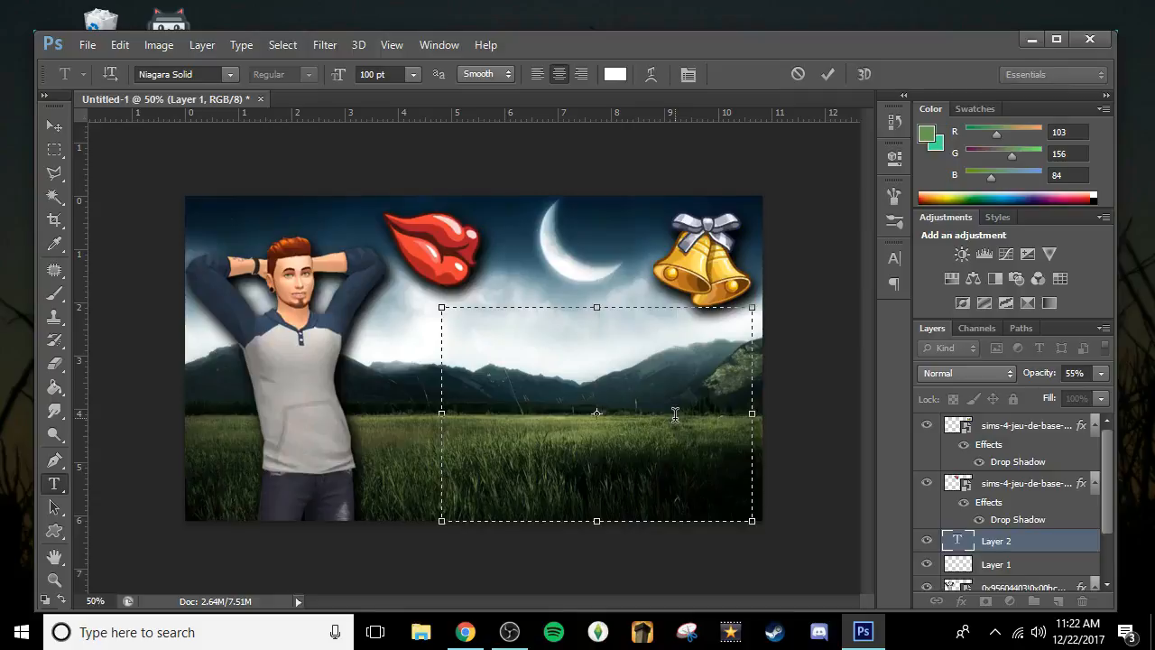
pyautogui.write('Drea')
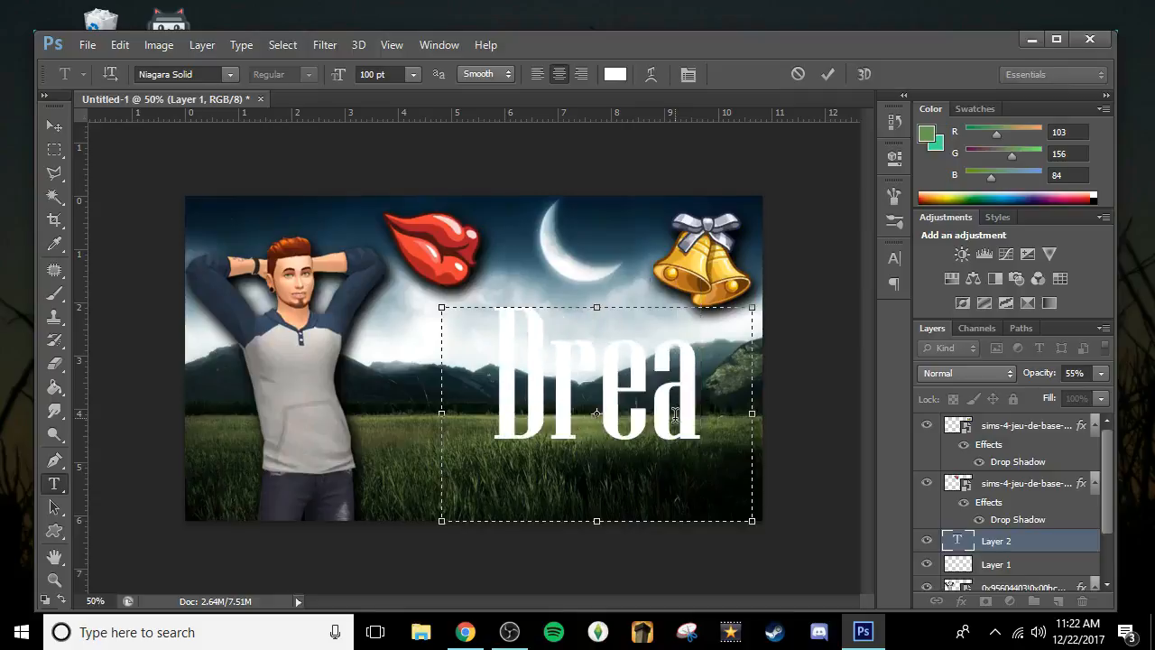